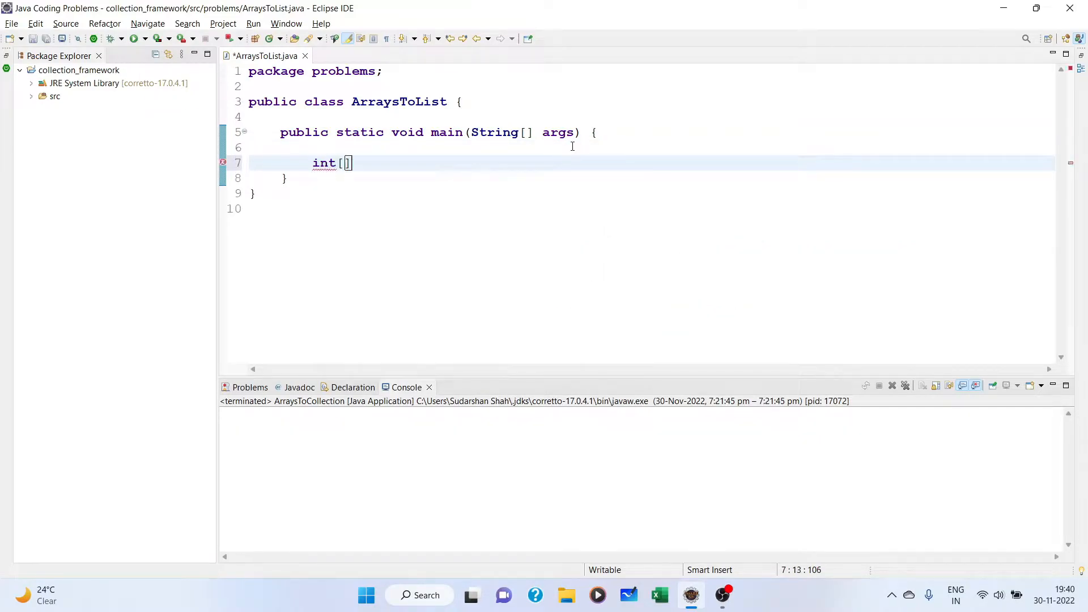
- Replace the partial int[] line with Integer[] arr = {1, 2, 3, 4, 5}; in main
key(BackSpace)
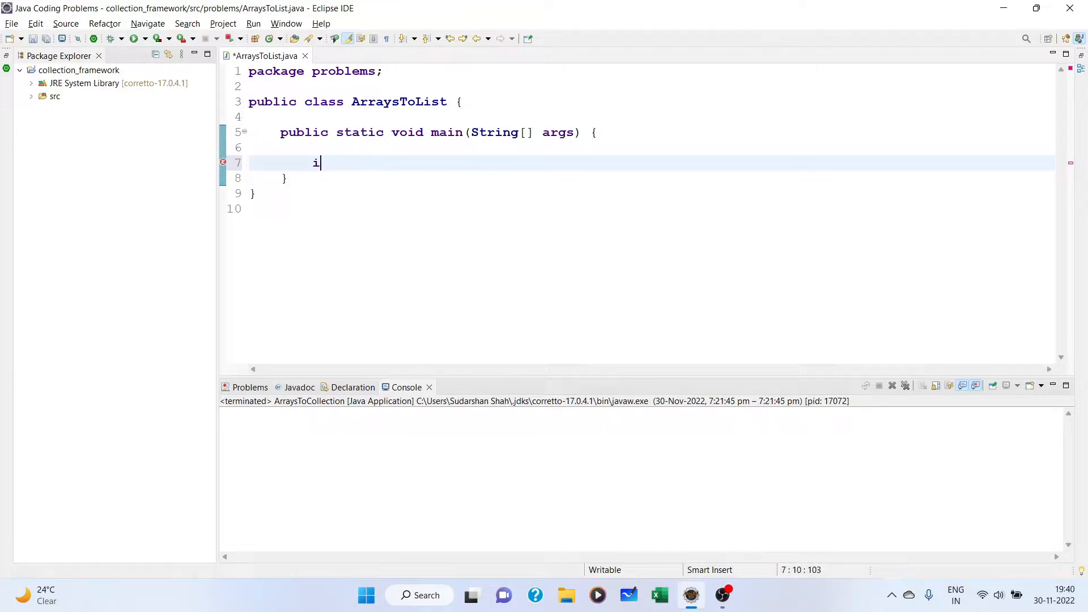
key(Backspace)
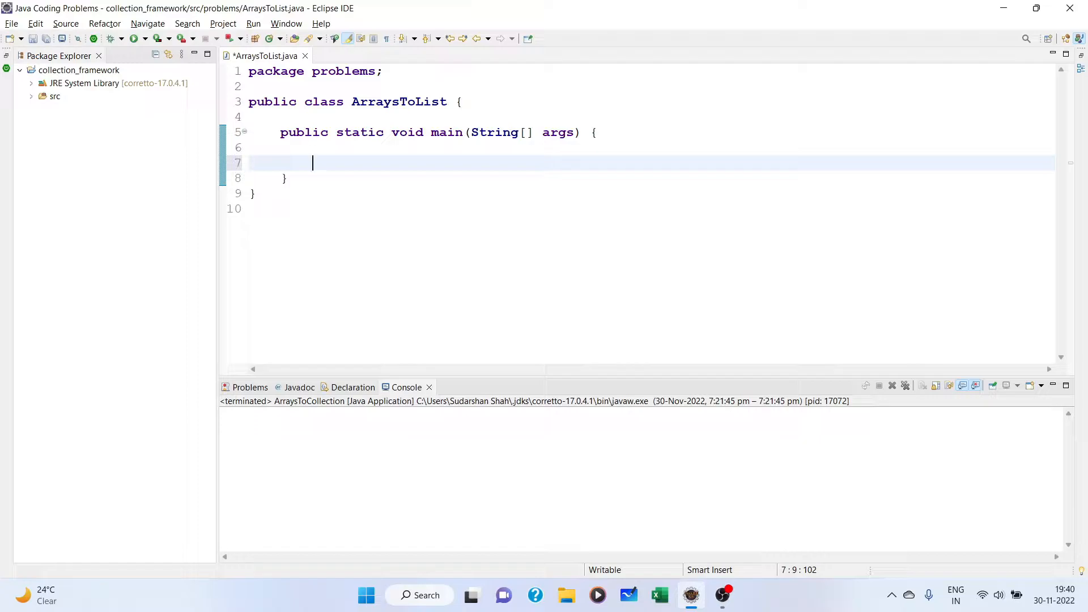
text(Integer)
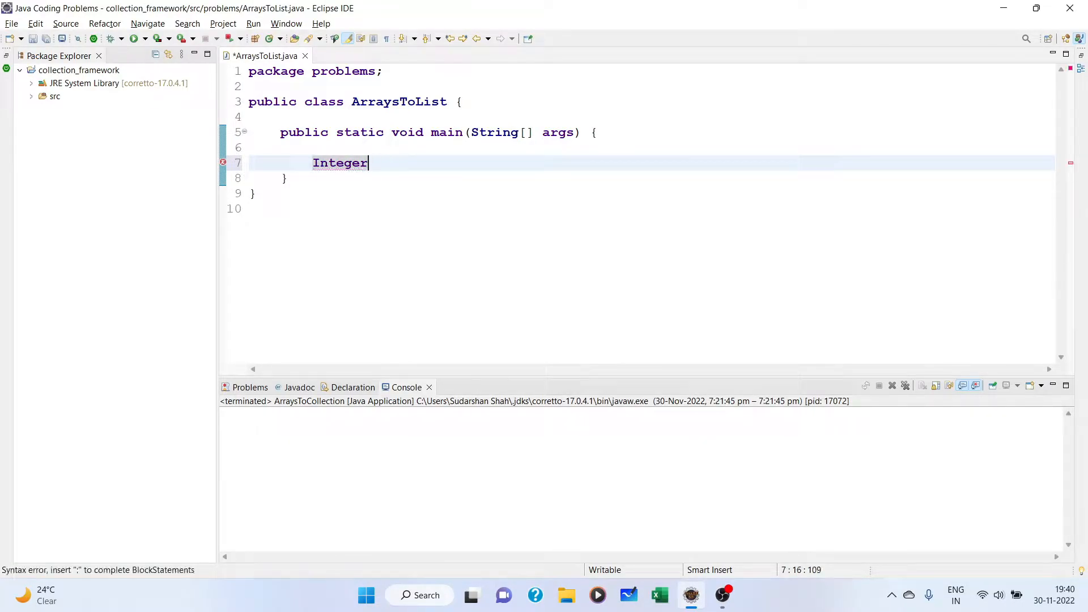
text([])
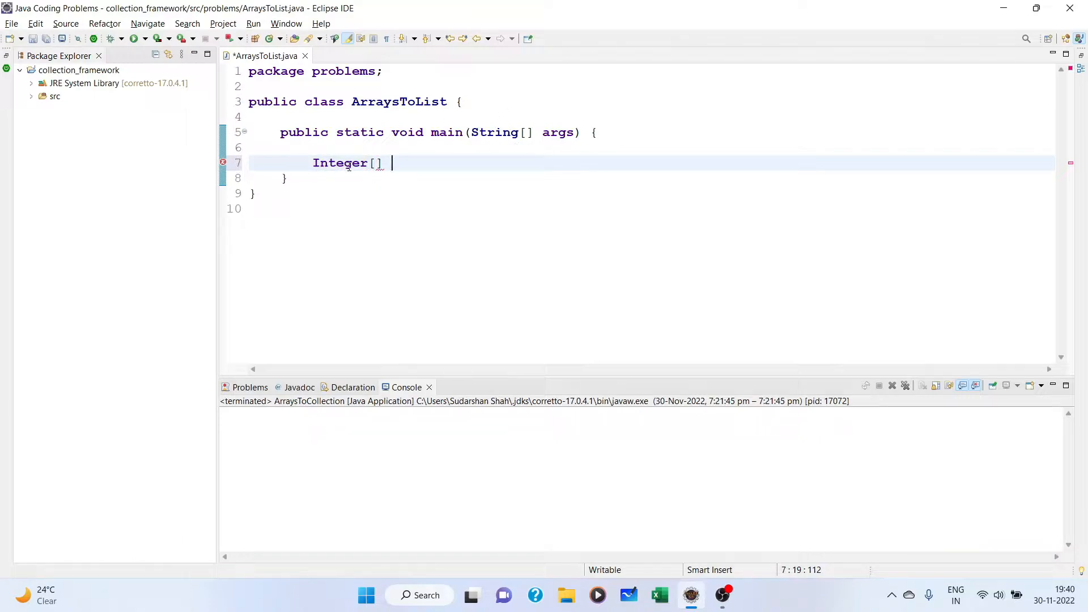
mouse_move(404, 161)
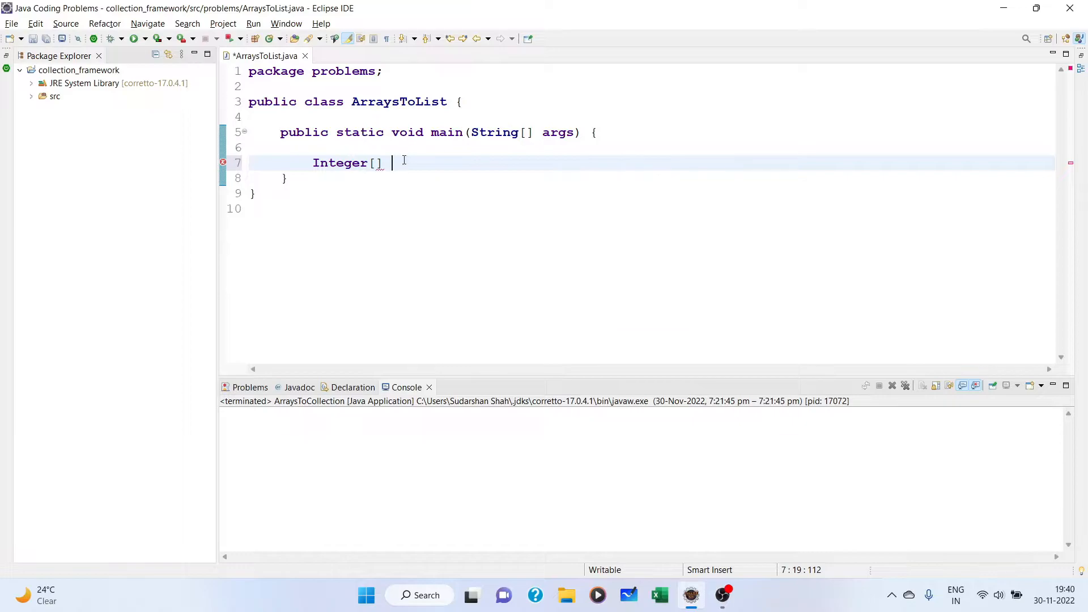
text(arr =)
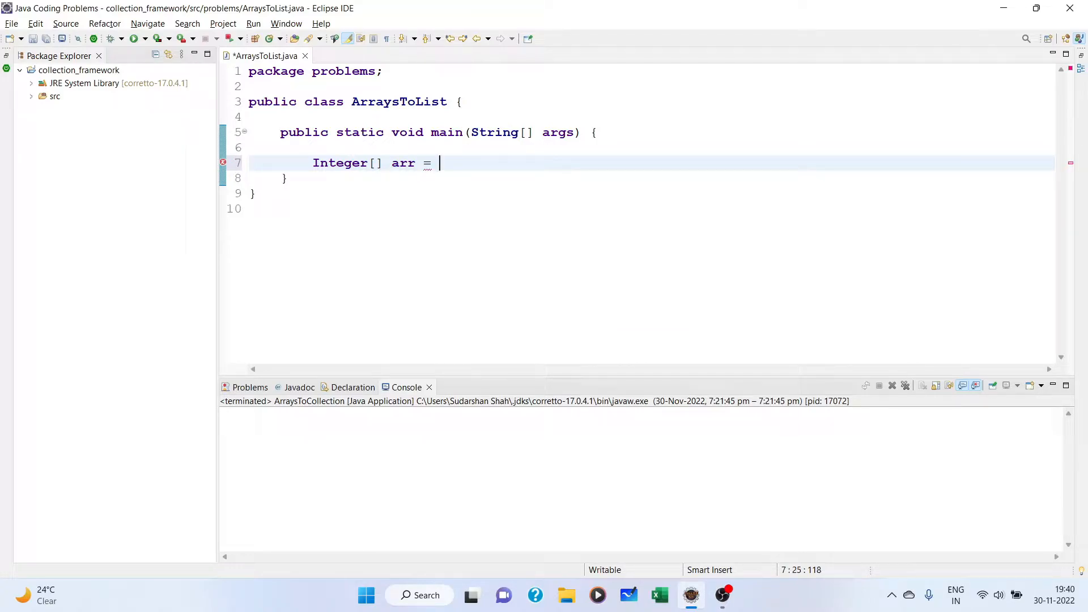
text({)
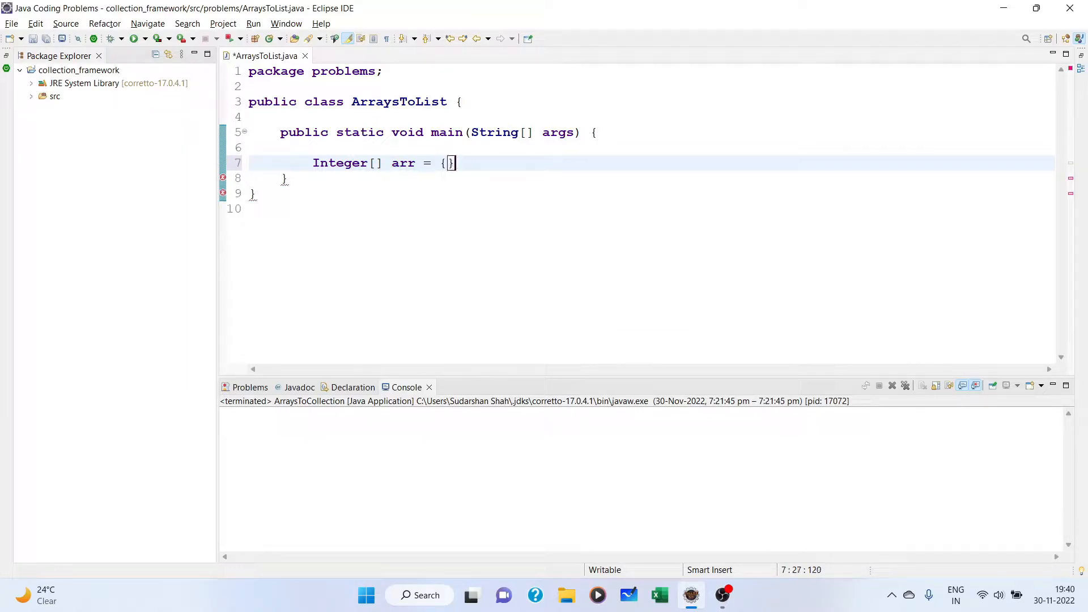
text(;)
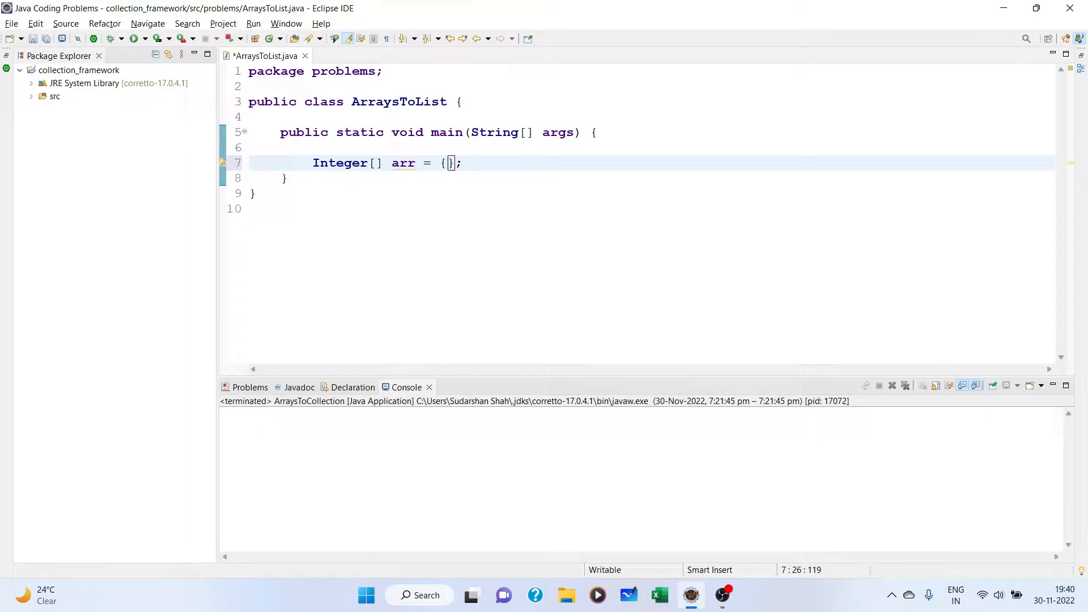
text(1, 2, 3,)
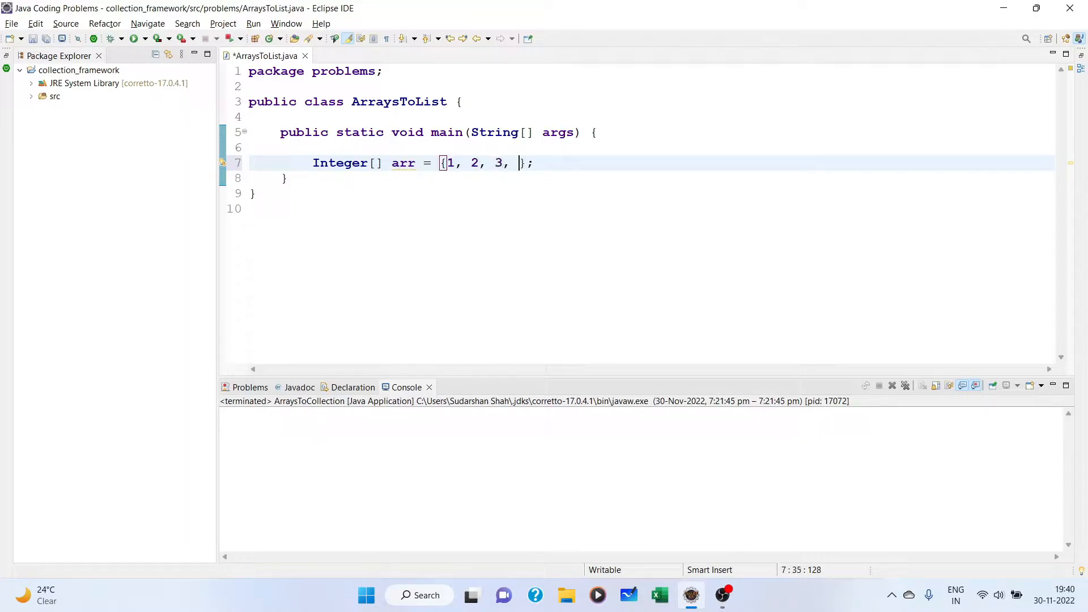
text(4, 5,)
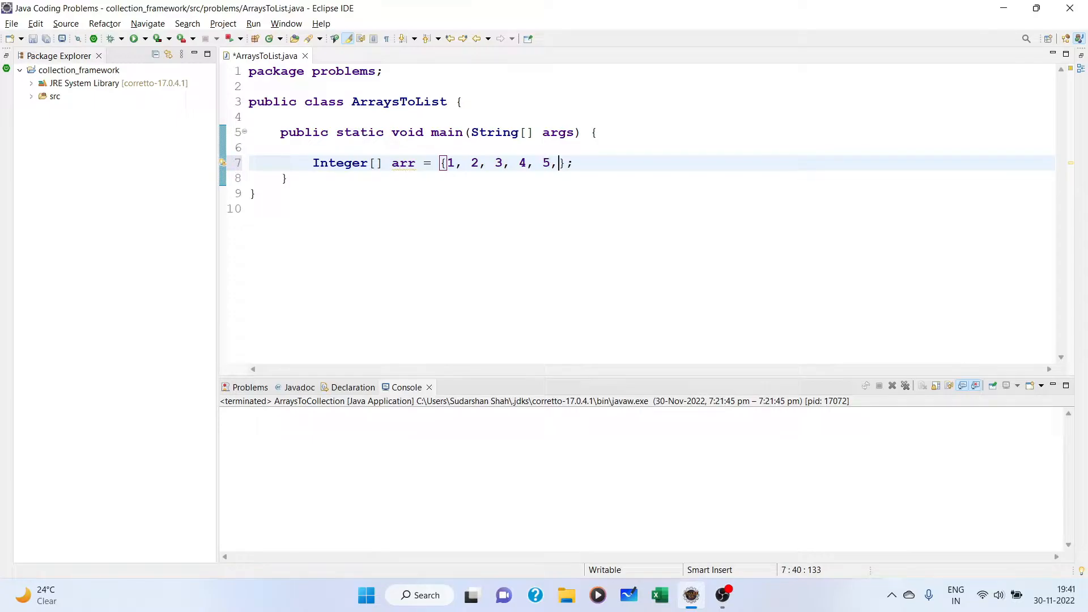
key(Enter)
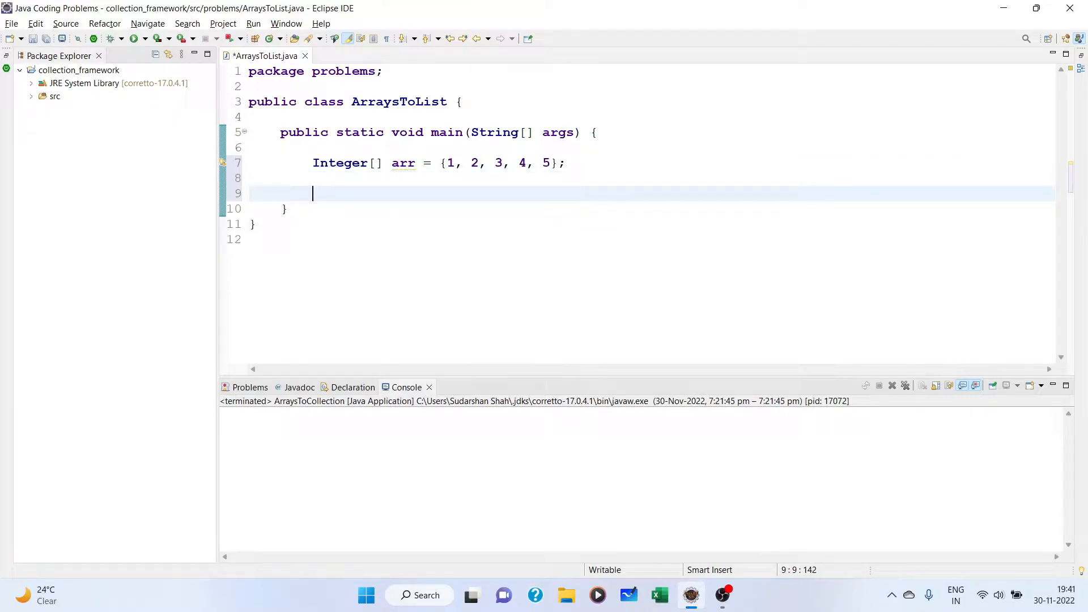
- Under a // 1st way comment, declare List<Integer> list1 = new ArrayList with the java.util import
text(// 1st way)
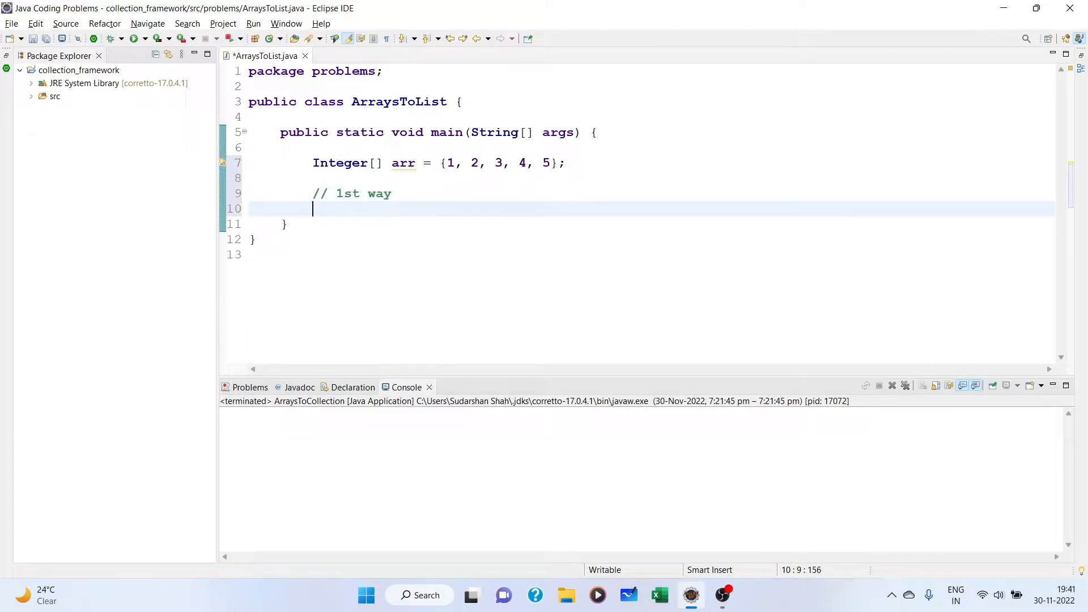
text(Lis)
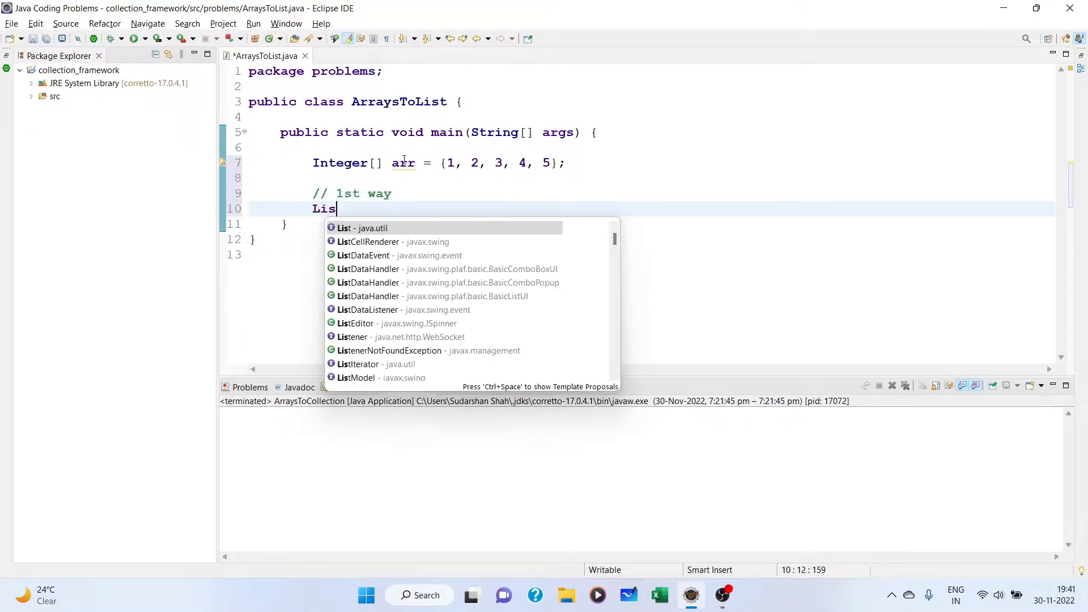
click(344, 228)
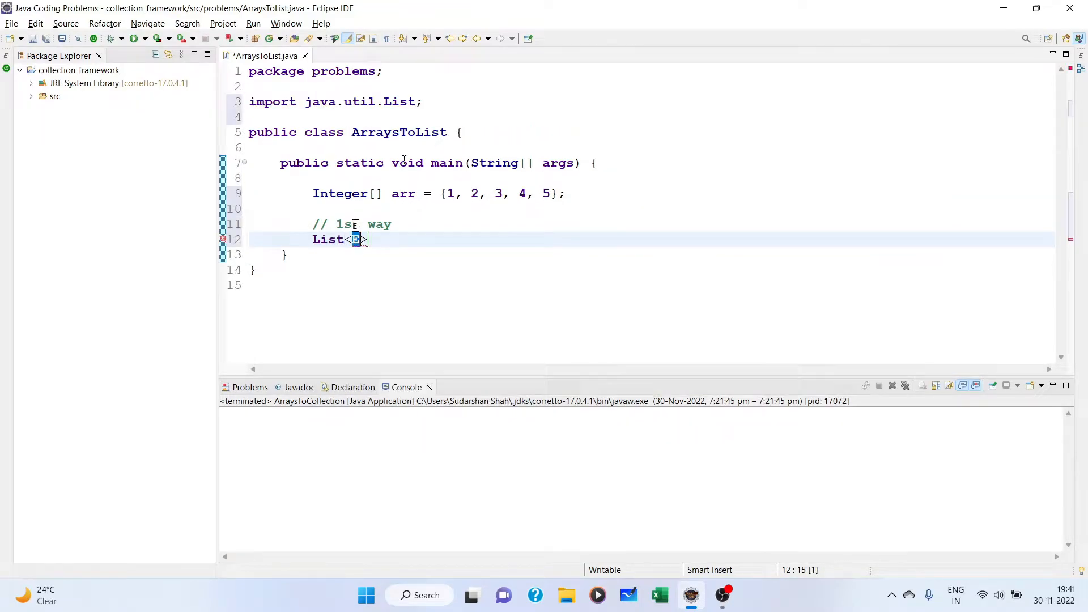
text(Integer)
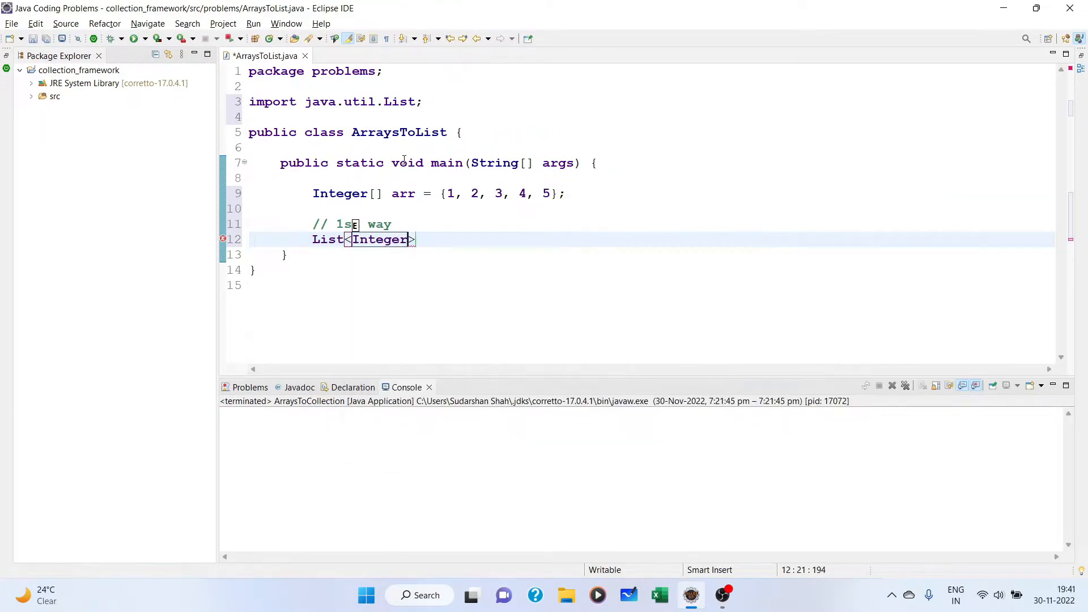
text(list1)
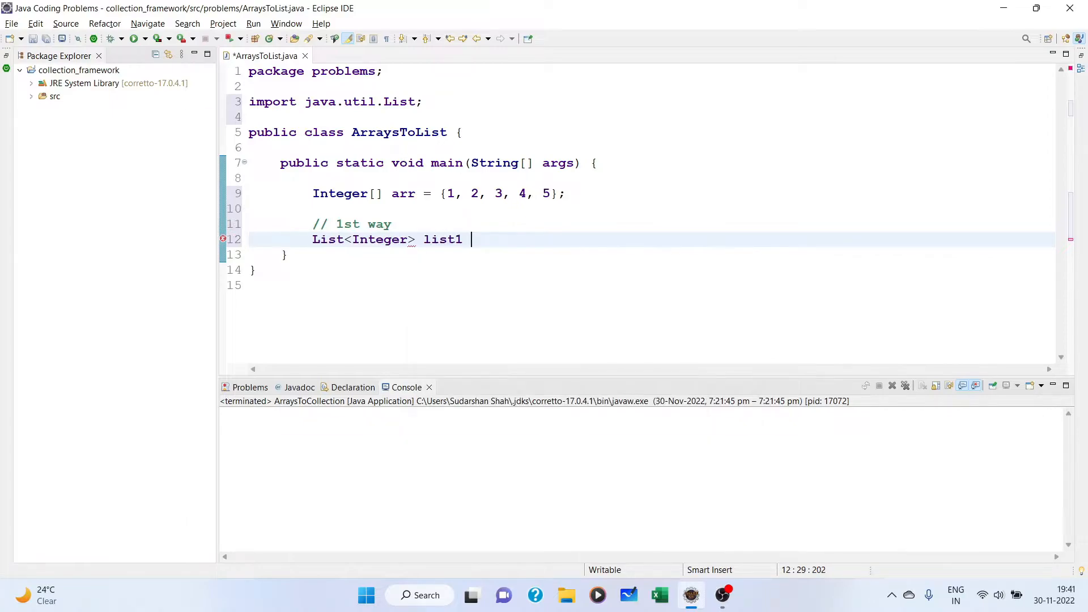
text(= new ArrayList<>();)
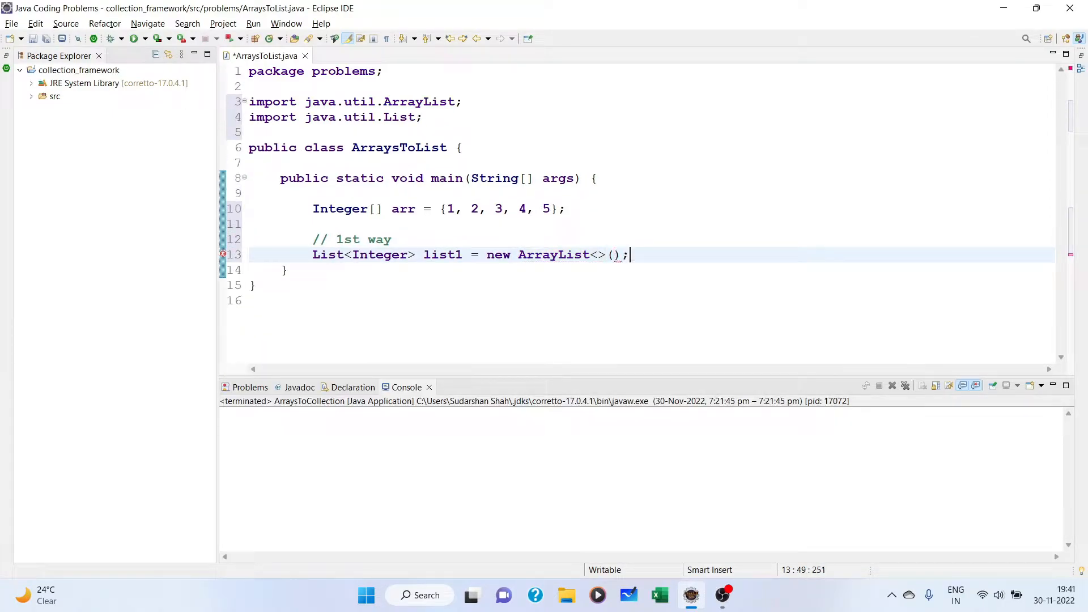
- Write a for-each loop over arr calling list1.add(i), then print list1
text(for)
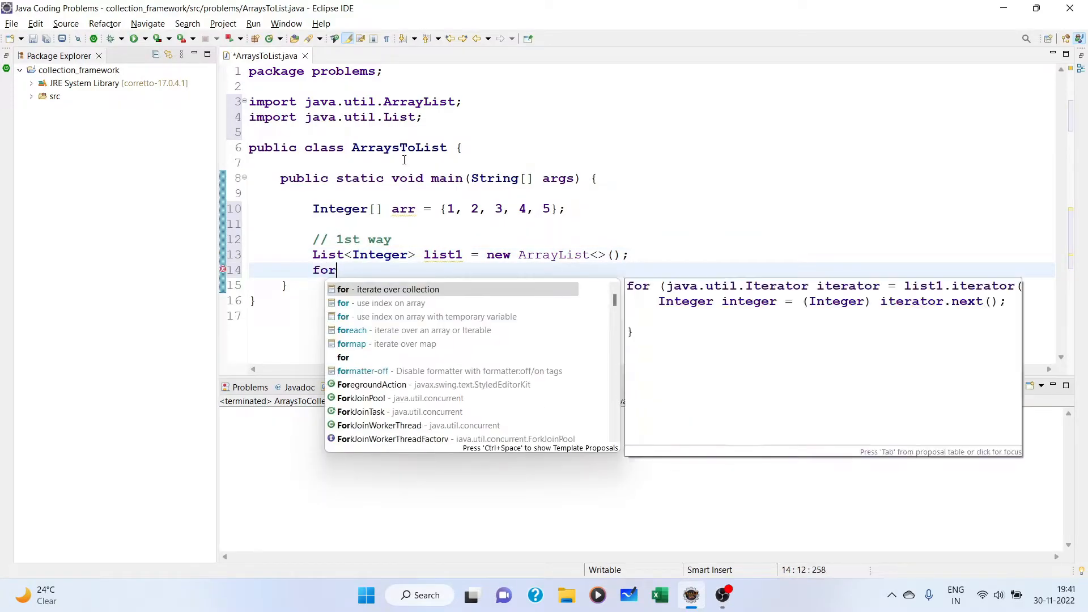
text((int)
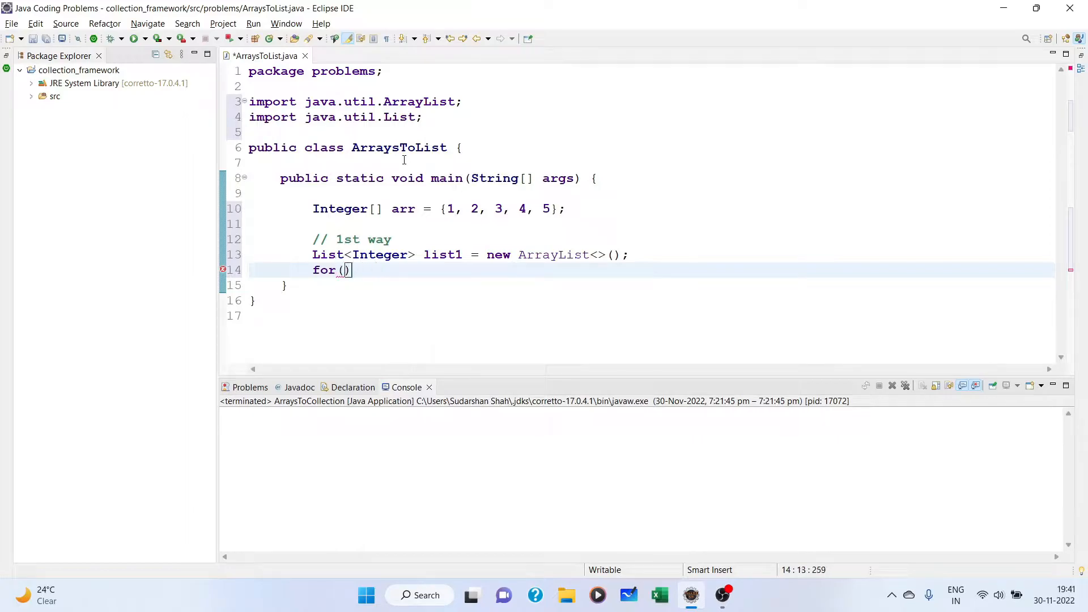
text(Integer i)
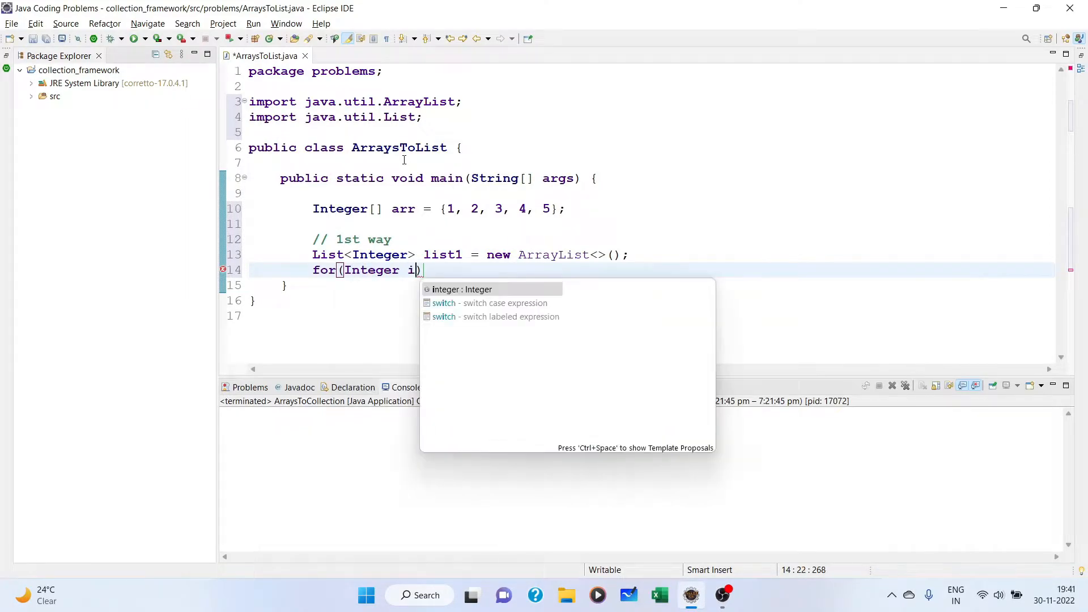
text(: a)
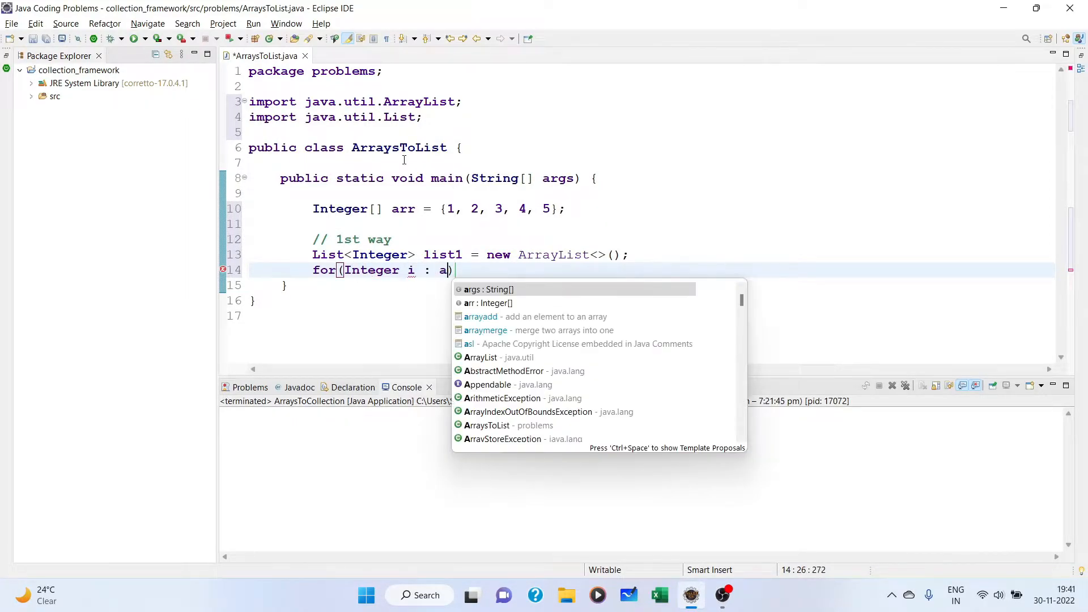
click(488, 304)
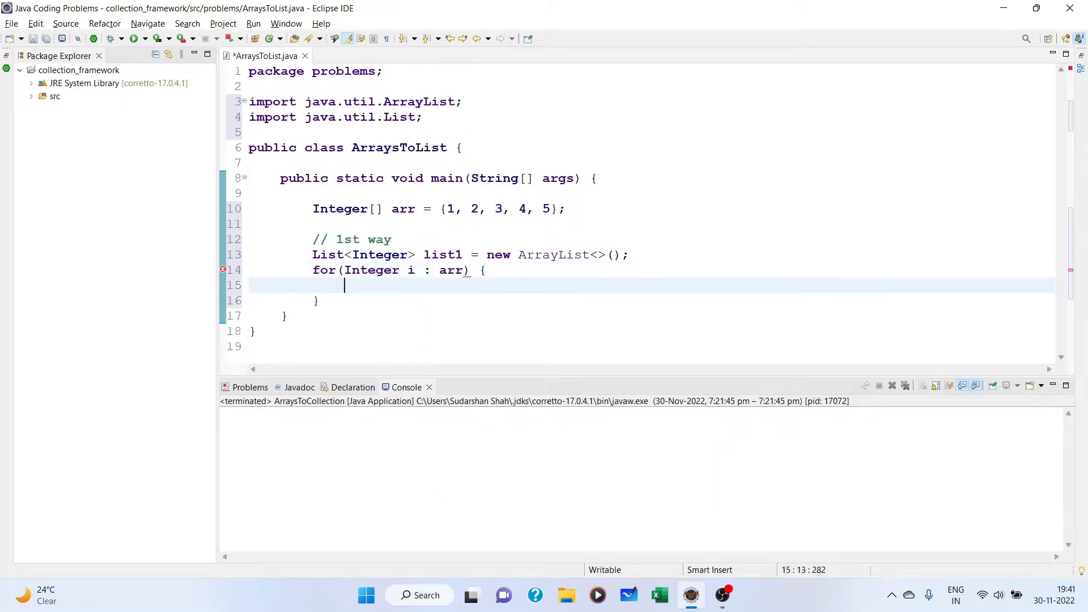
text(list.a)
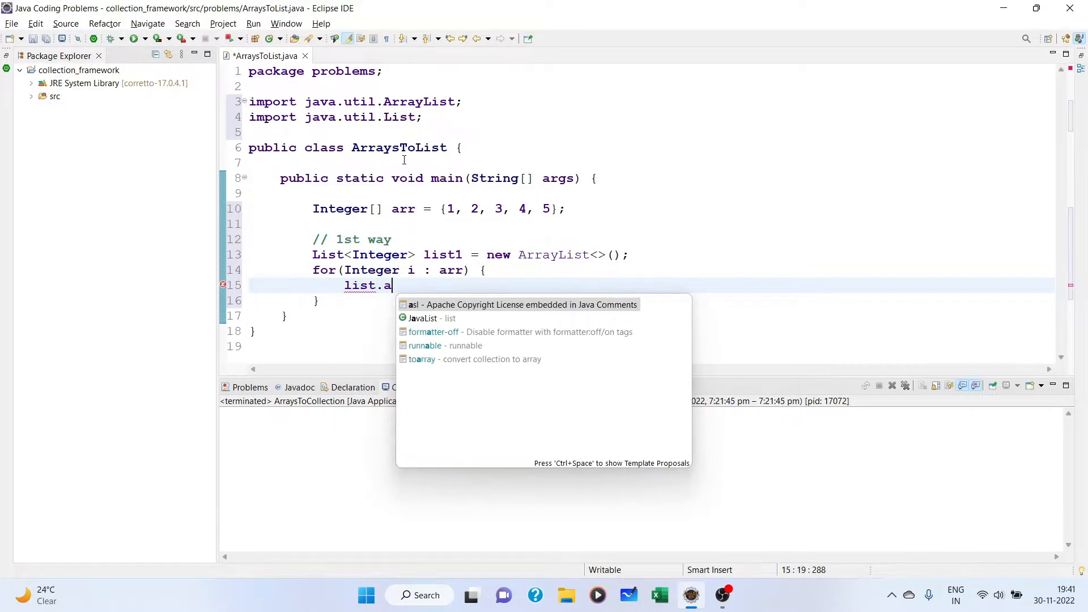
key(BackSpace)
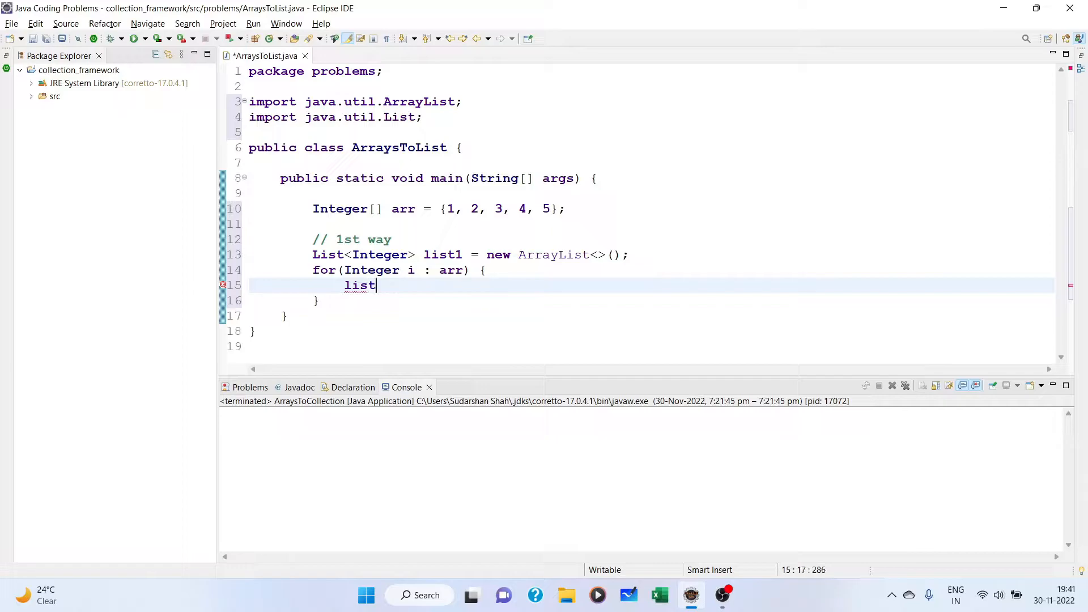
text(1.add(i);)
text(System.out.println();)
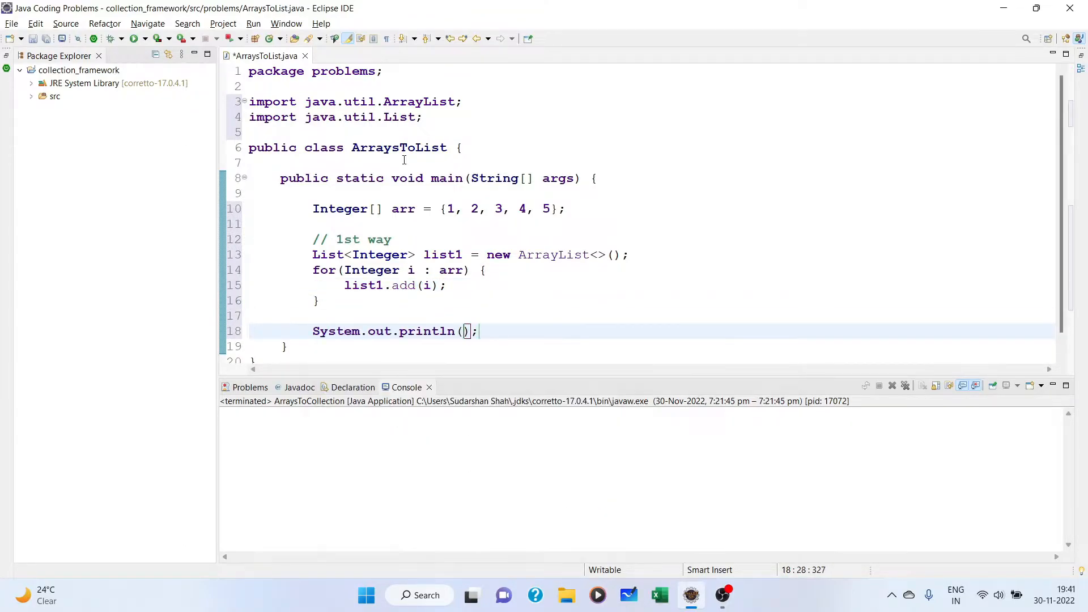
text(list1)
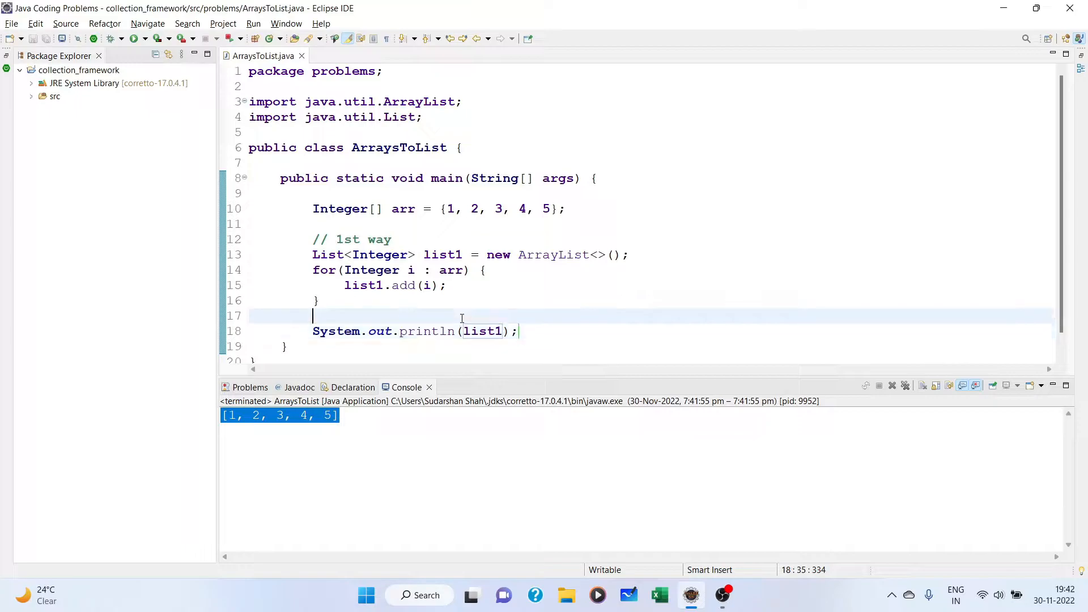
- Write the comment // modifiable/mutable above the first print statement
text(//)
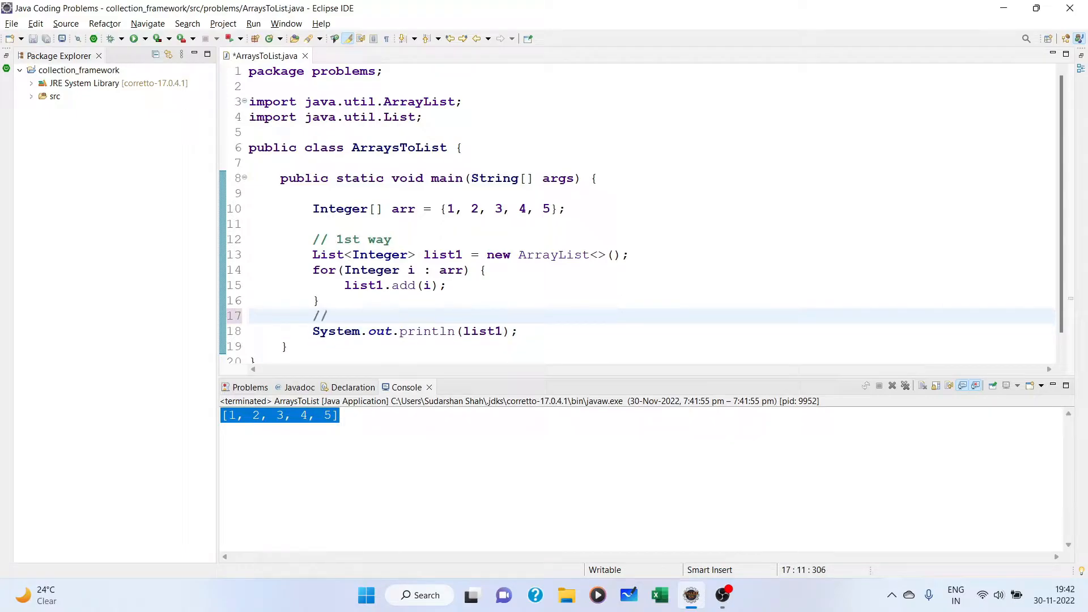
text(modifia)
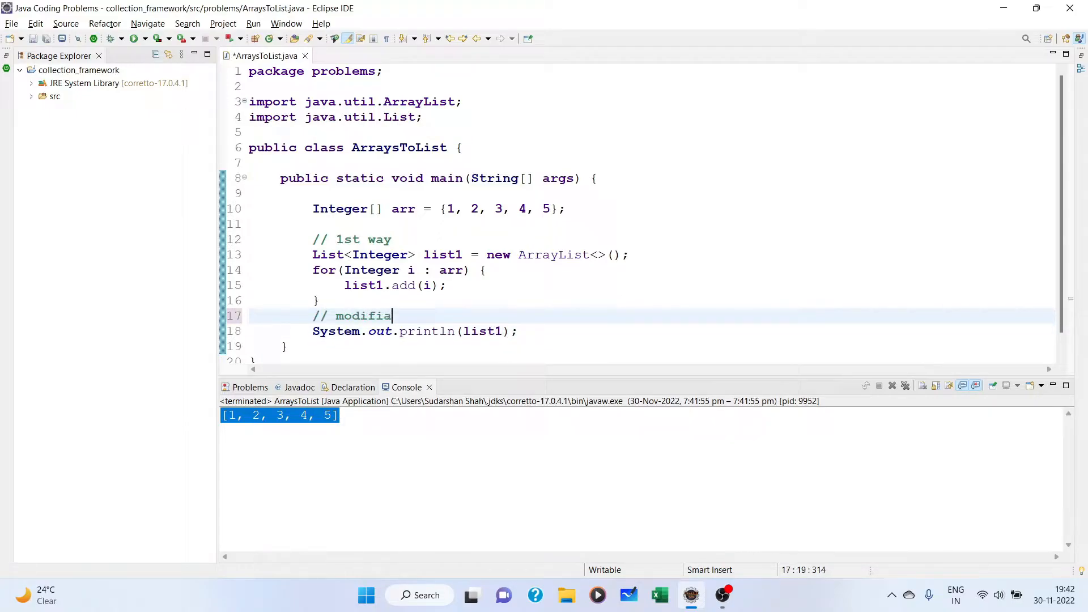
text(ble)
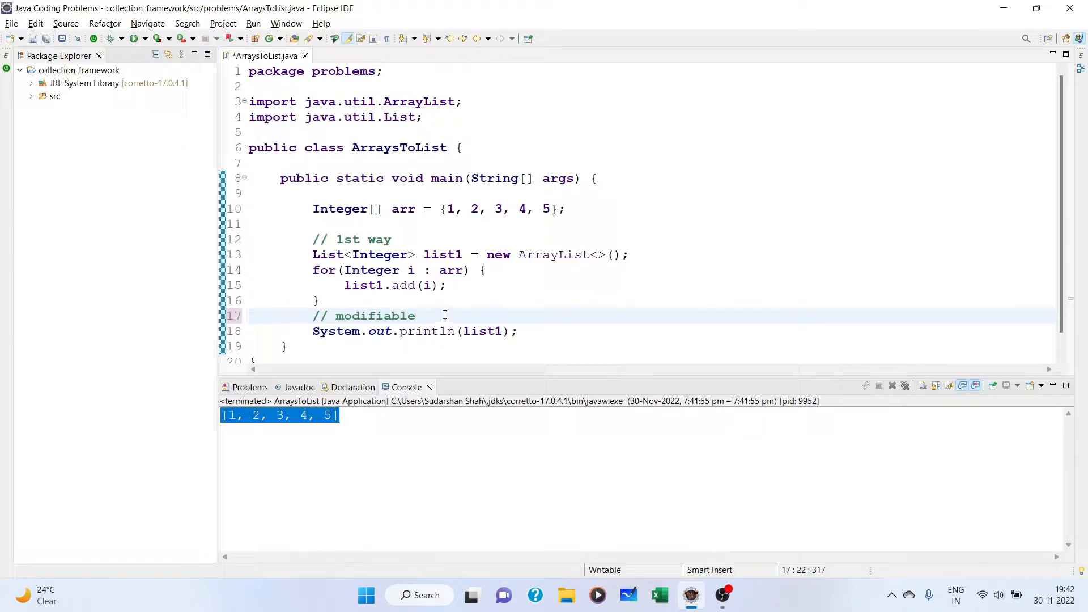
text(/mutatb)
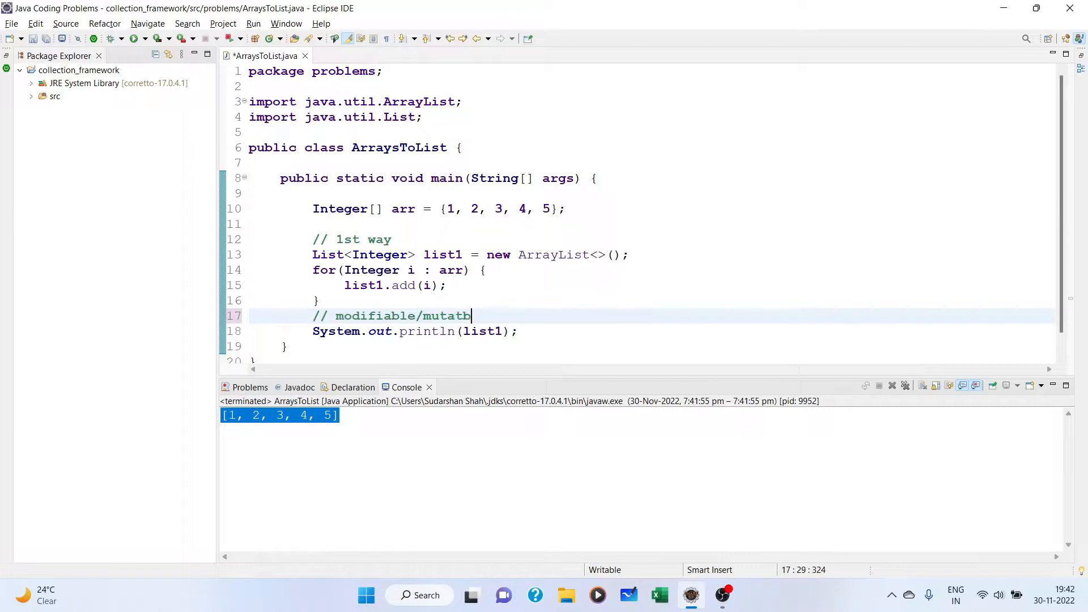
key(BackSpace)
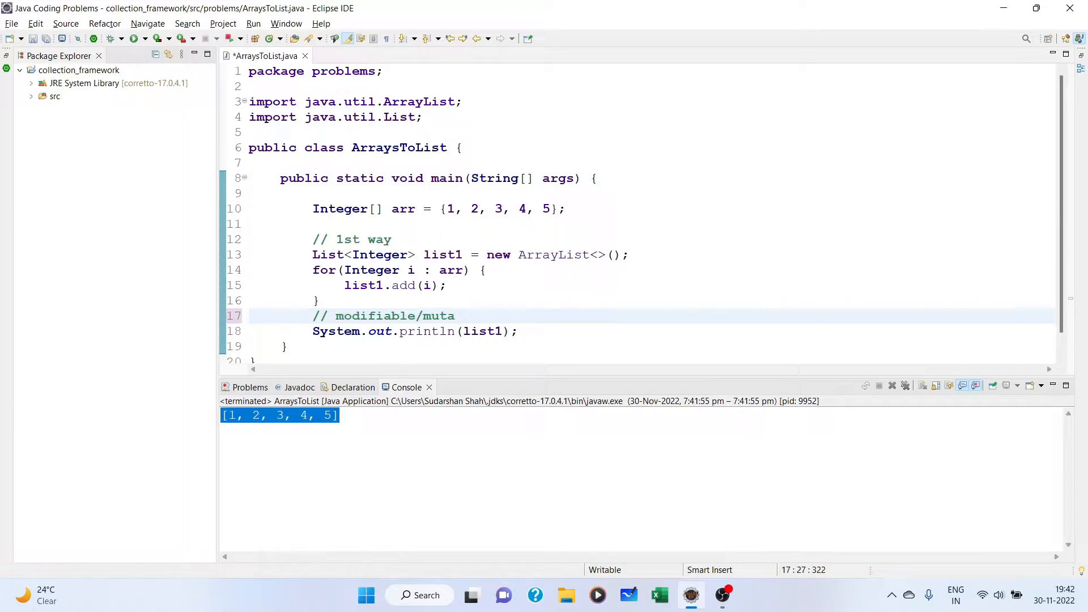
text(l)
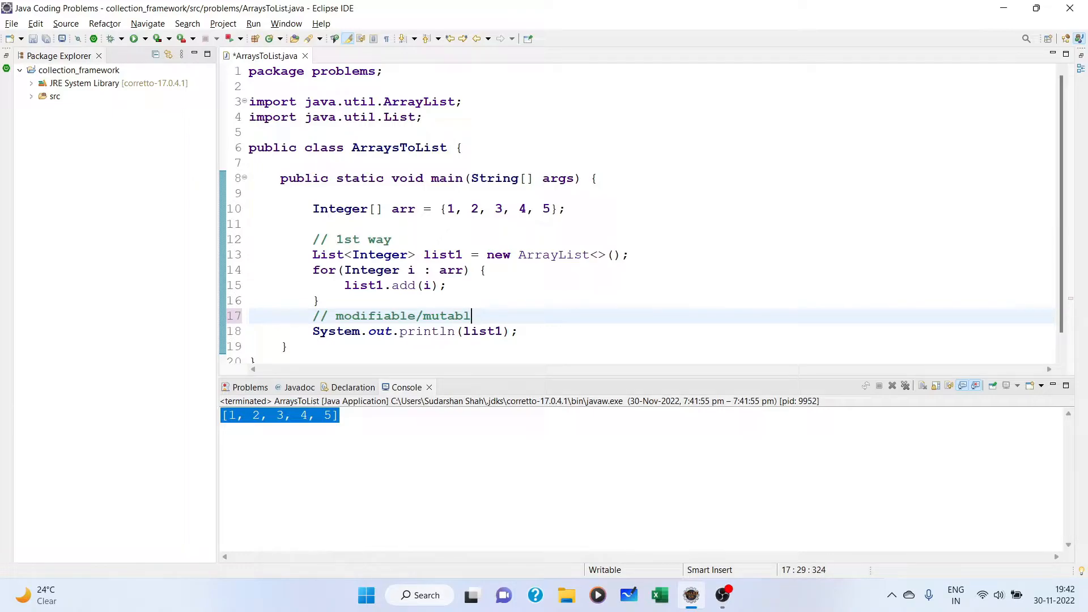
- Add list1.add(6); and a second System.out.println(list1);, then run to show [1, 2, 3, 4, 5, 6]
text(e)
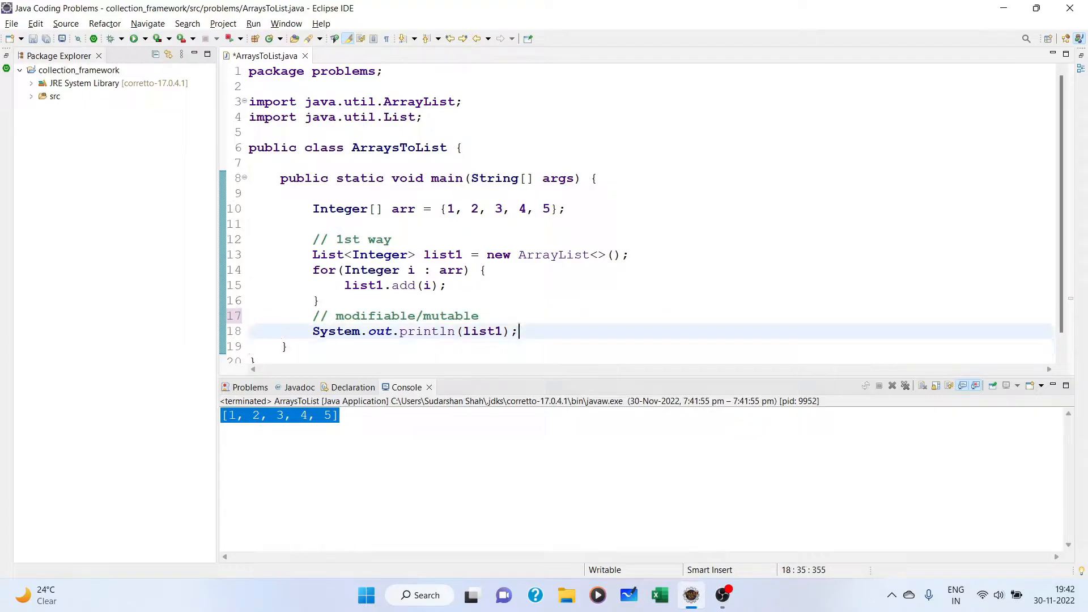
text(list)
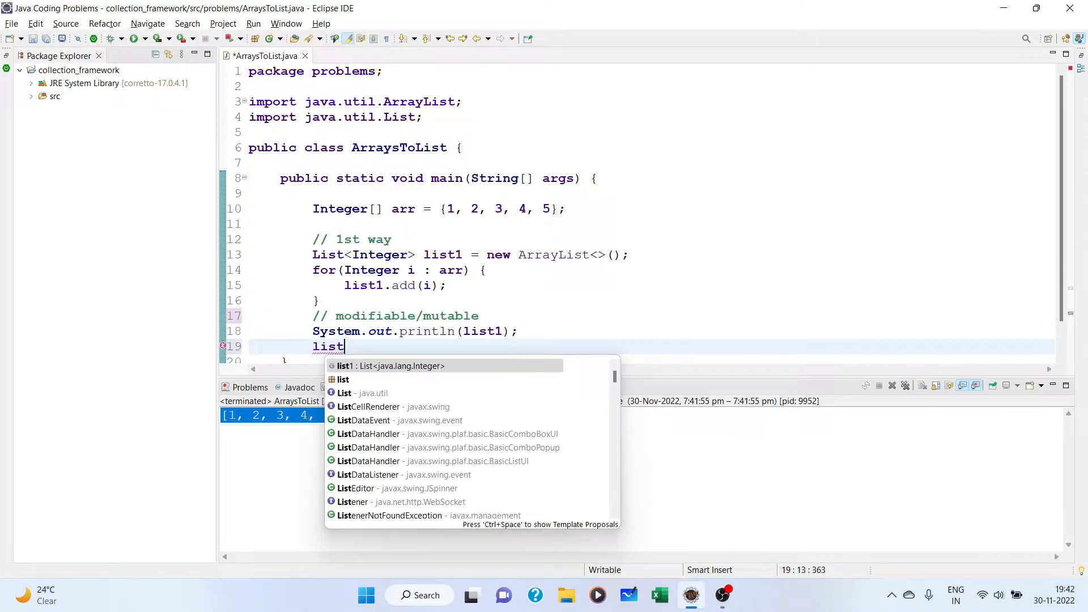
text(.ad)
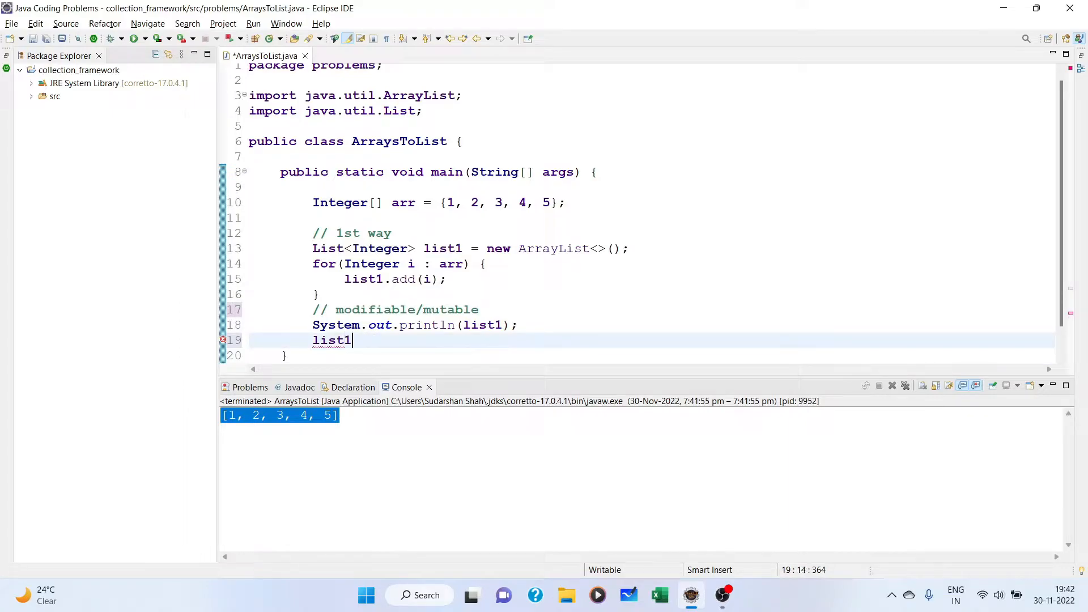
text(.add(null))
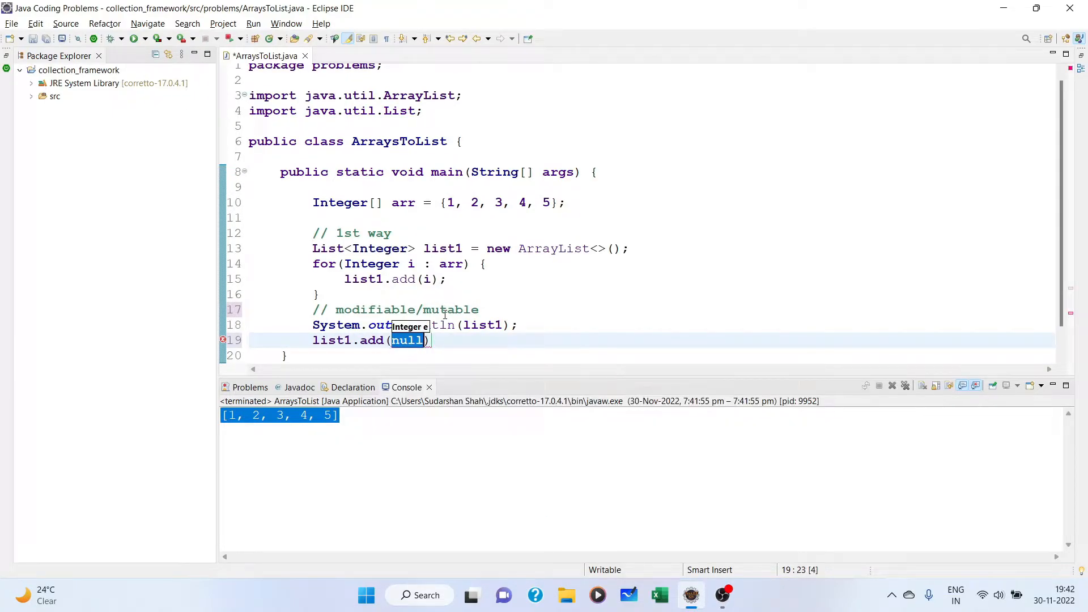
text(6)
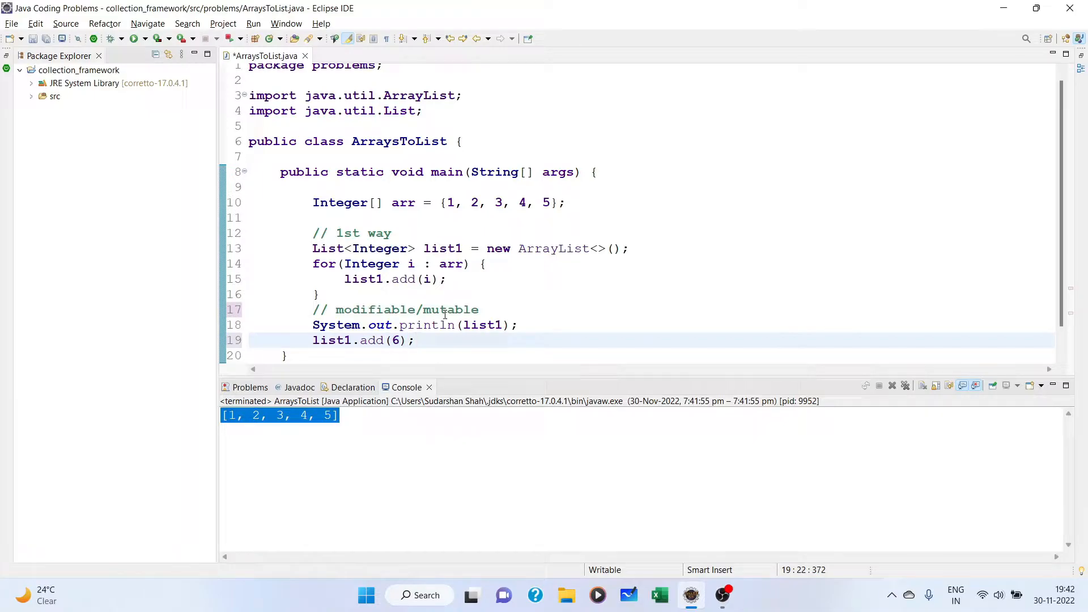
text(System.out.println();)
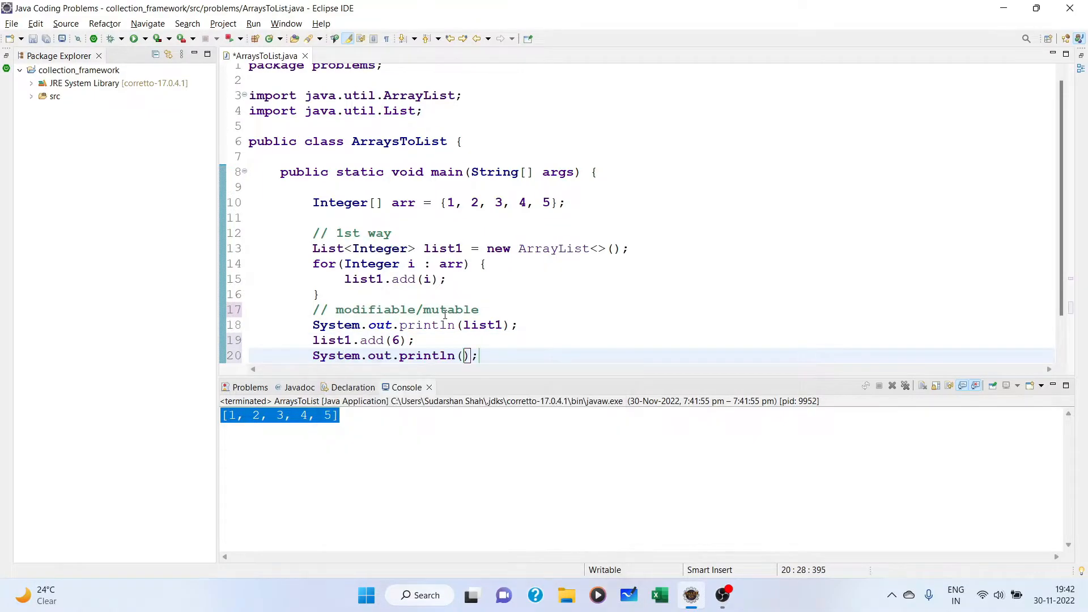
text(list1)
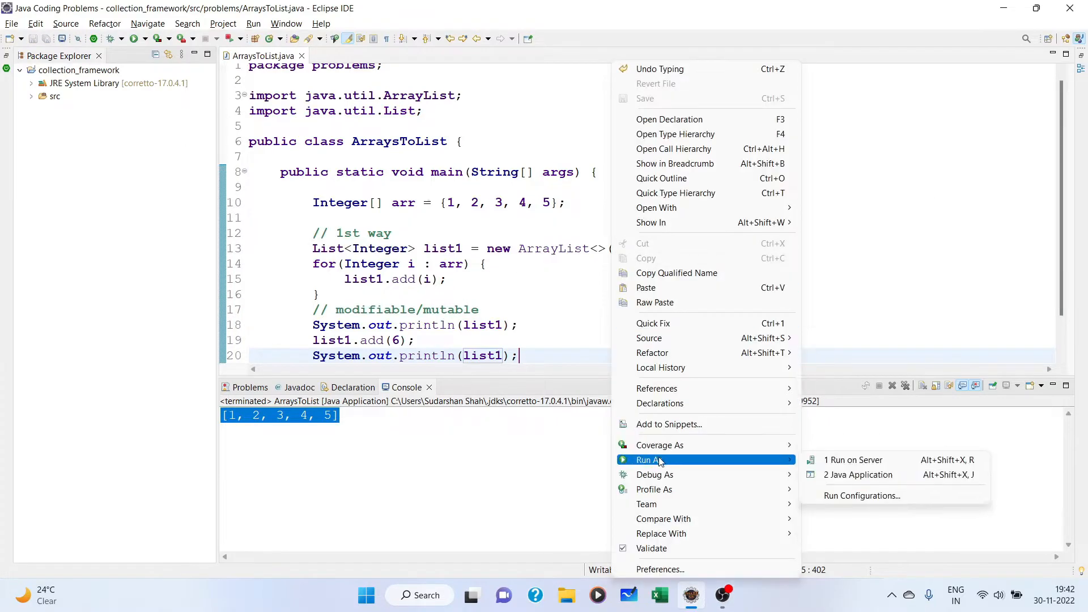
click(859, 475)
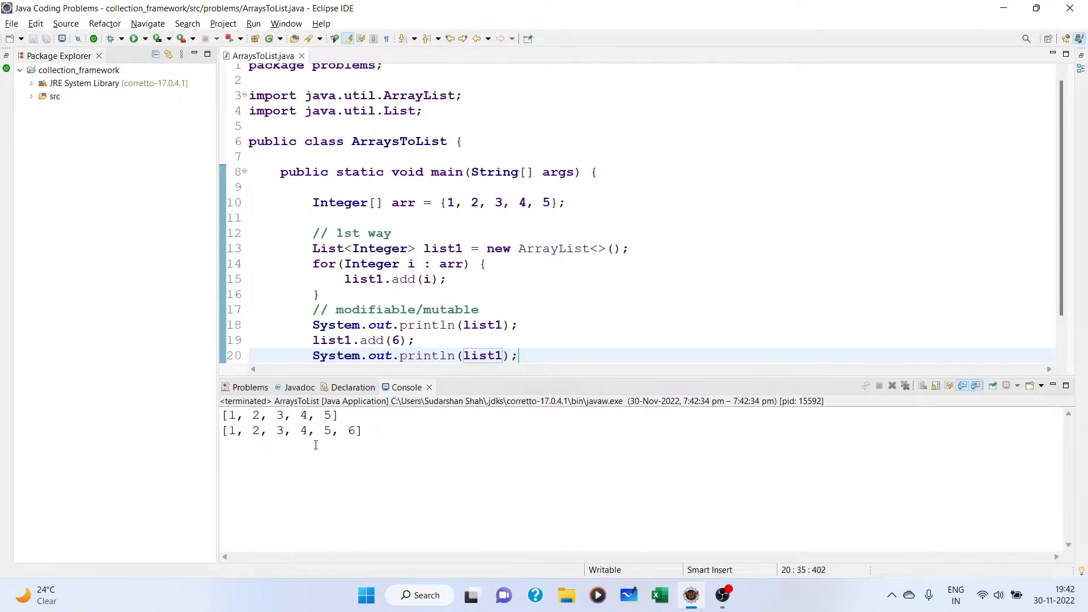
scroll(down, 3)
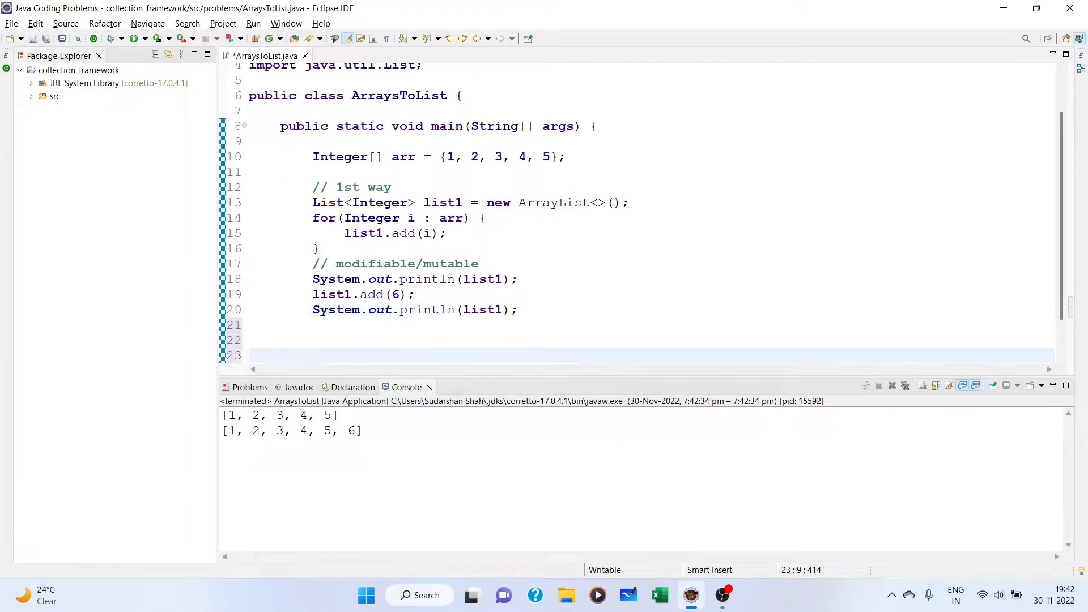
- Under // 2nd way, declare List<Integer> list2 = Arrays.asList(arr);
text(// 2nd)
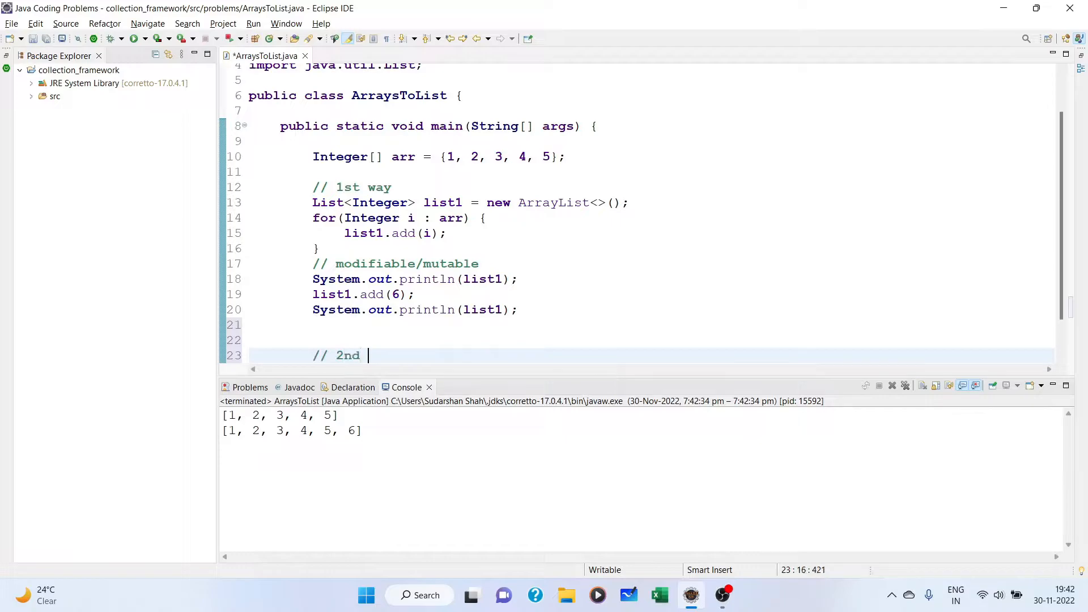
text(way)
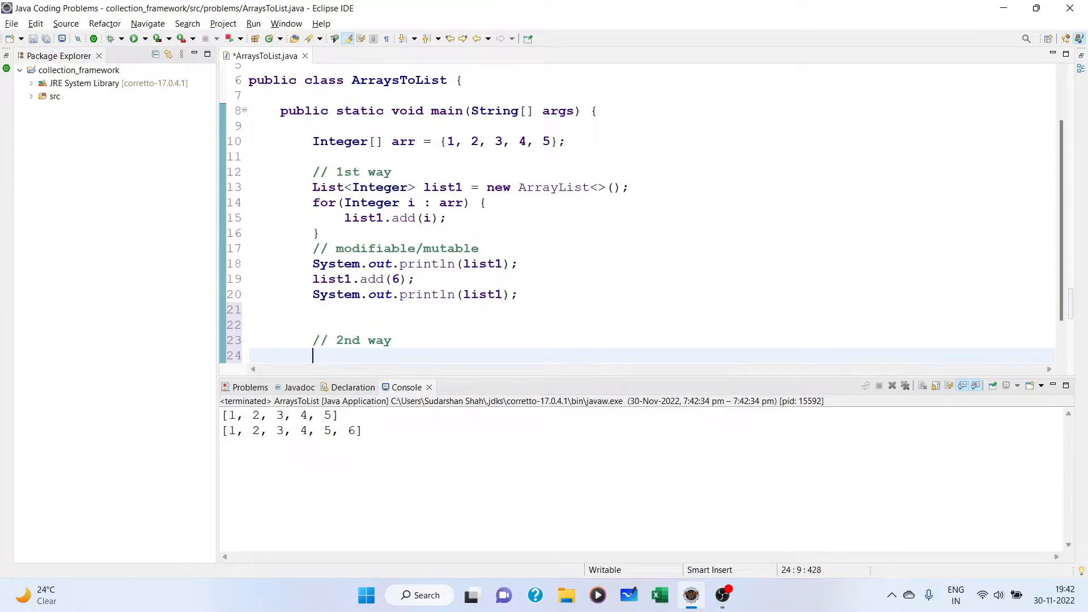
text(List<I>)
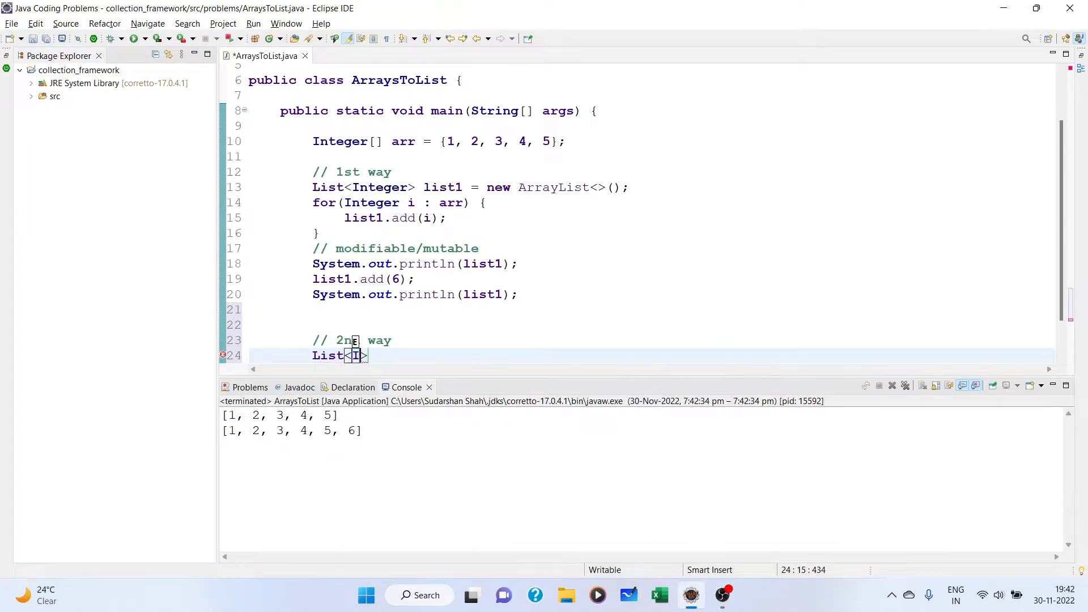
text(nteger>)
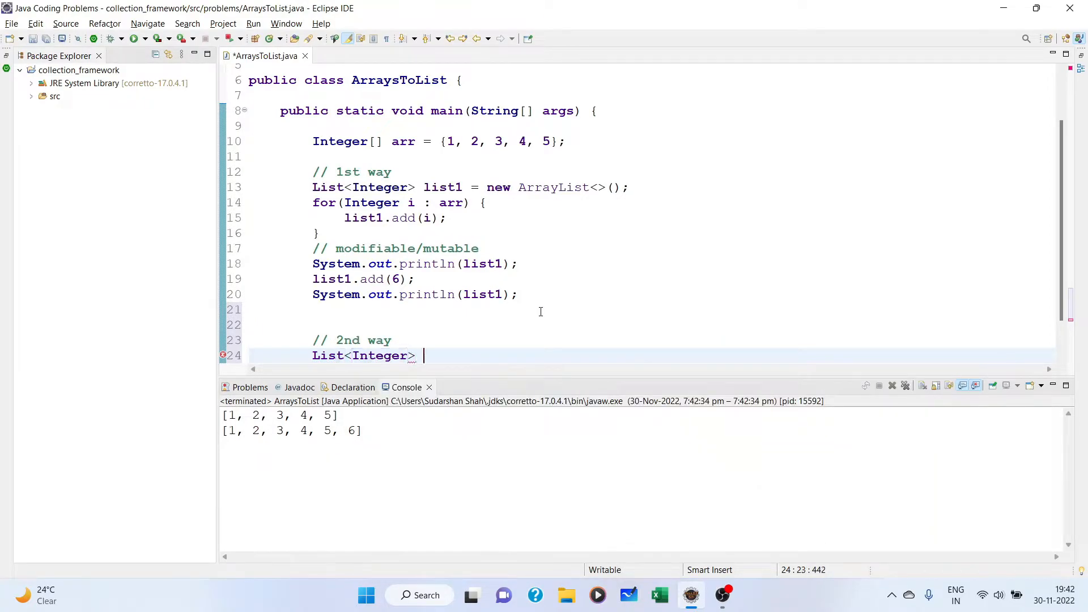
text(lis)
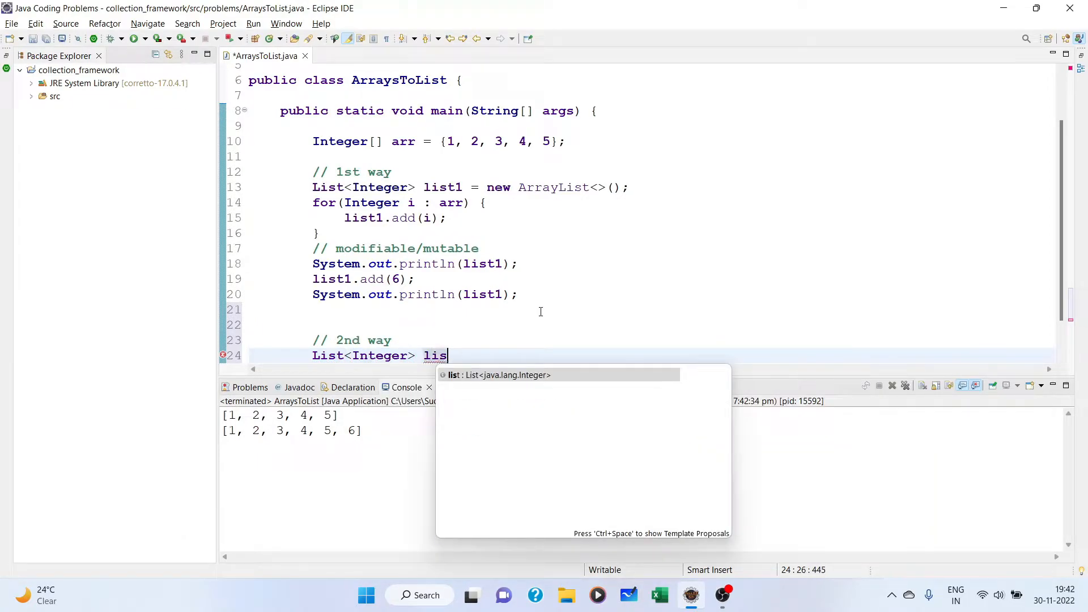
text(t2 =)
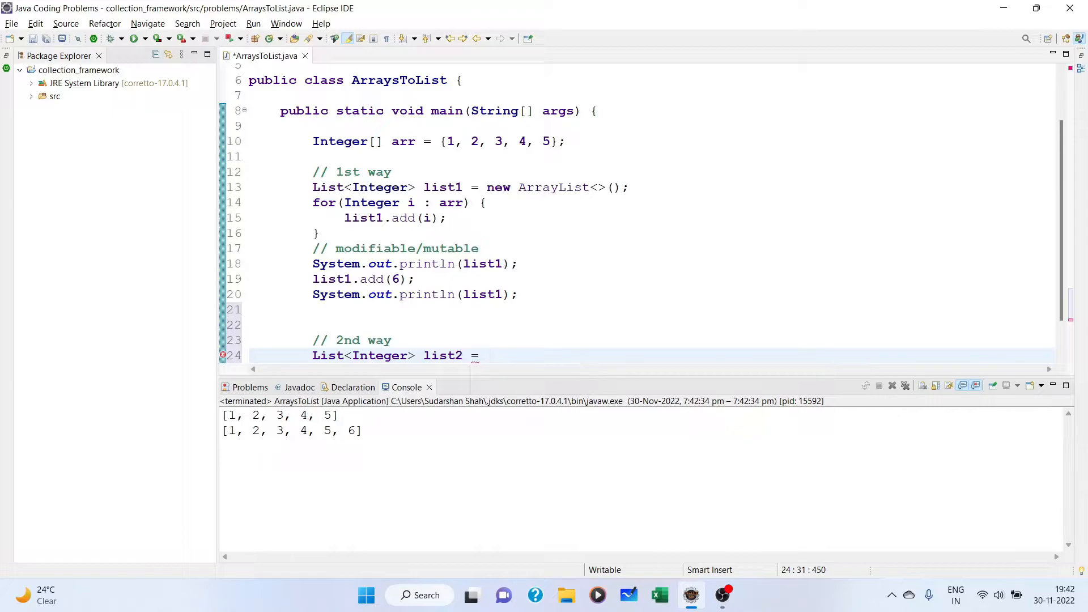
text(Arrays)
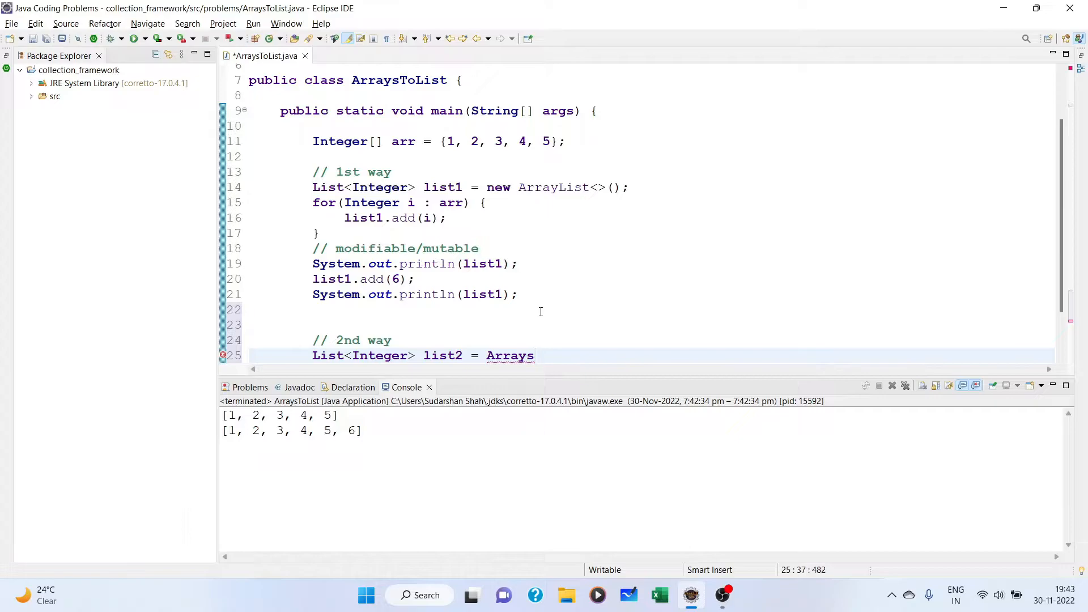
text(.asList(null)
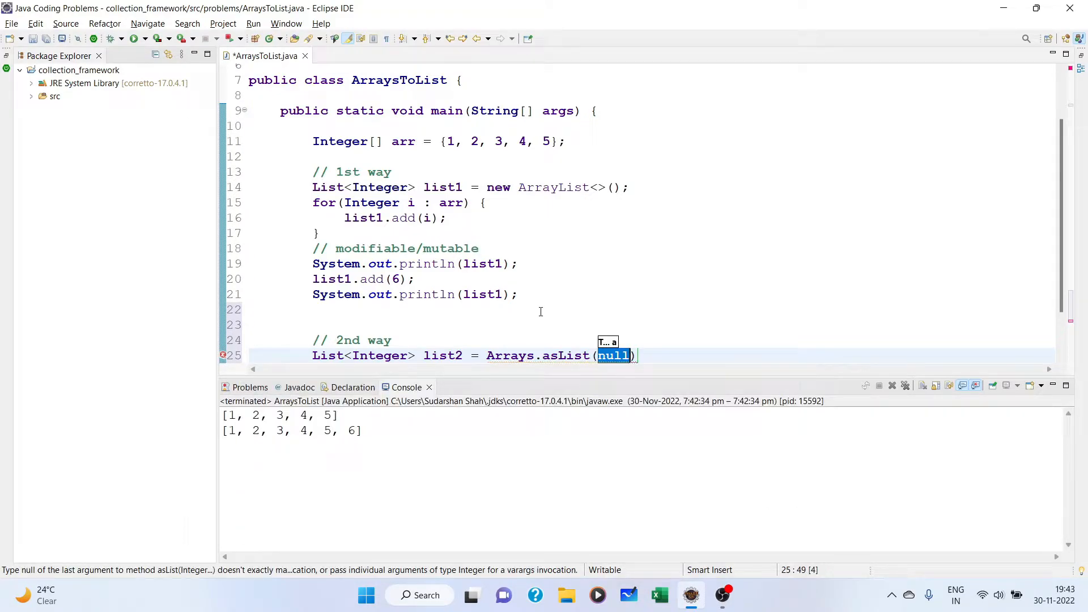
text(arr)
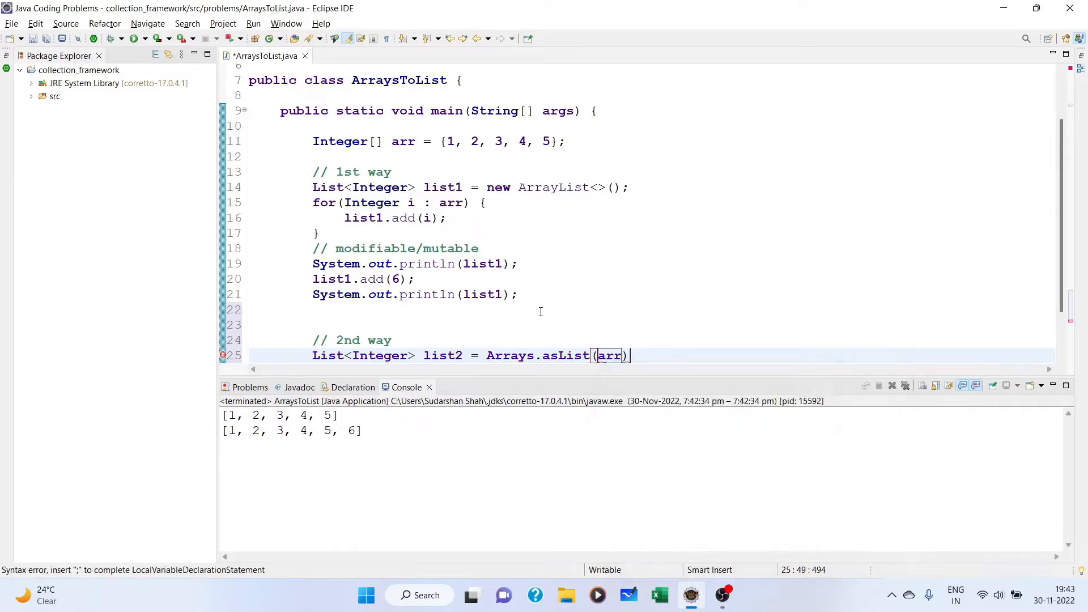
text(;)
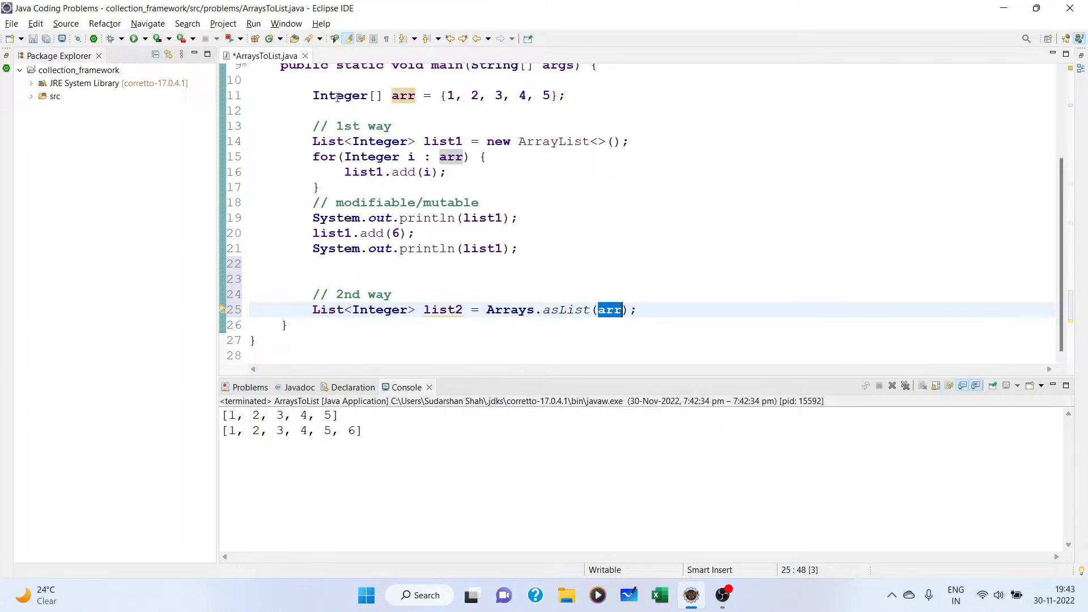
mouse_move(340, 96)
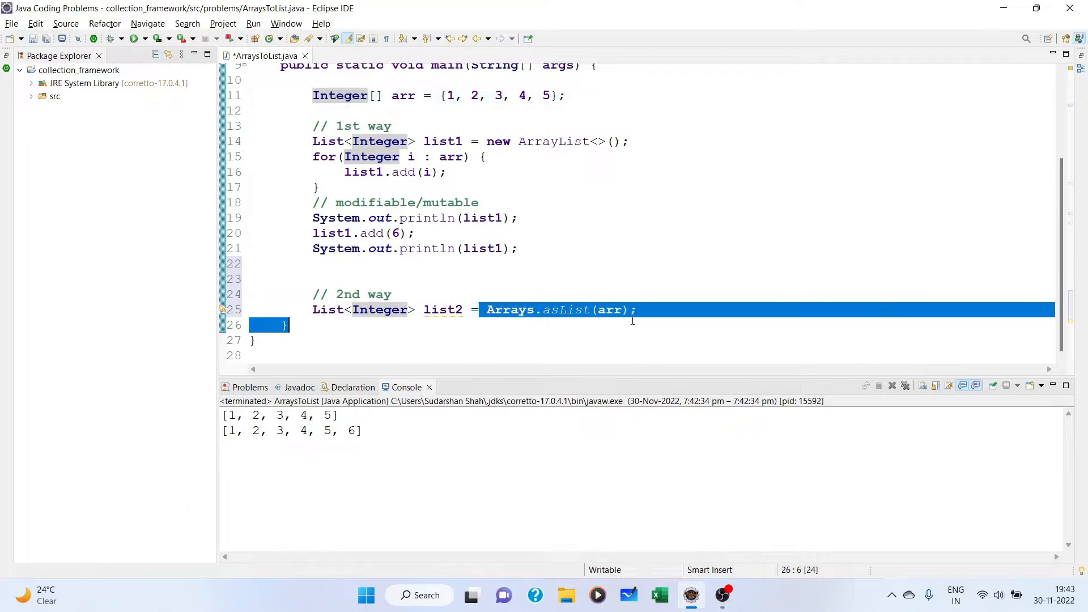
- Add System.out.println(list2); via the sysout template after the list2 declaration
click(637, 309)
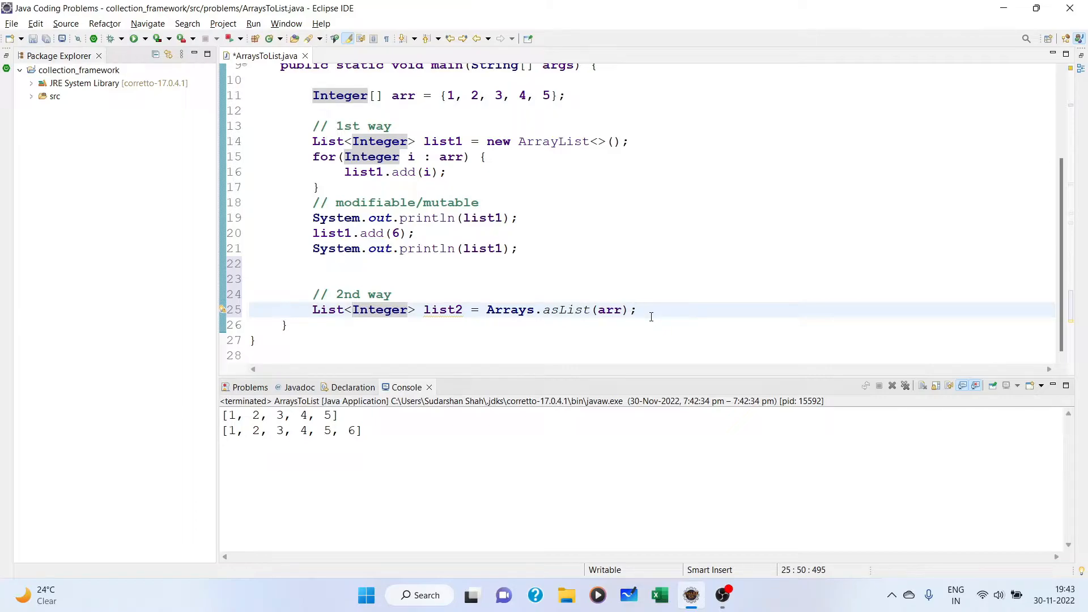
text(sou)
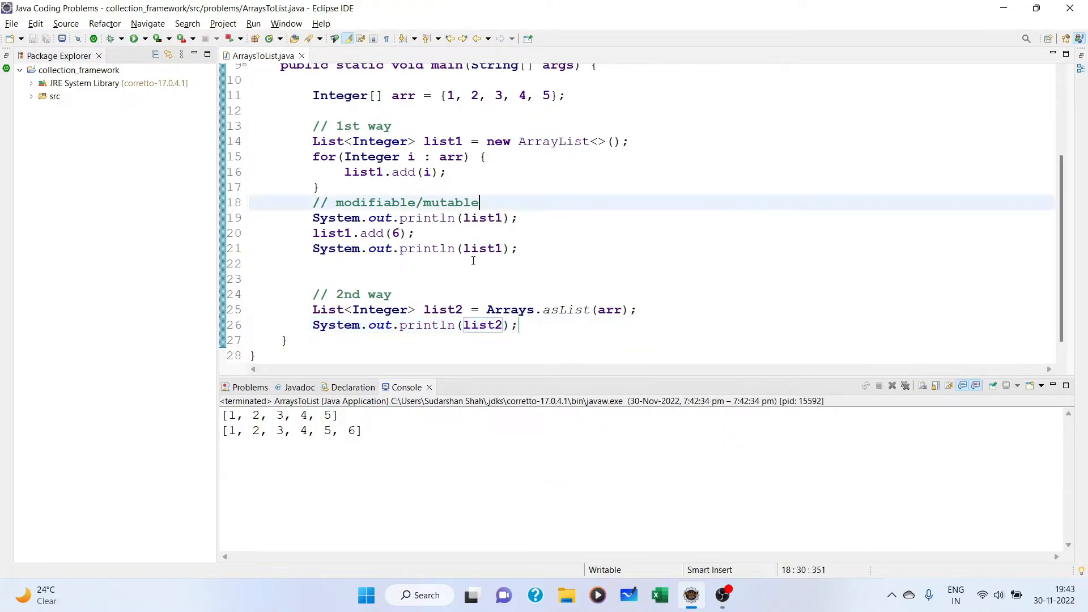
- Comment out the first-way print and add lines, then run to print only [1, 2, 3, 4, 5]
drag(480, 202, 519, 248)
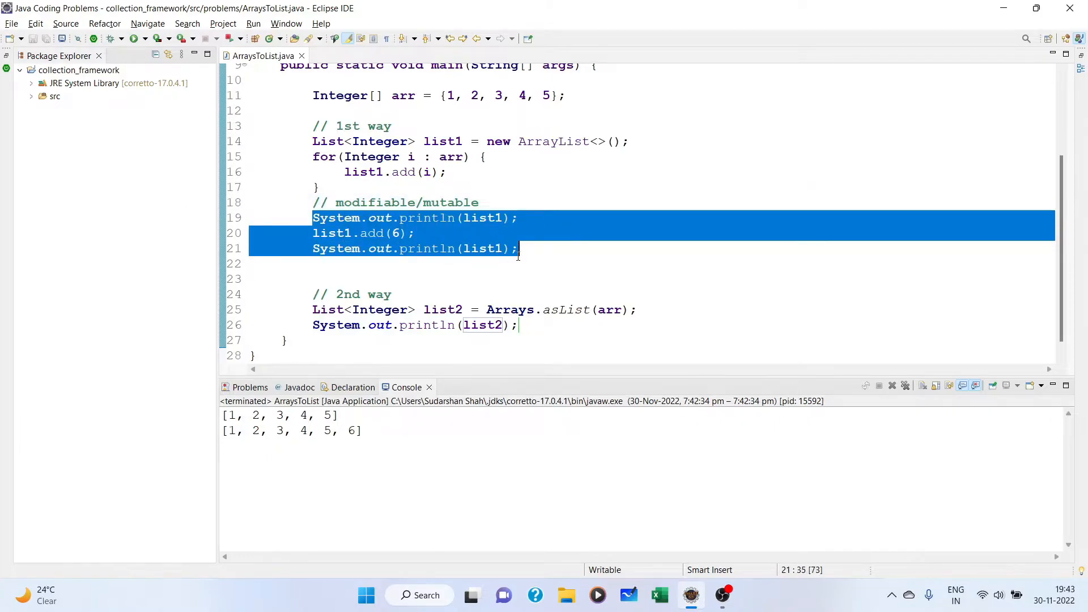
key(ctrl+/)
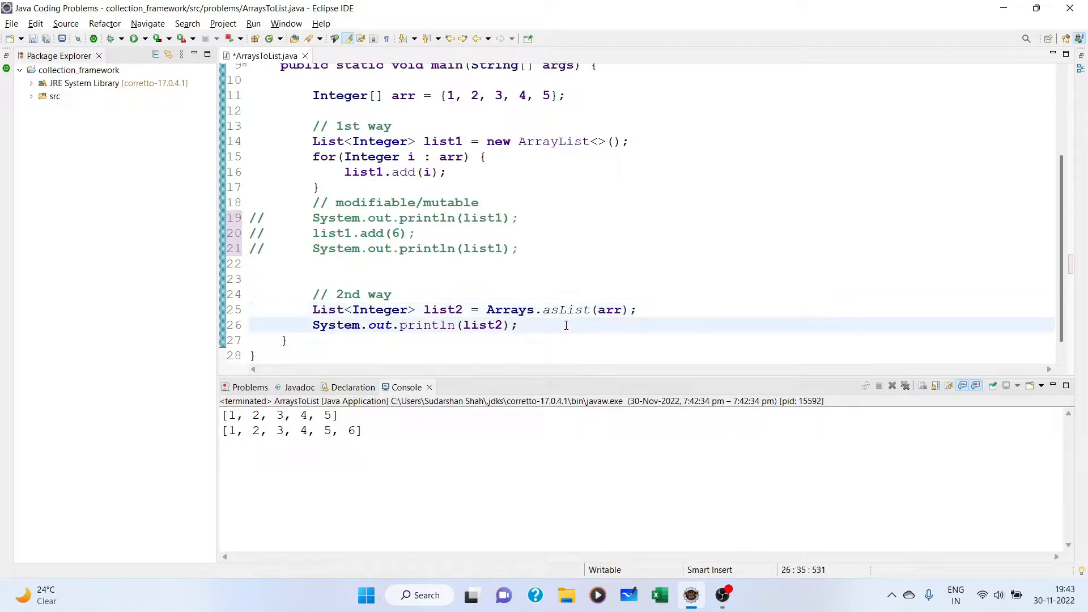
right_click(566, 325)
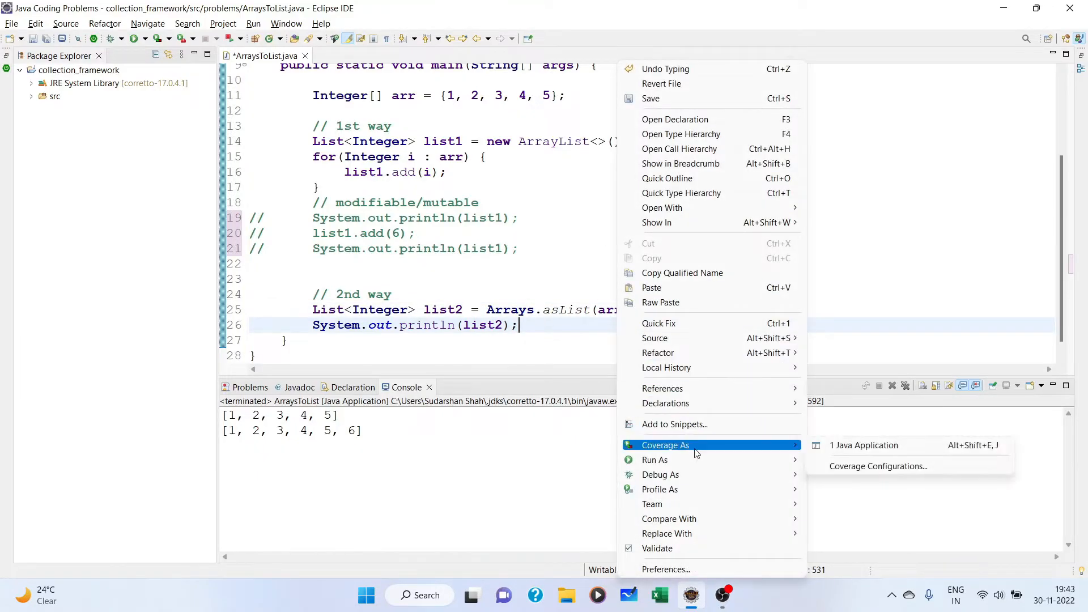
mouse_move(654, 460)
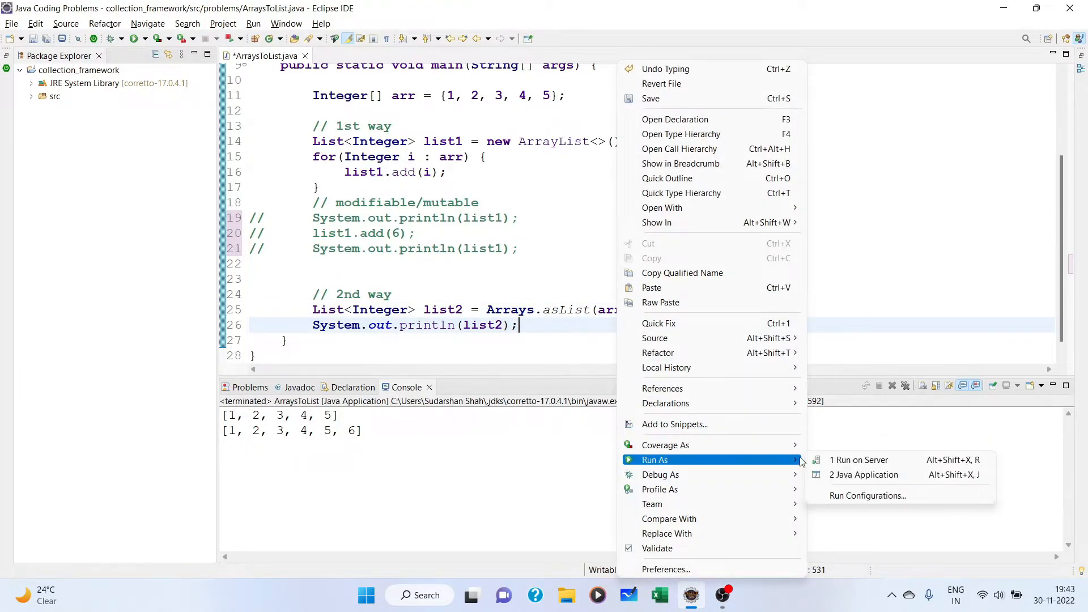
click(864, 475)
text(//)
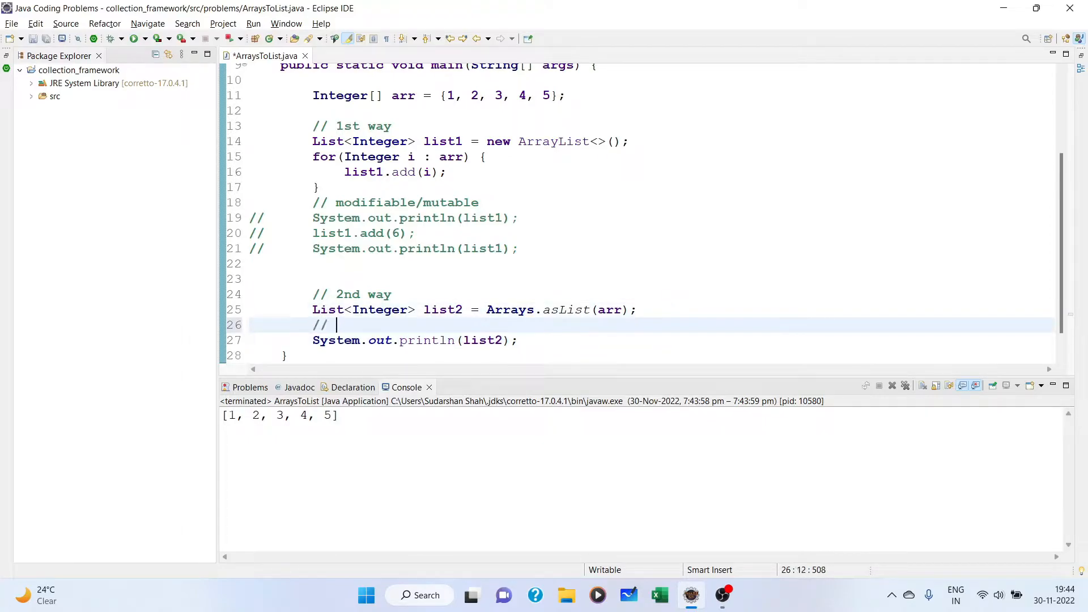
- Comment list2 as unmodifiable/immutable, add list2.add(6); and print list2 again
text(unmodifi)
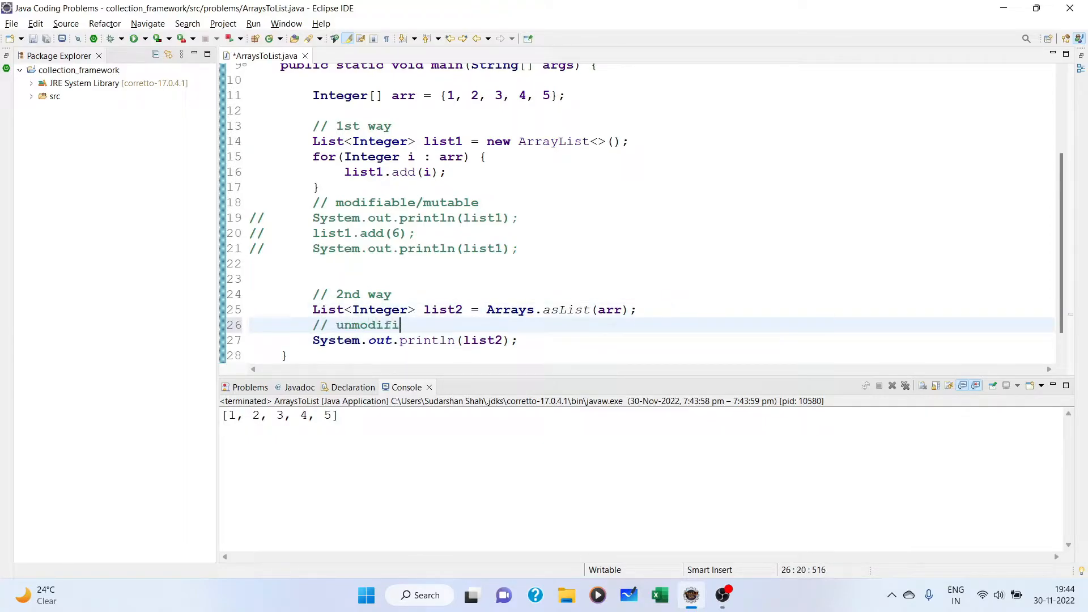
text(able)
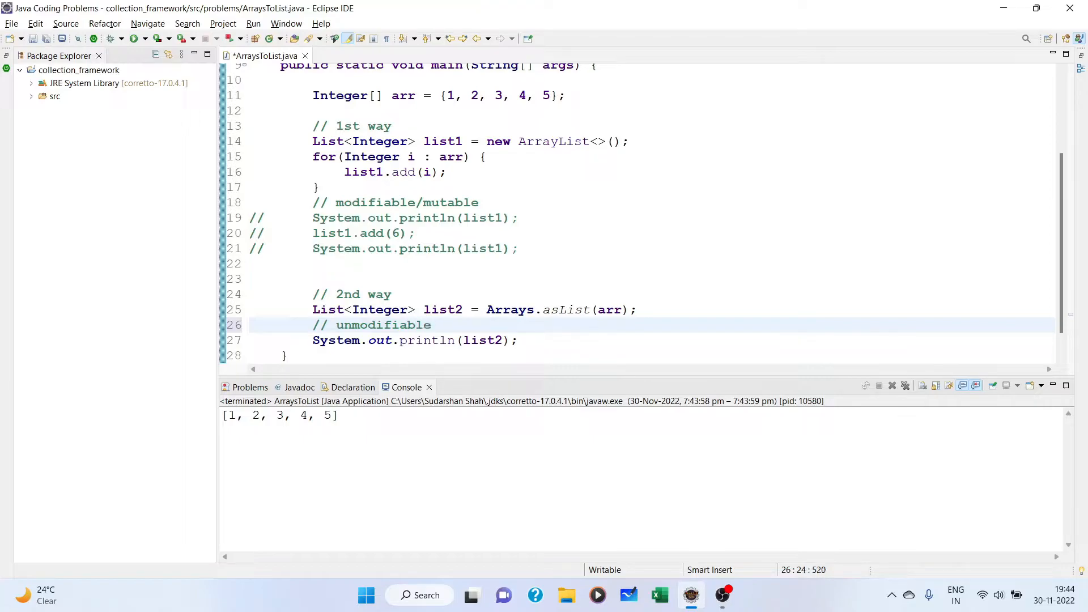
text(/ i)
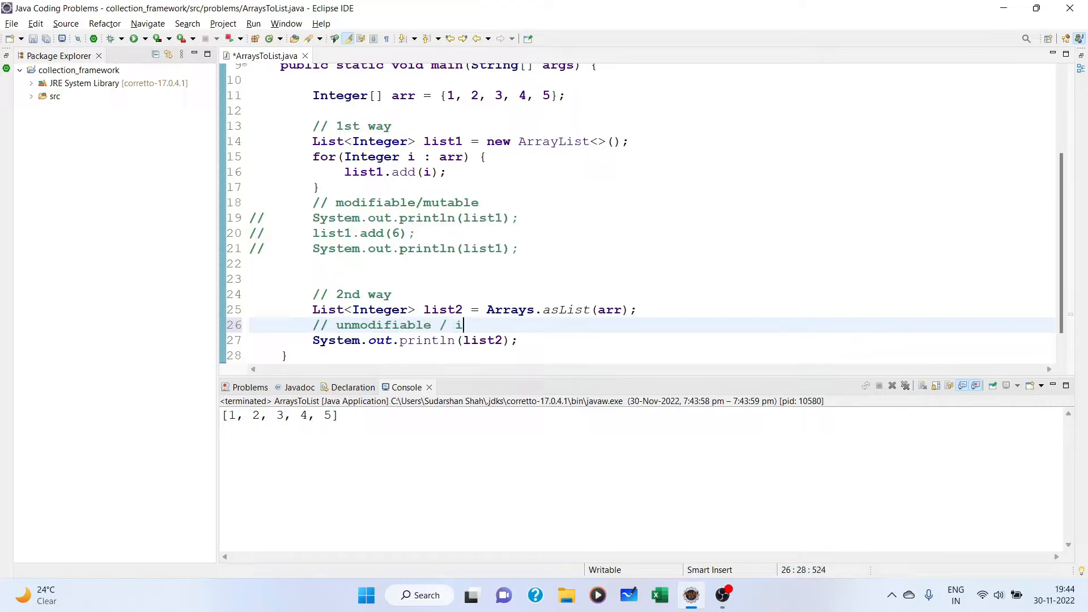
text(mmutabv)
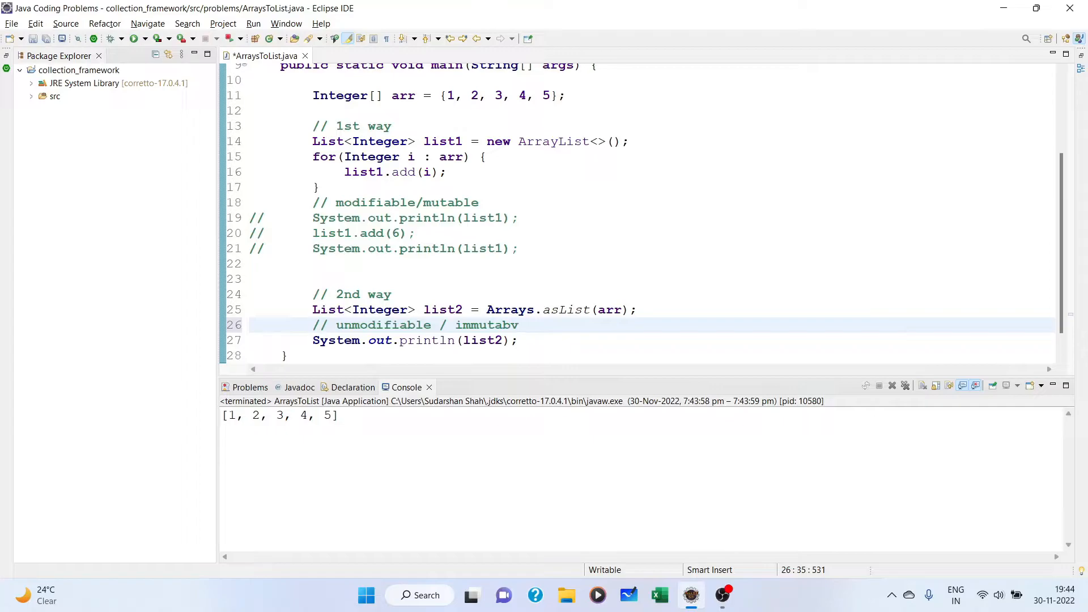
text(e)
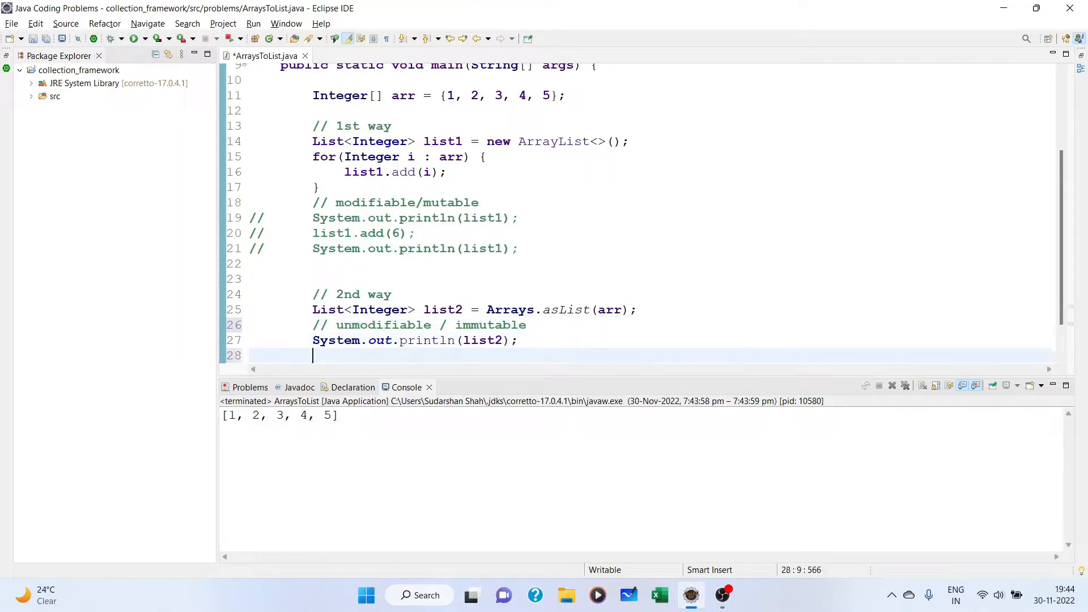
text(list2)
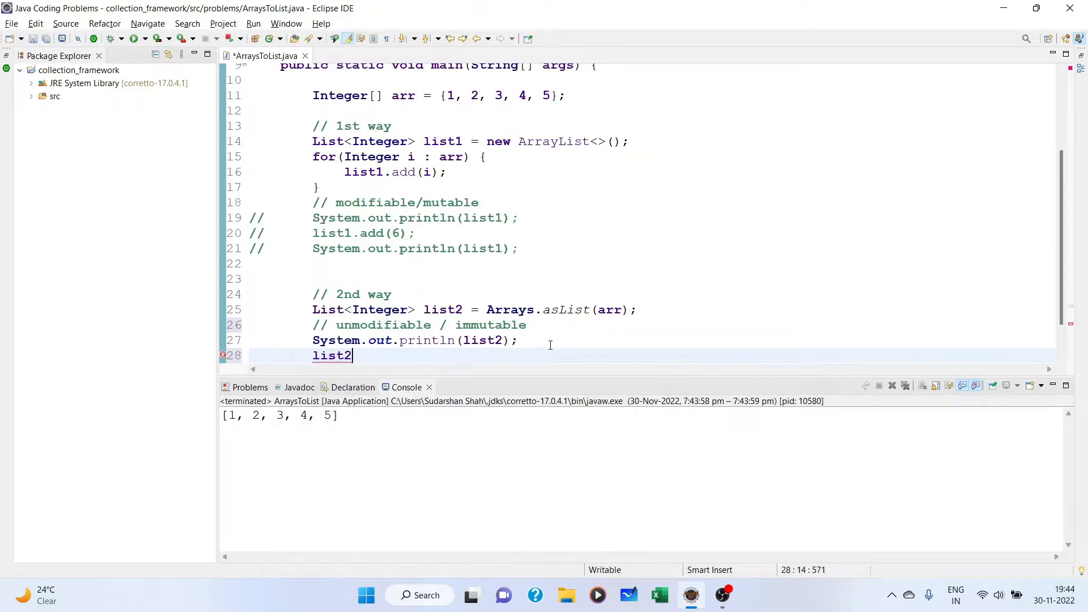
text(.add(6);)
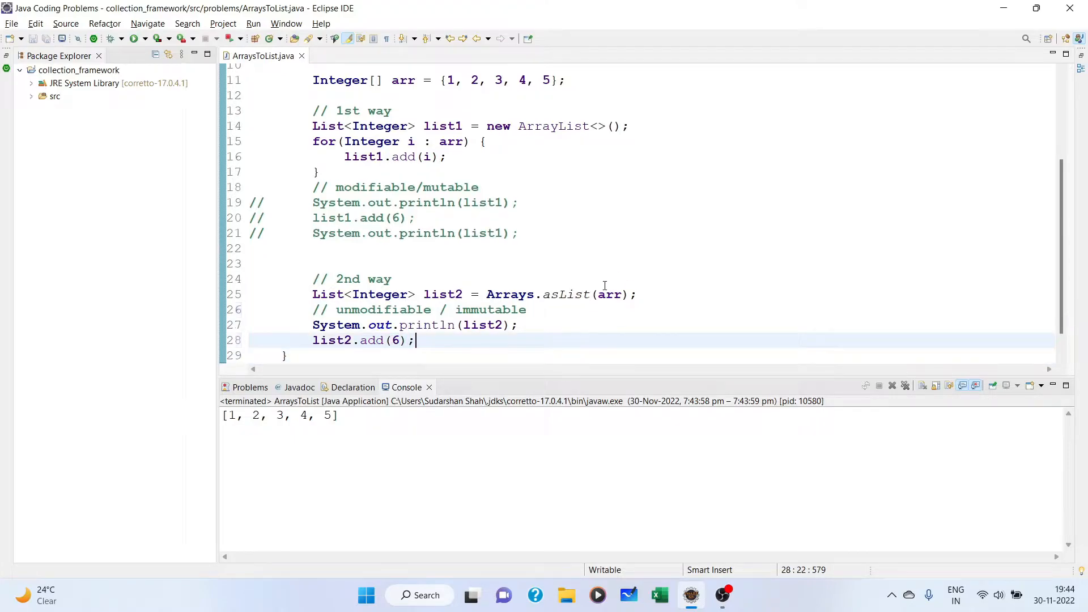
text(list2);)
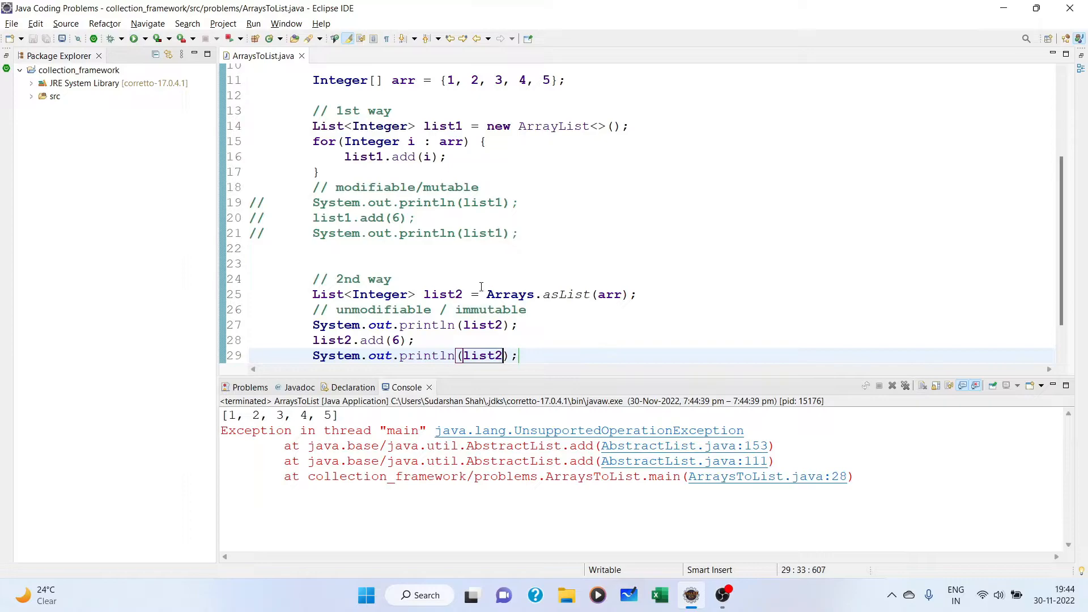
- Select the second-way print and add lines for commenting out
drag(487, 294, 636, 295)
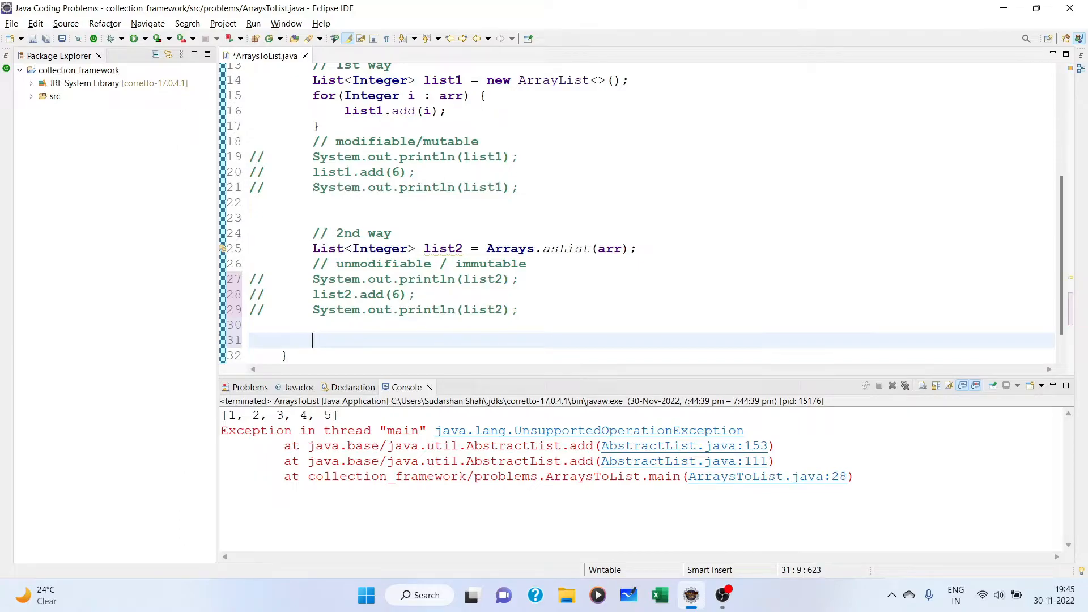
- Under //3rd way, declare List<Integer> list3 = List.of(arr); commented as giving an immutable list
text(//3rd way)
text(List<E>)
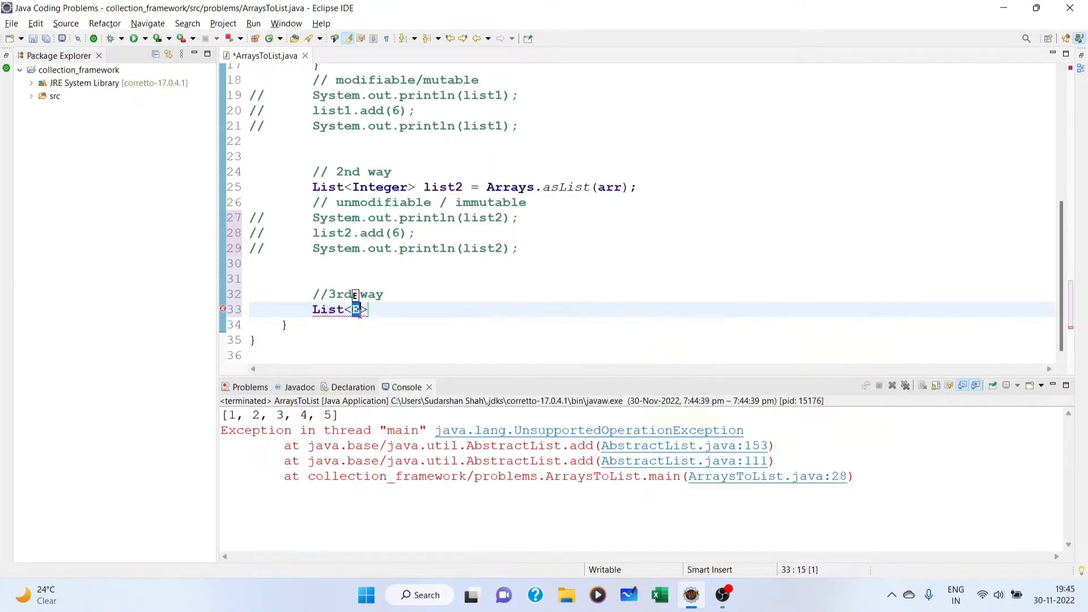
text(nteger)
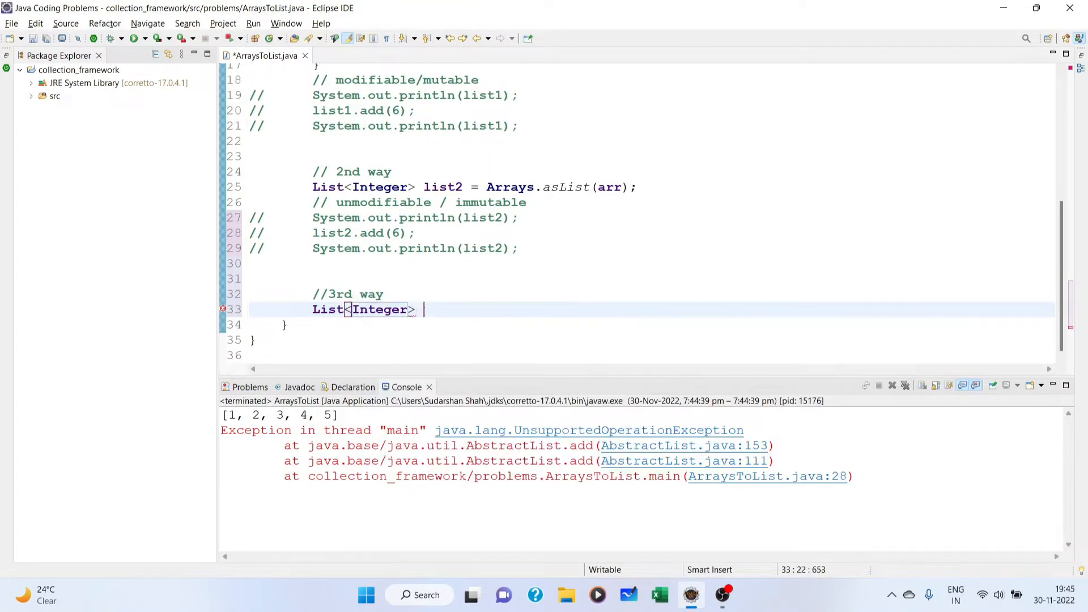
text(list)
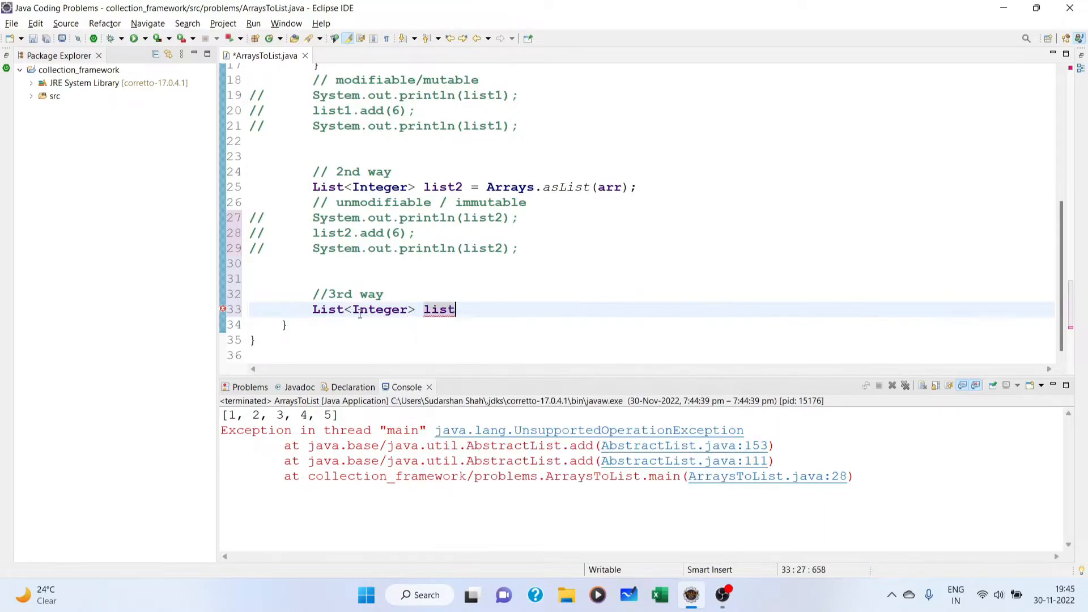
text(3 =)
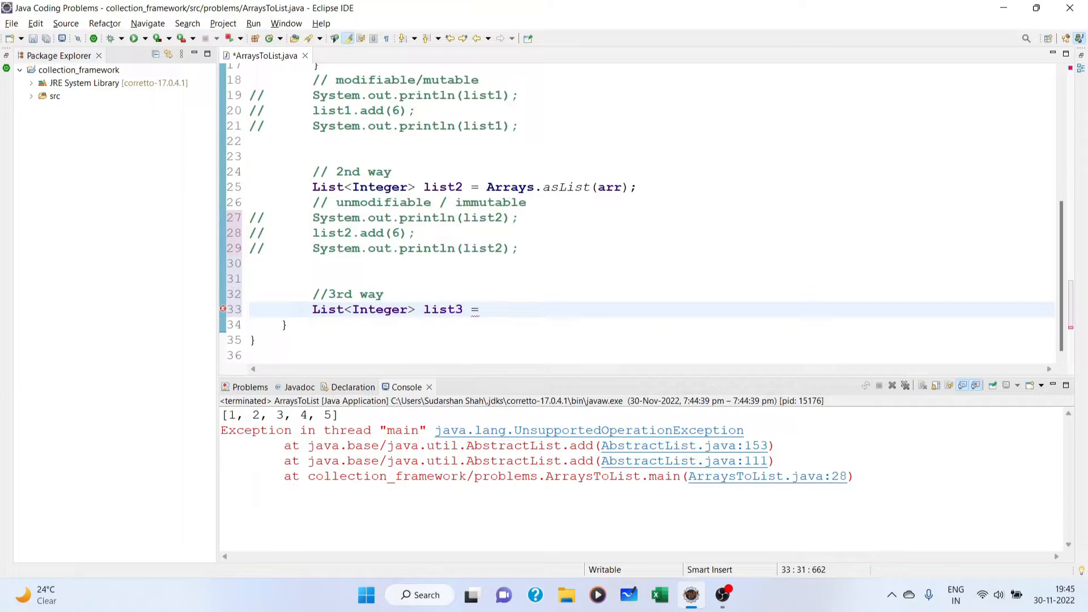
text(List<Integer)
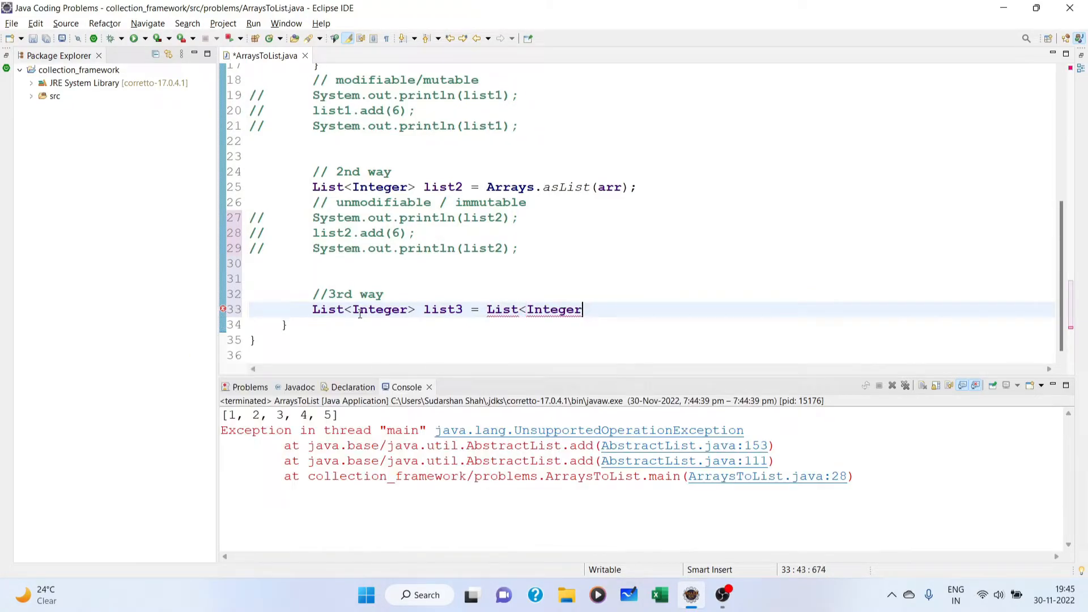
text(.of)
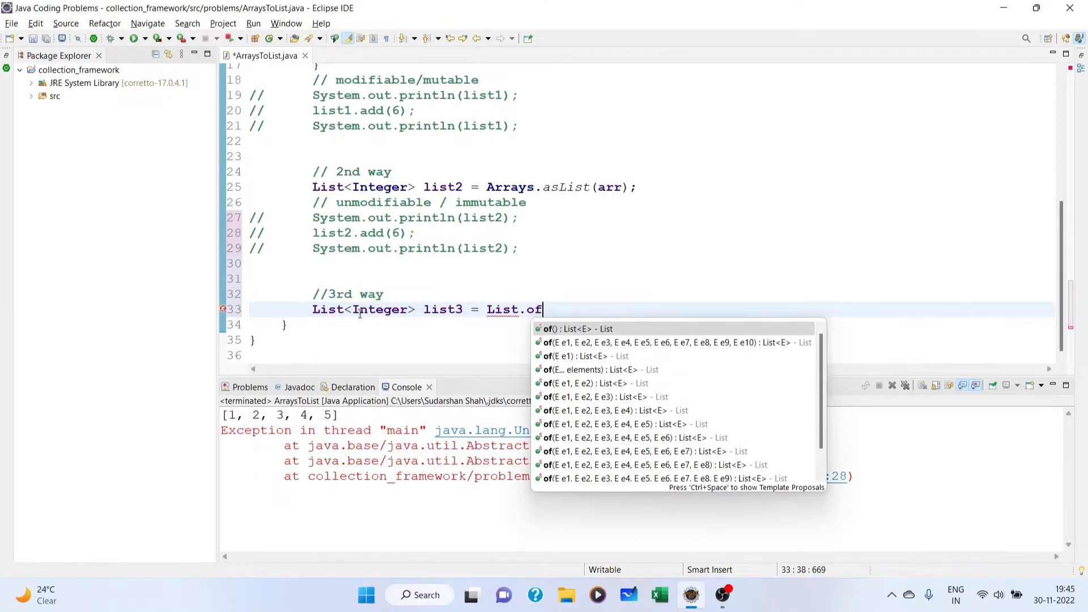
mouse_move(569, 329)
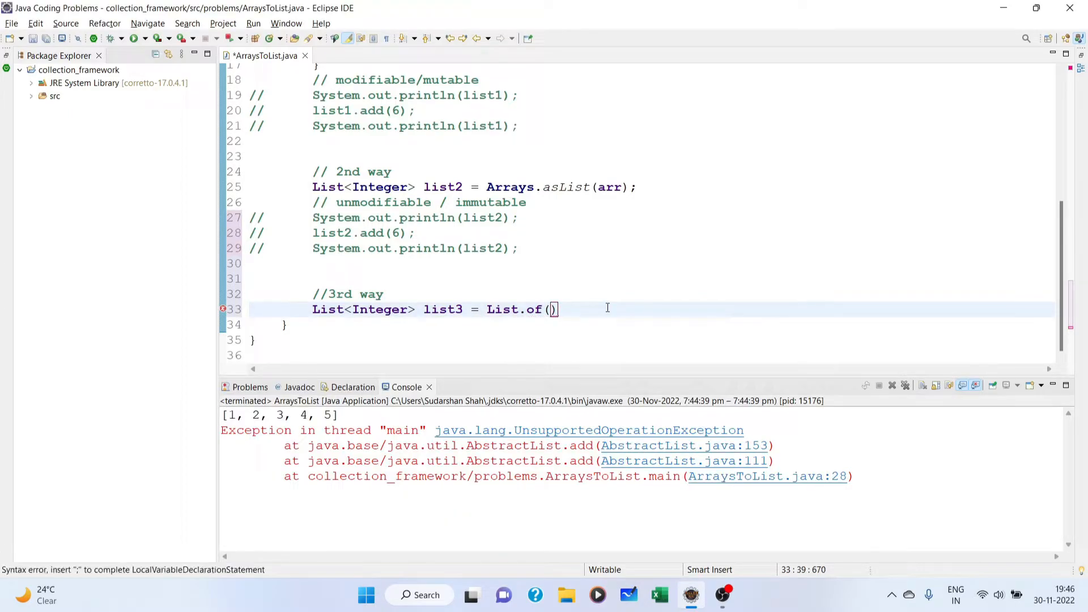
text(arr)
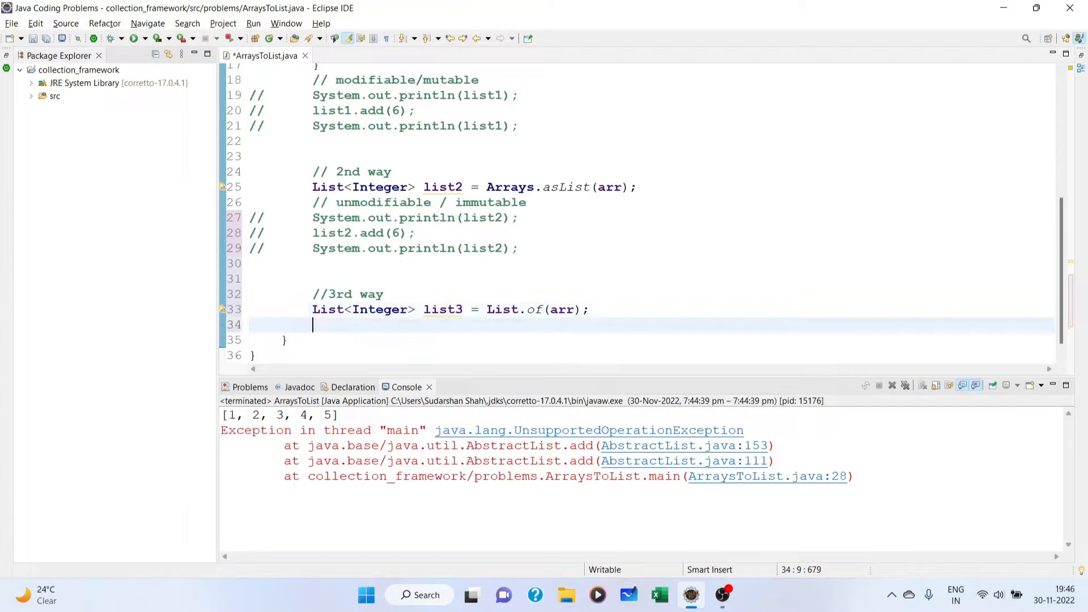
text(/)
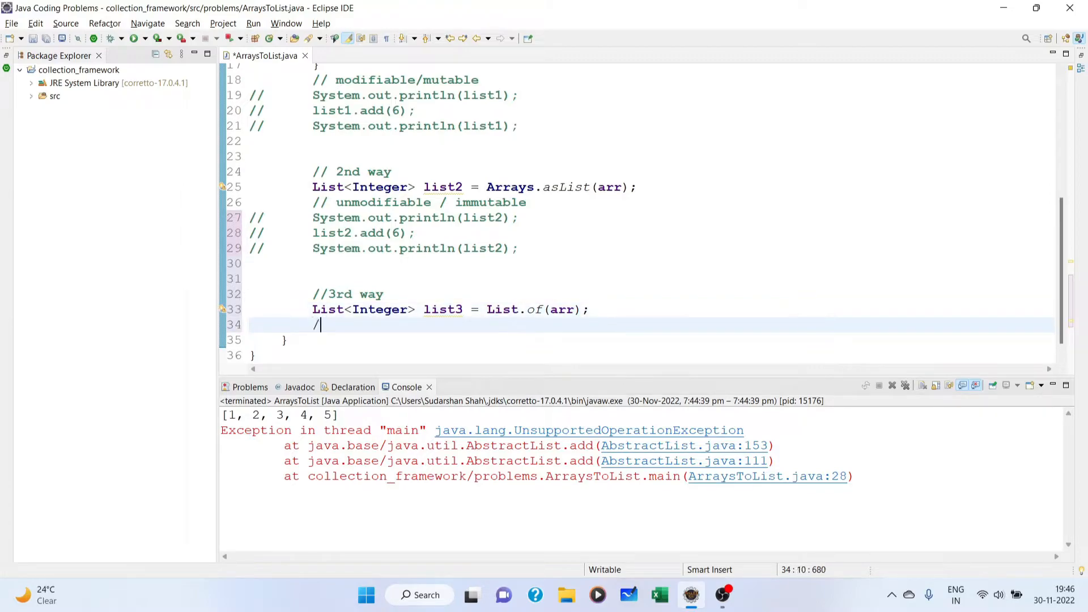
text(/)
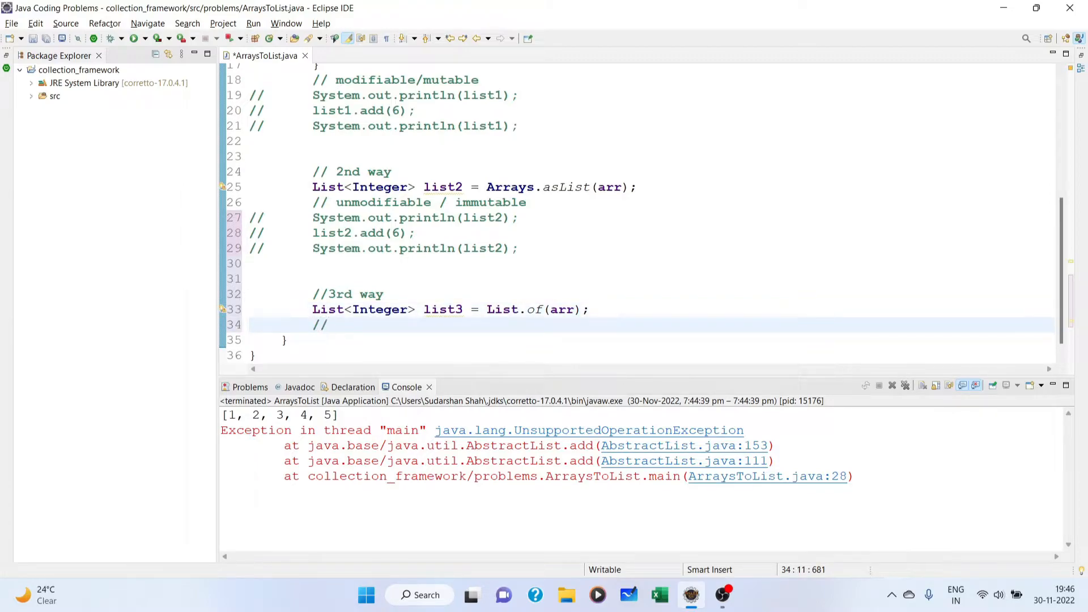
text(it gives i)
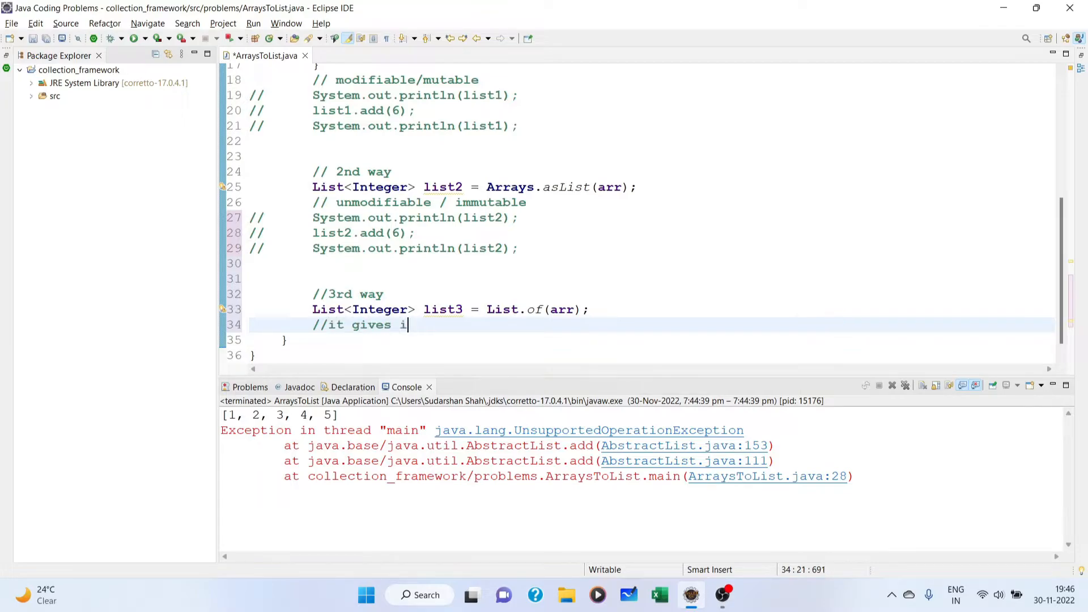
text(mmutable list)
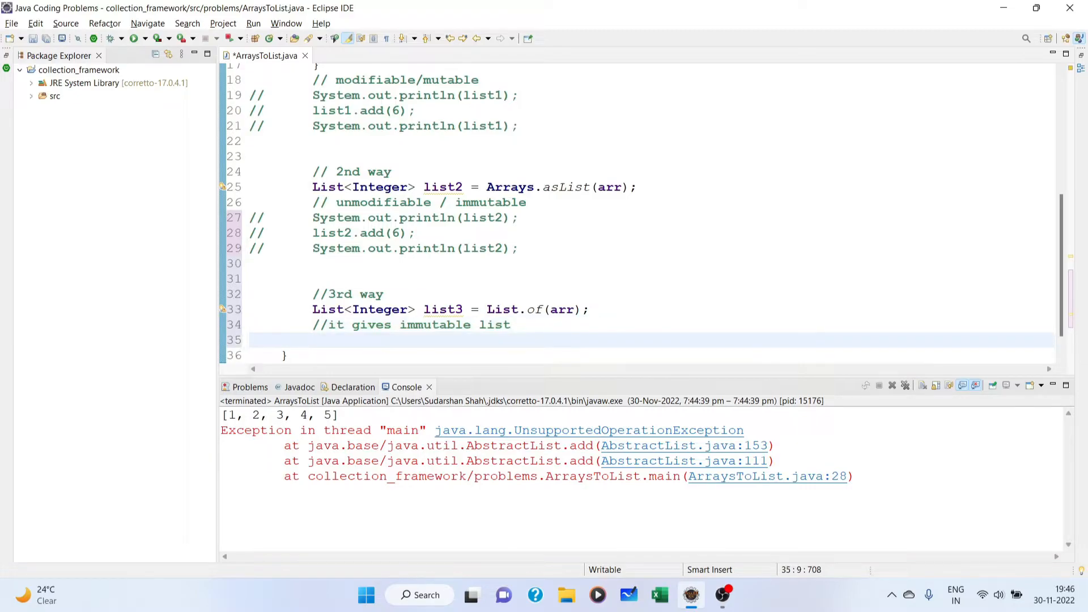
- Print list3, run it, then add list3.add(6); to show it fails
text(System.out.println();)
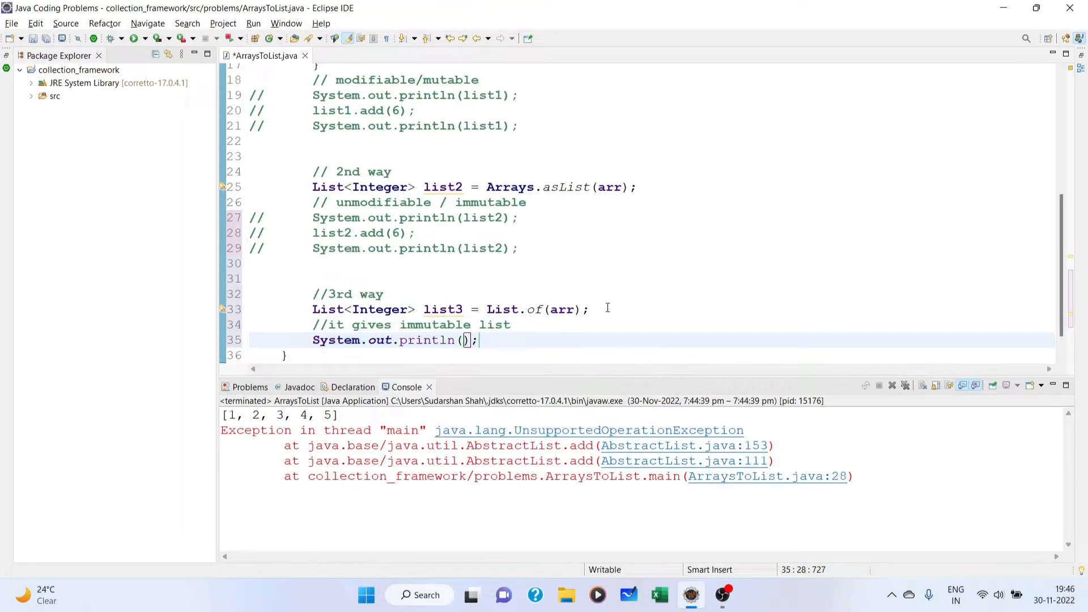
text(list3)
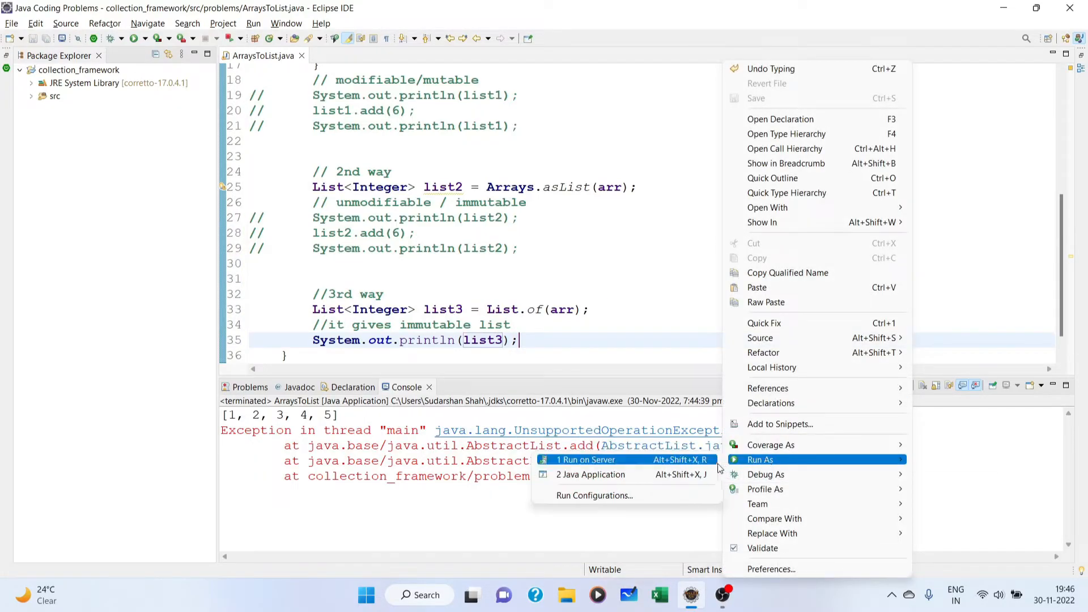
click(591, 474)
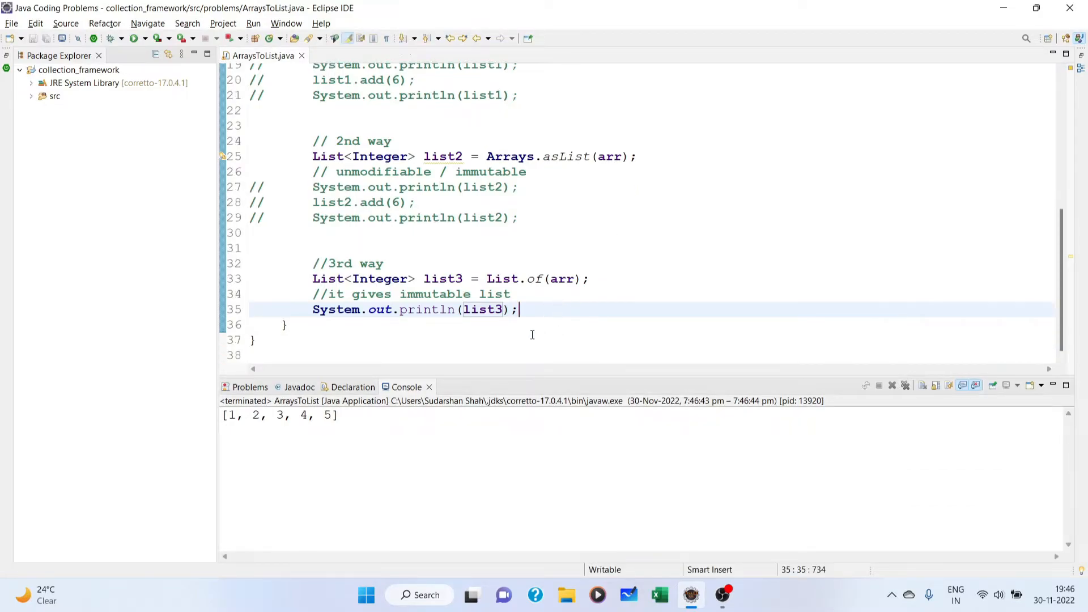
double_click(352, 310)
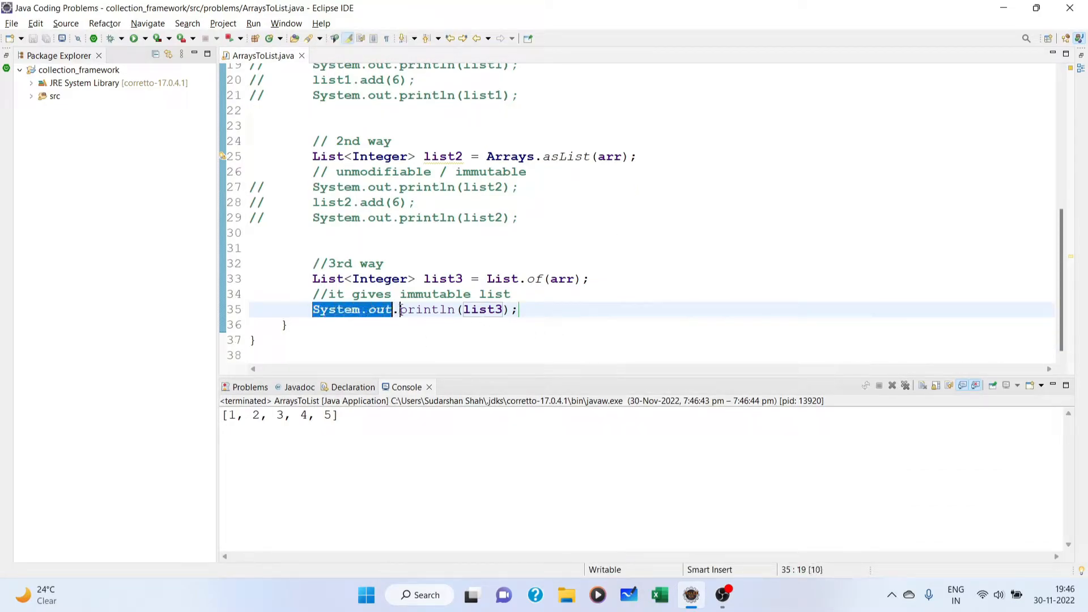
text(l)
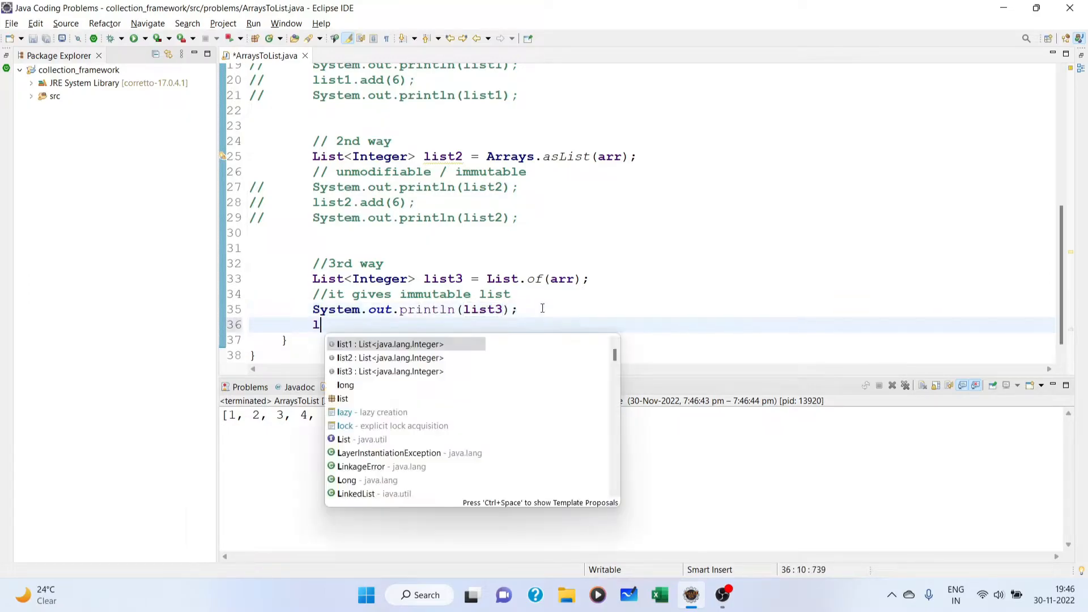
text(sit3.add(null)
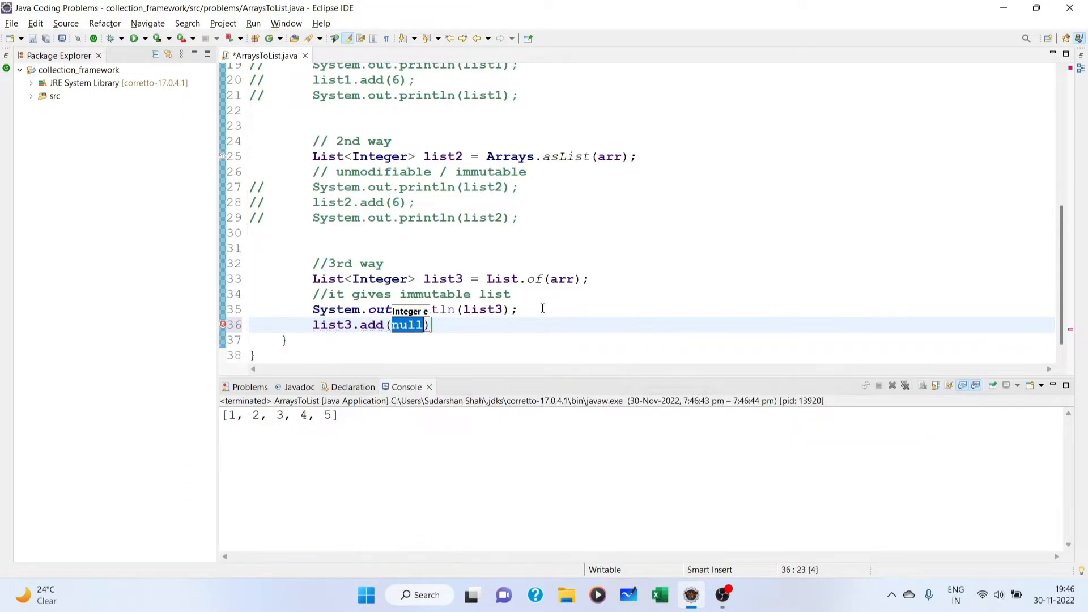
text(6)
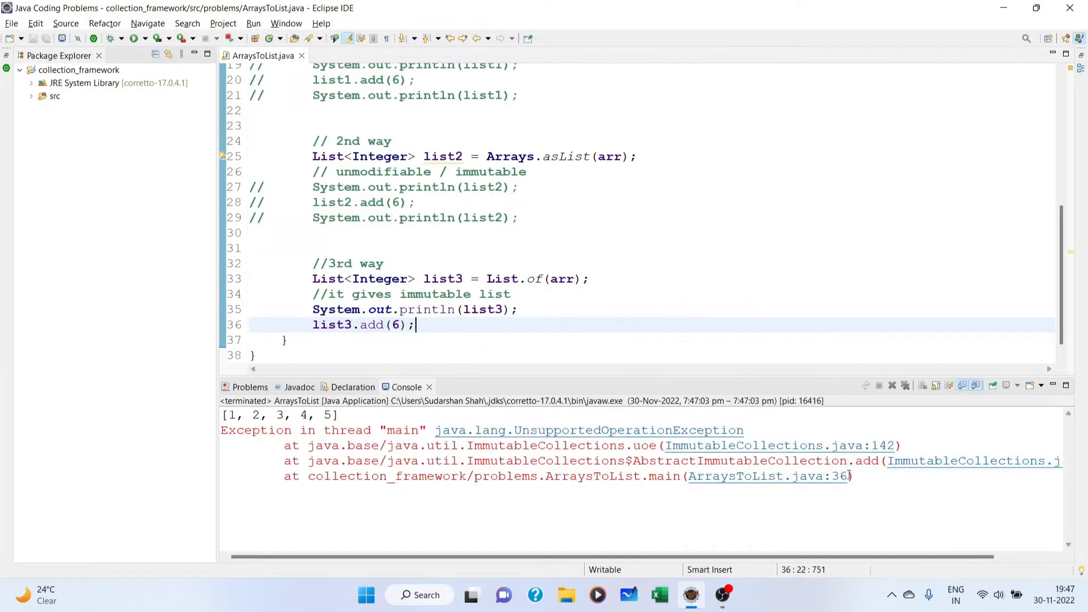
click(478, 310)
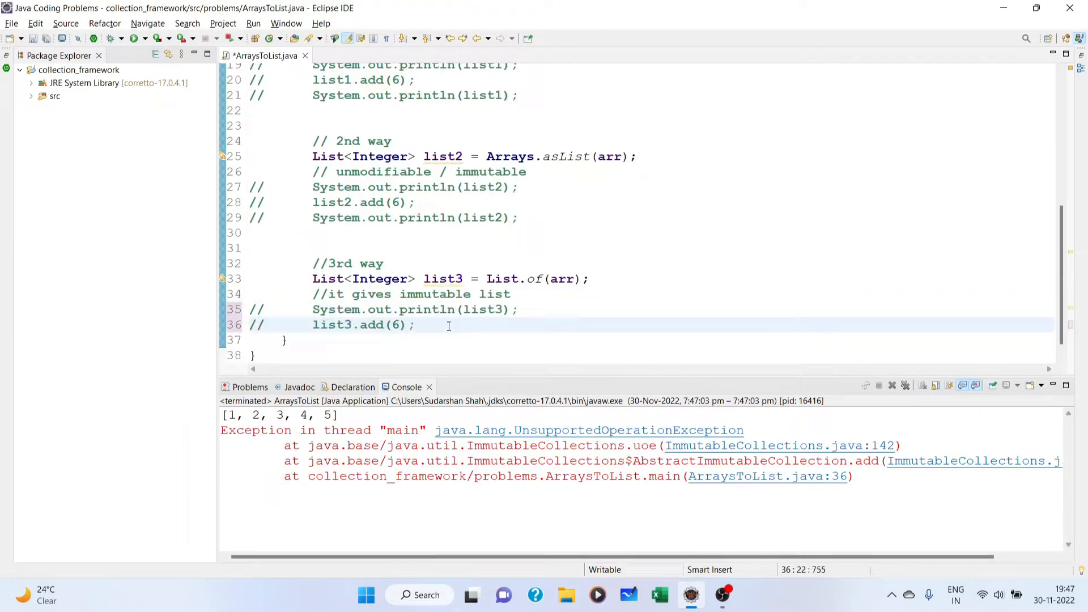
- Under //4th way, start declaring List<Integer> list4 = Arrays..
key(enter)
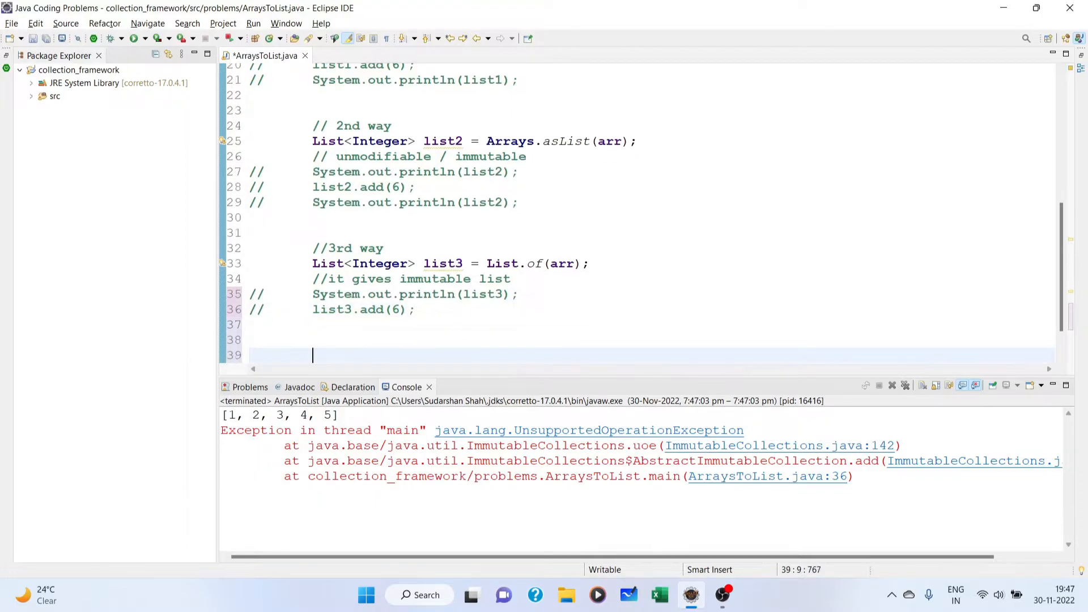
text(//4th way)
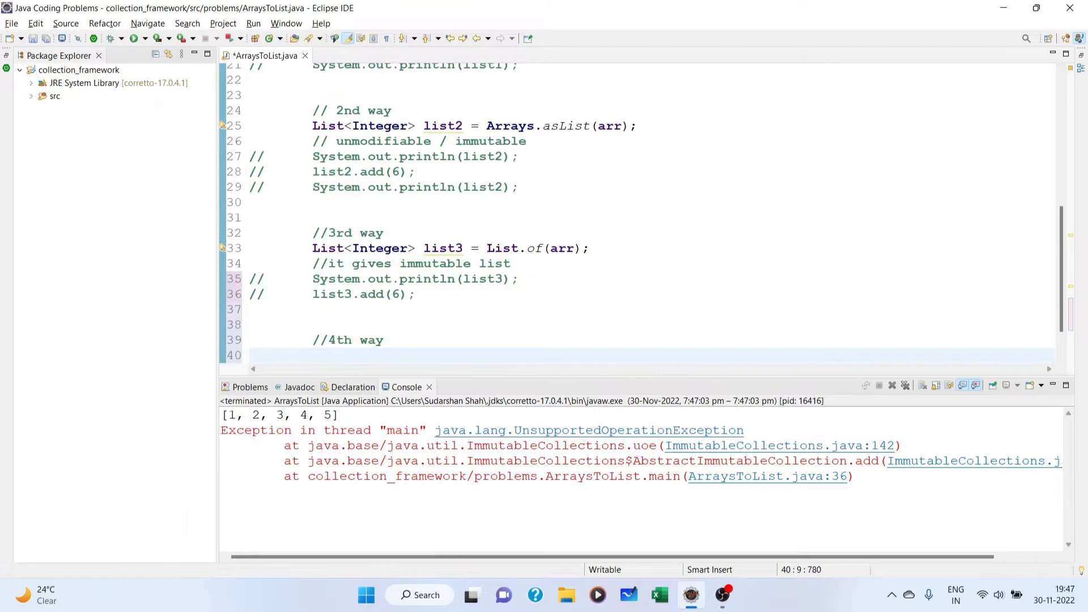
scroll(down, 3)
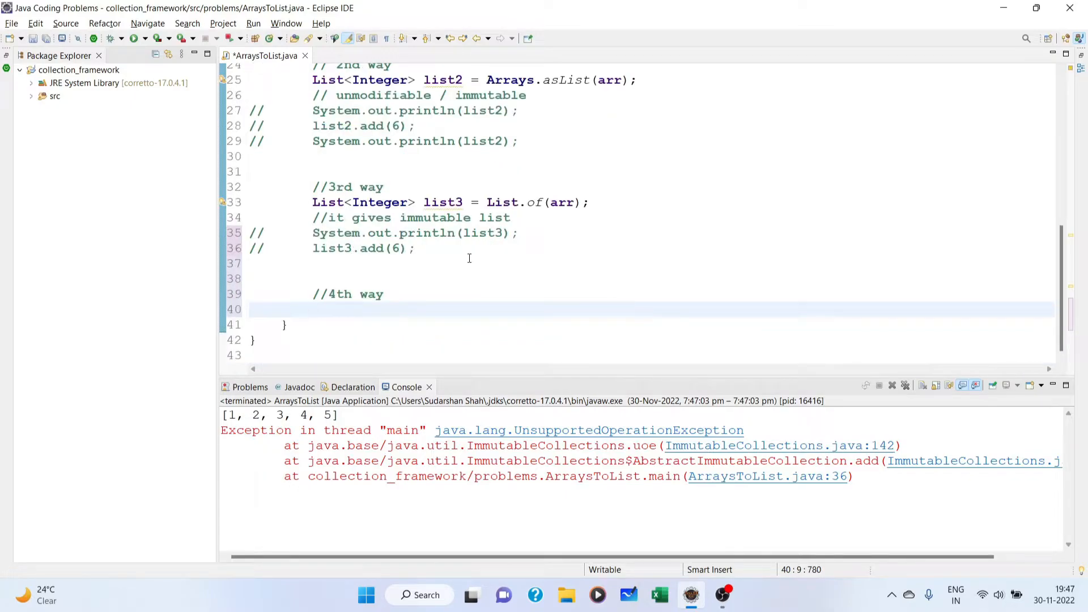
click(379, 325)
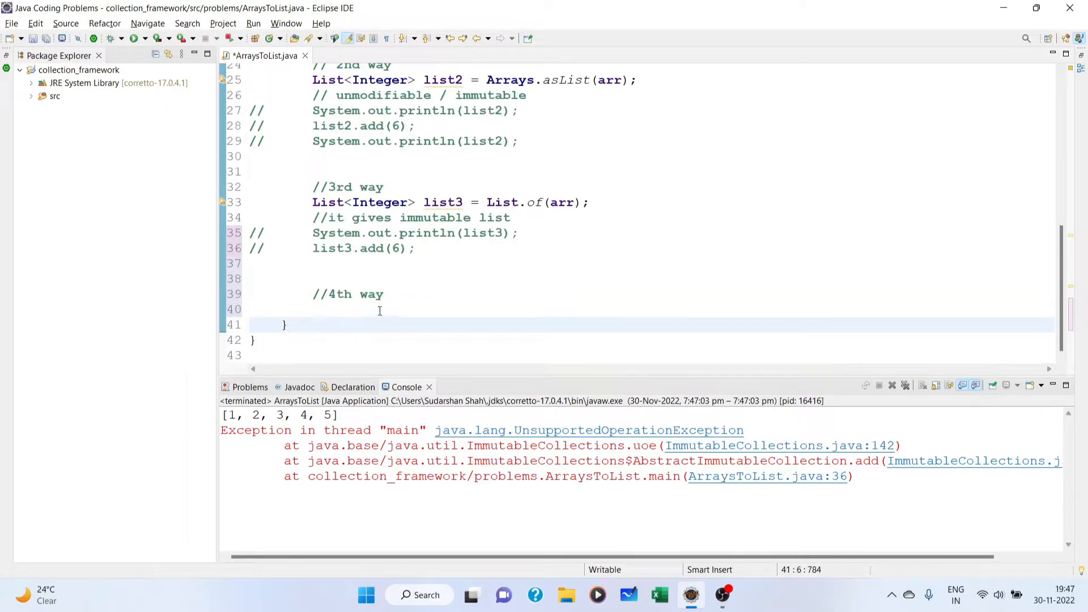
click(382, 308)
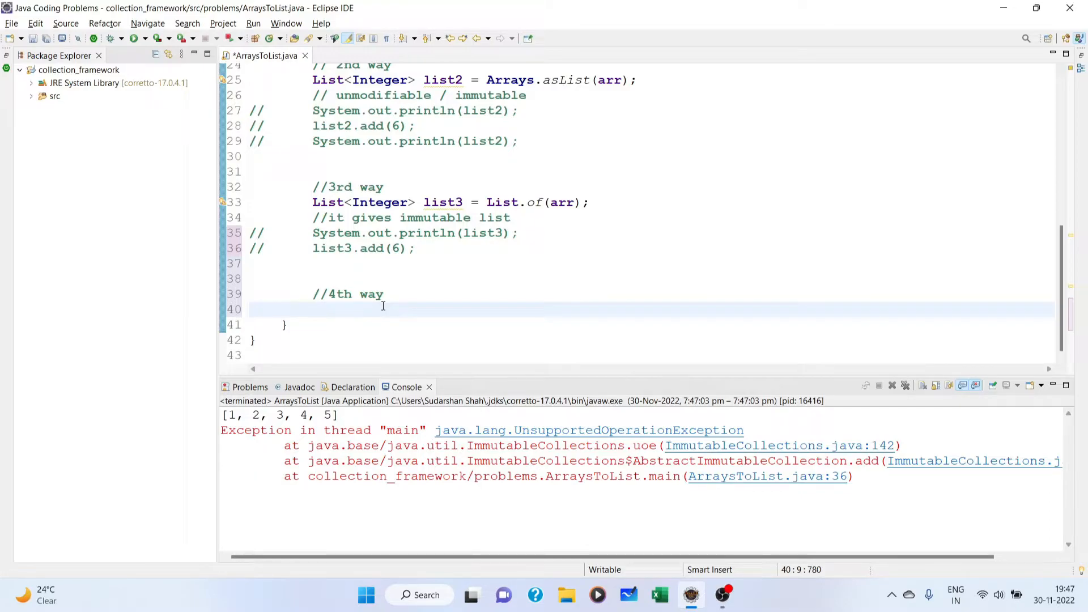
text(List)
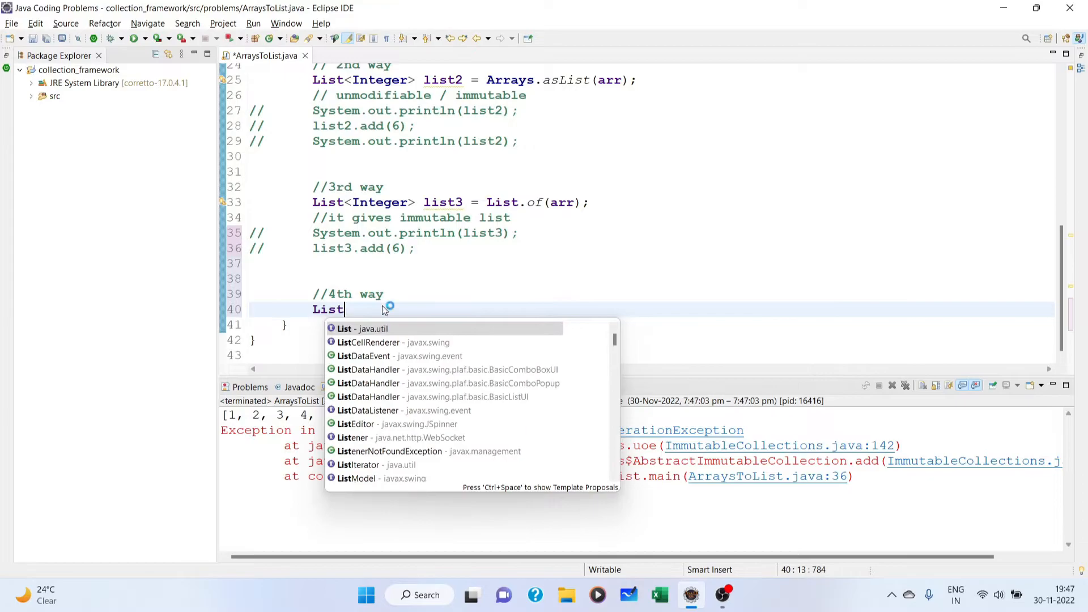
text(<Integer>)
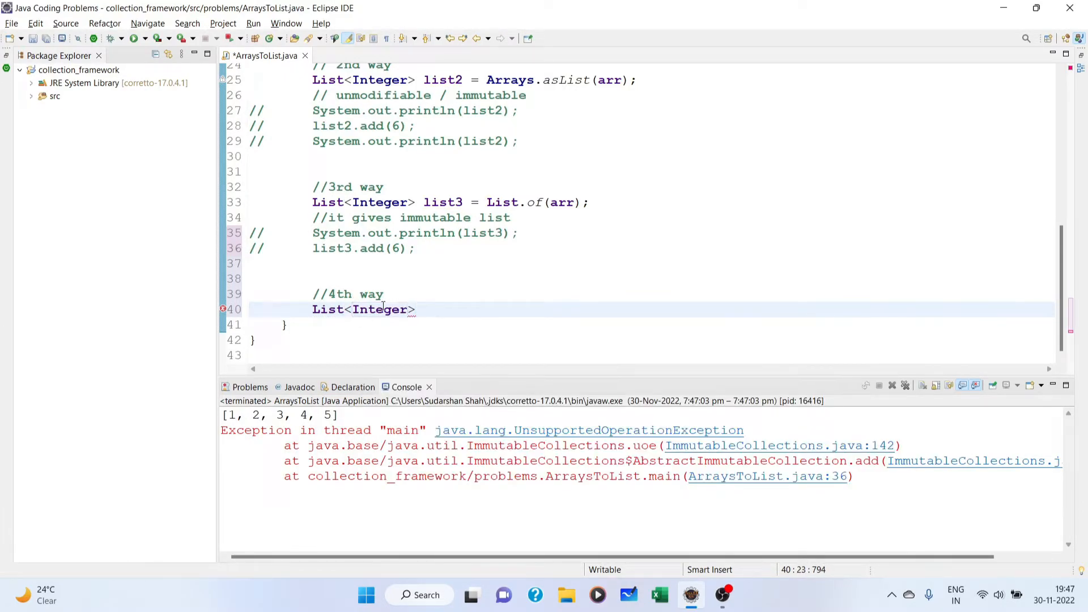
text(list4)
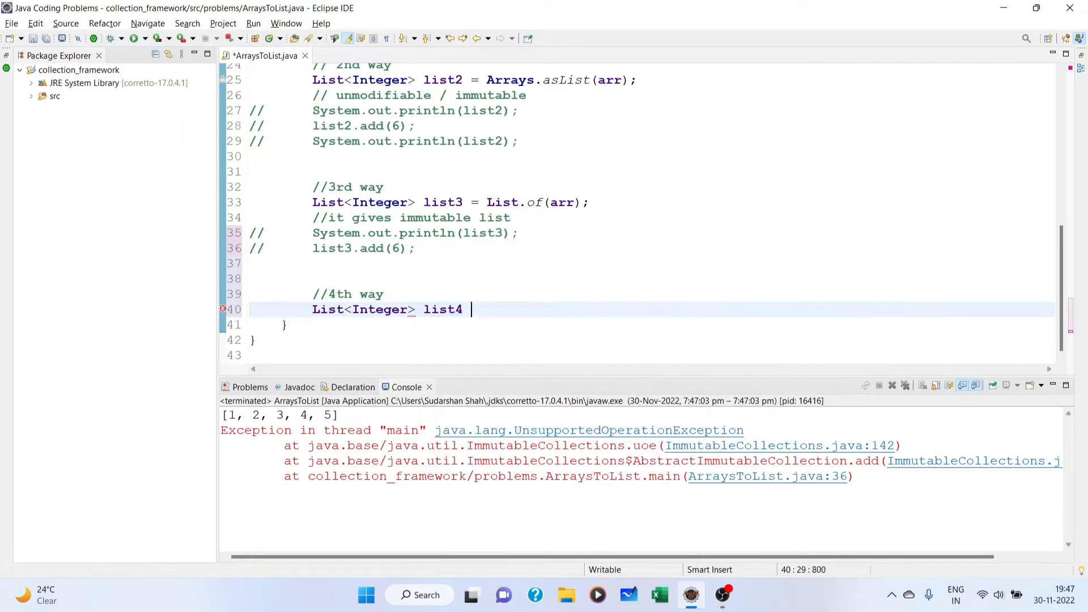
text(= A)
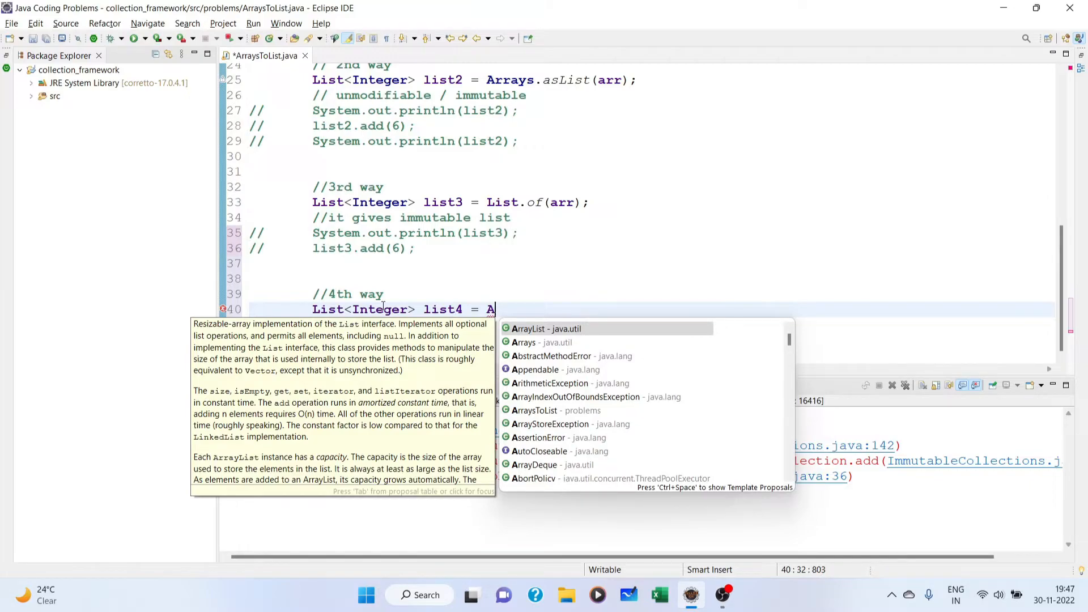
text(rrays)
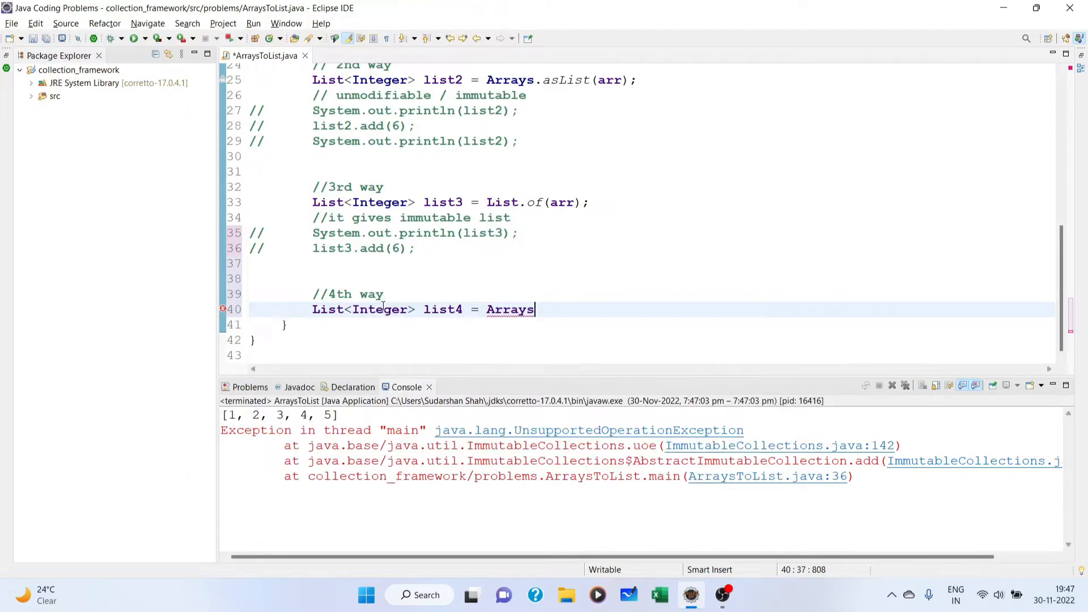
- Complete list4 as Arrays.stream(arr).toList(); with an // immutable List comment
text(.stream(null)
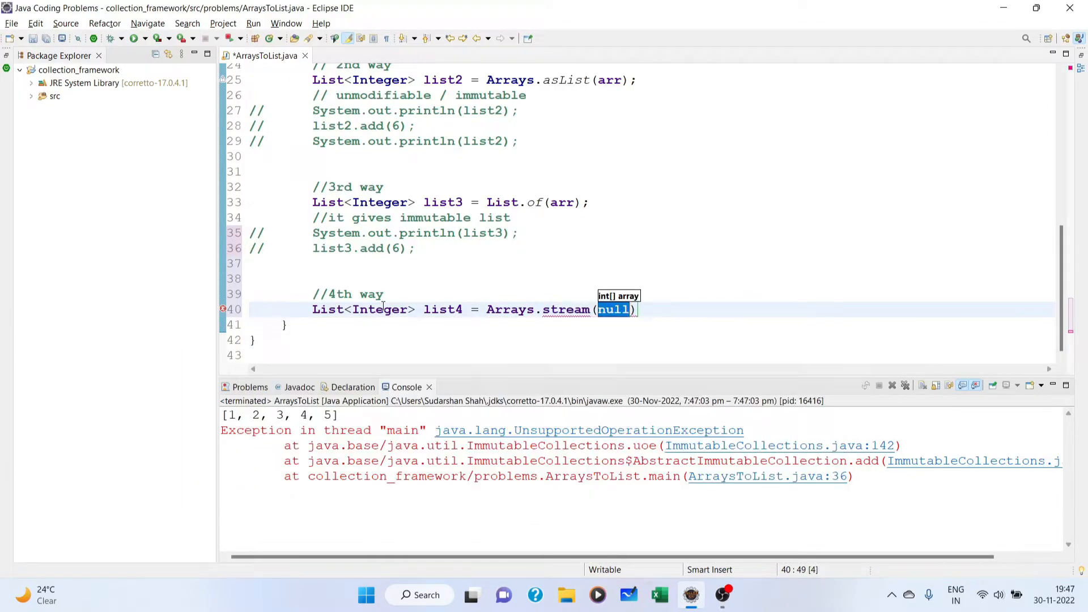
mouse_move(615, 308)
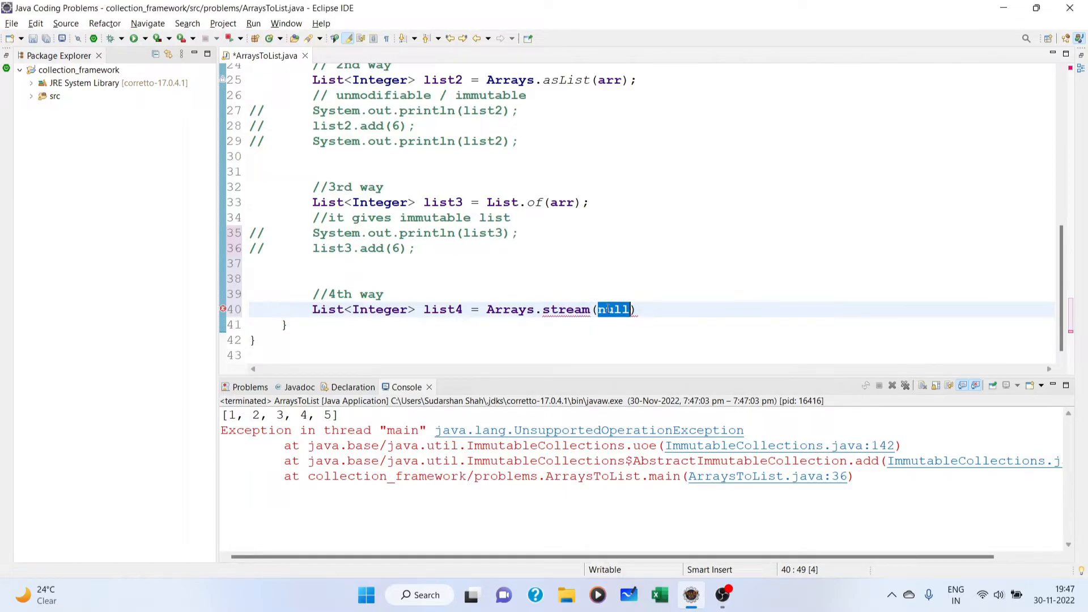
text(arr)
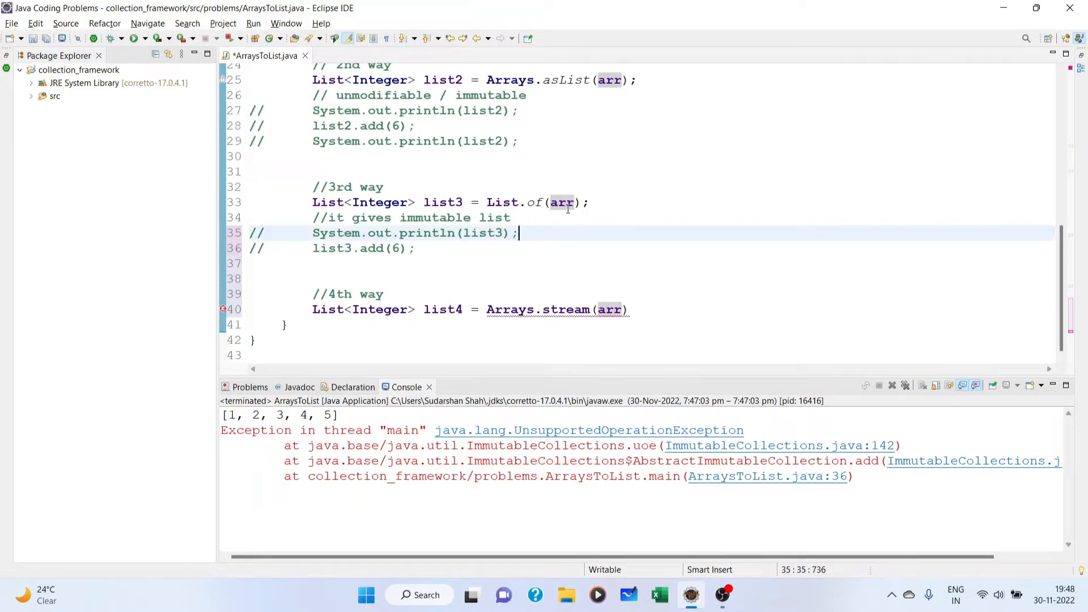
mouse_move(534, 216)
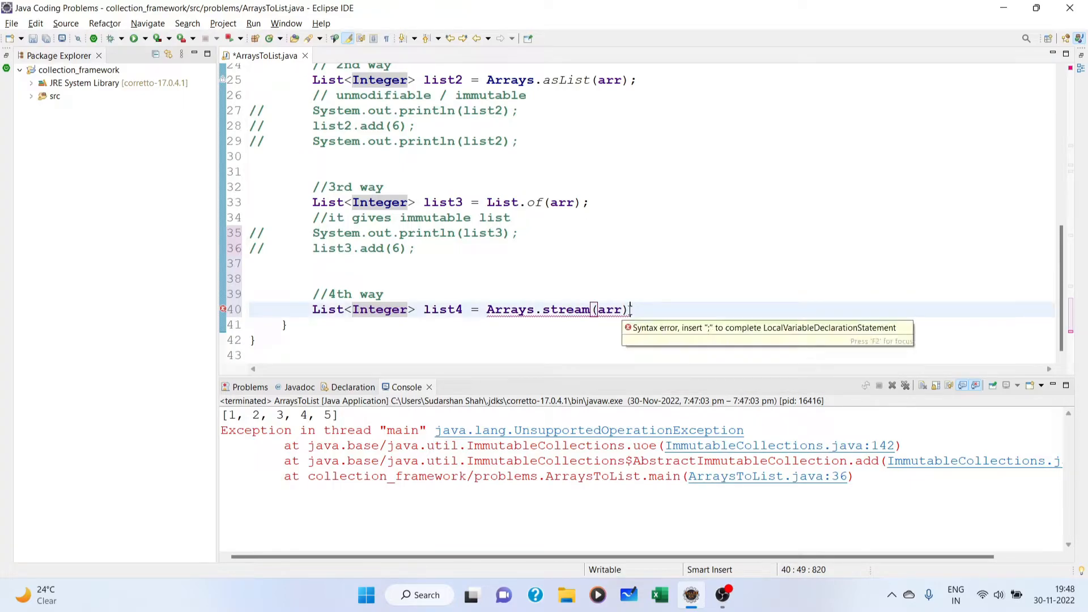
text(.toList()
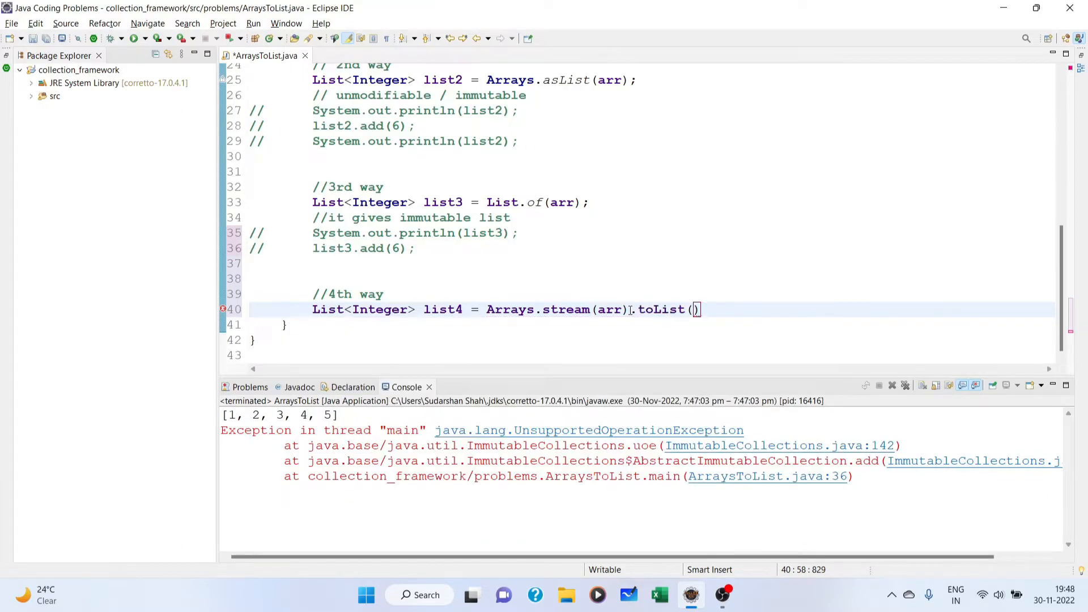
text(;)
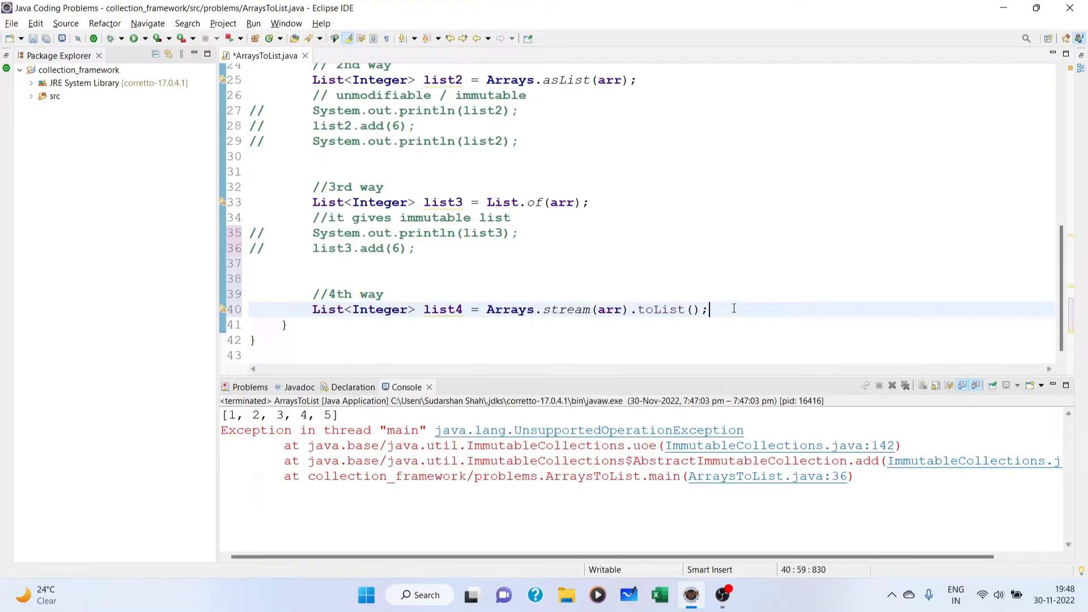
text(//)
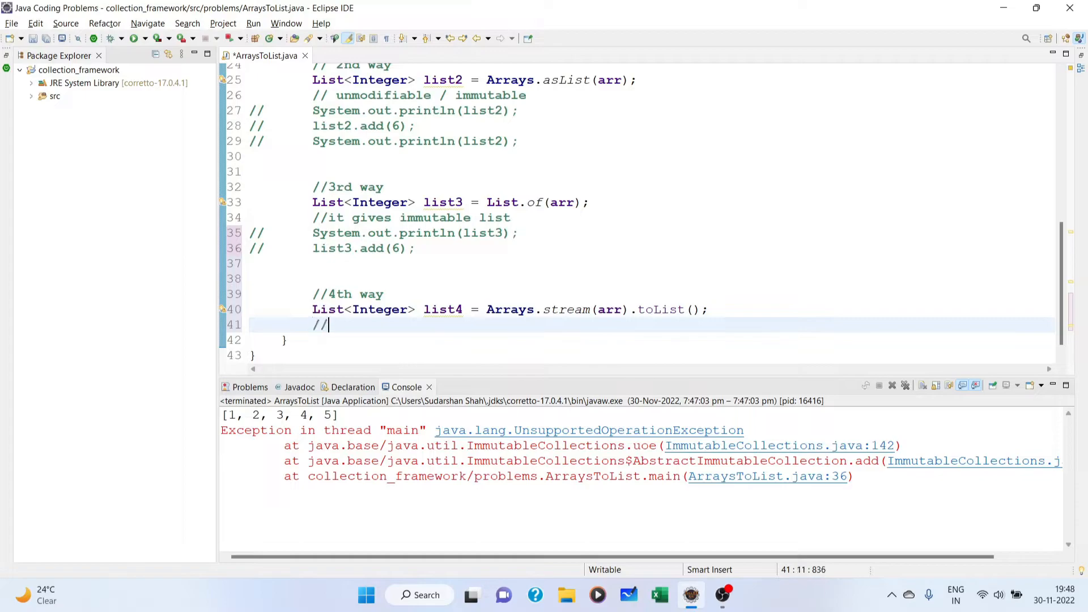
text(immuta)
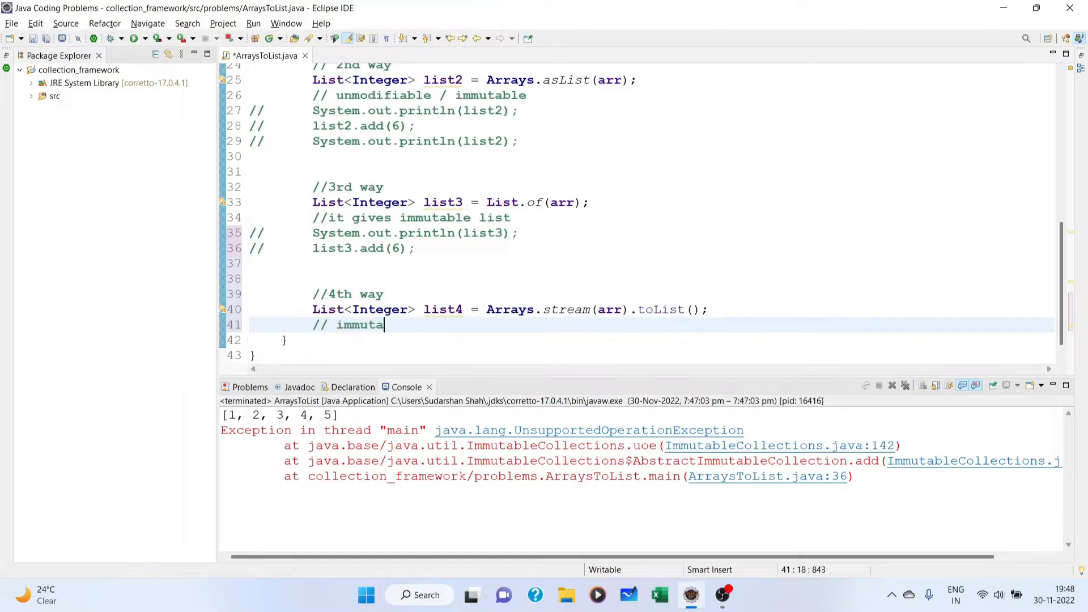
text(le List)
text(System.out.println(list4);)
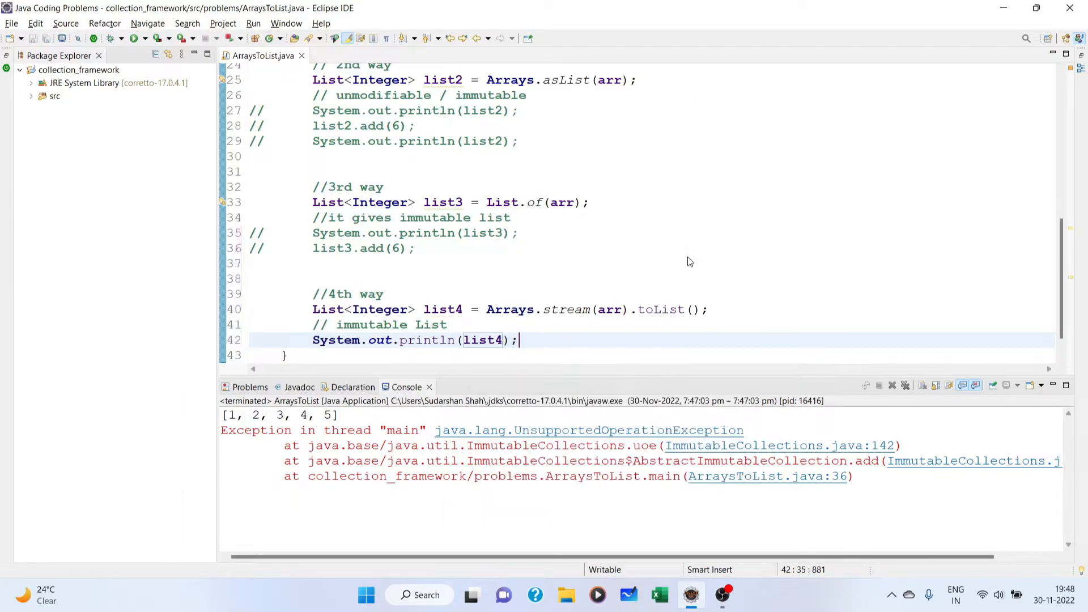
- Run the program, add list4.add(50); and rerun to hit UnsupportedOperationException at line 43
right_click(487, 340)
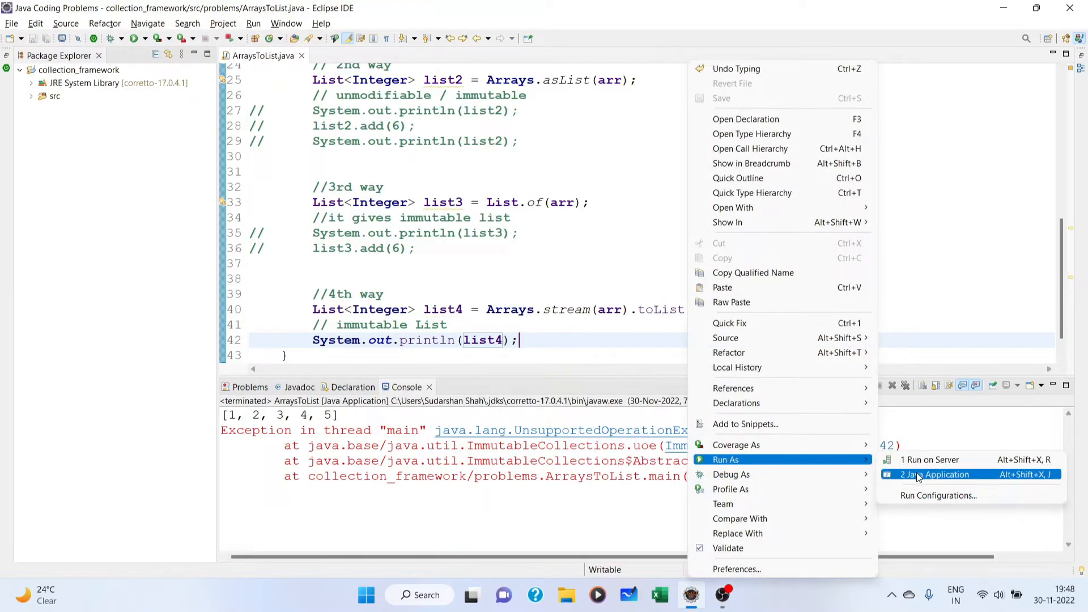
click(939, 474)
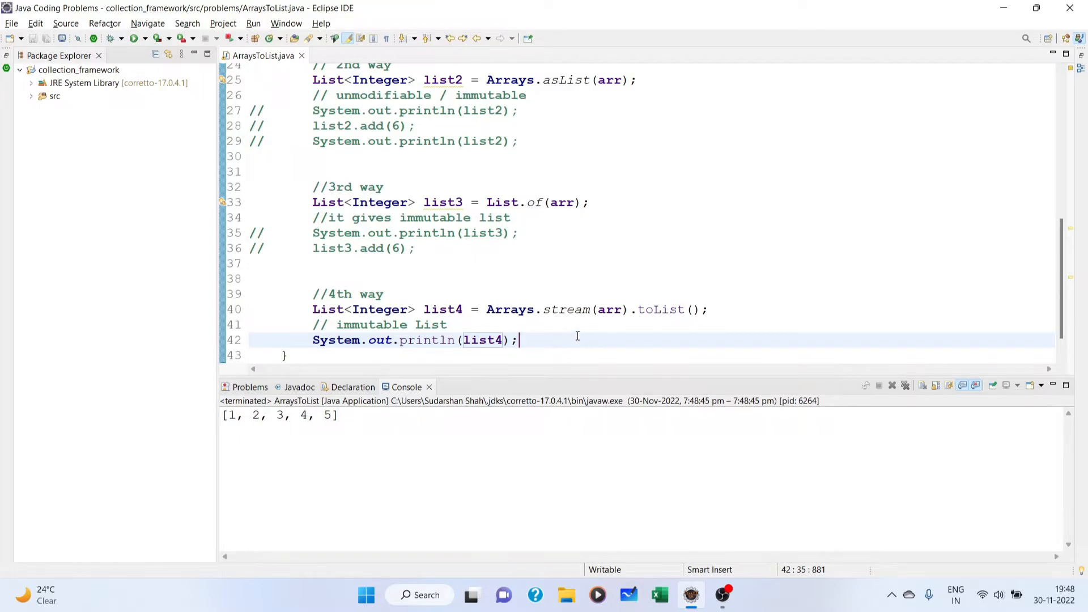
text(list4.add(null)
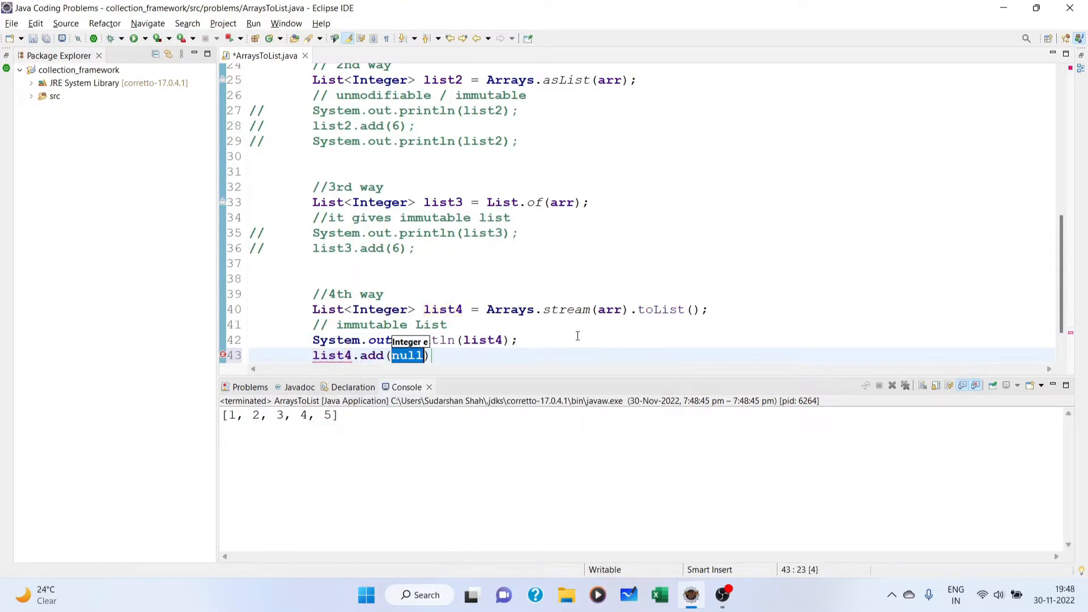
text(5)
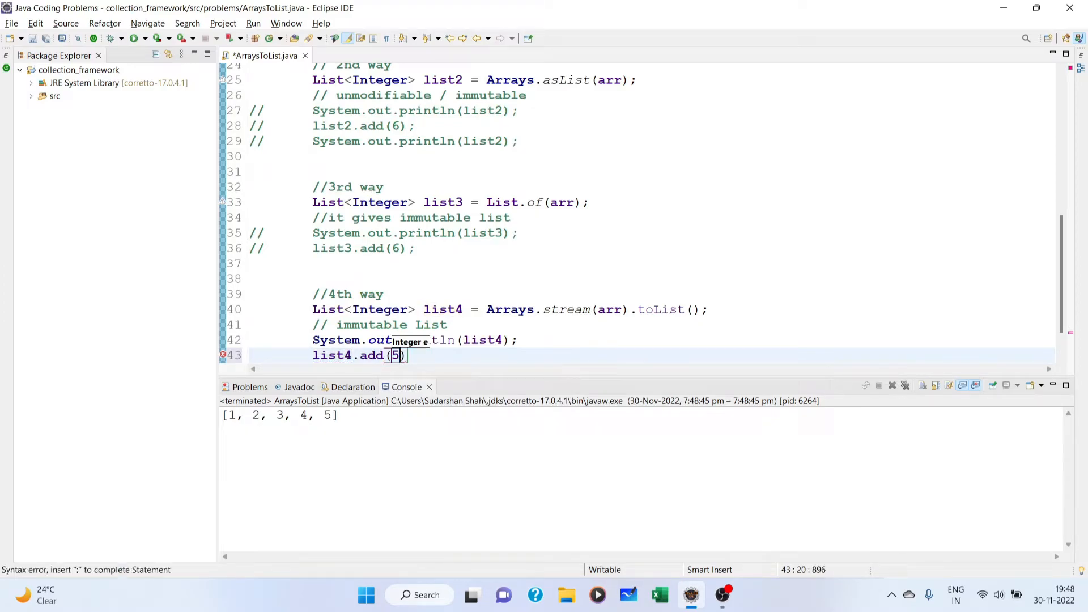
text(0;)
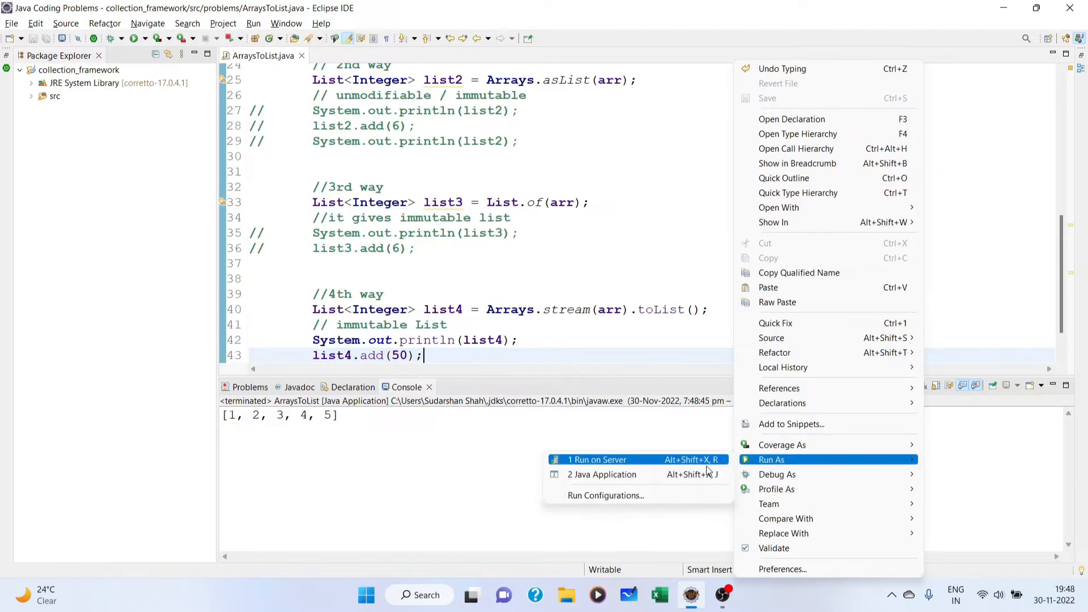
click(602, 474)
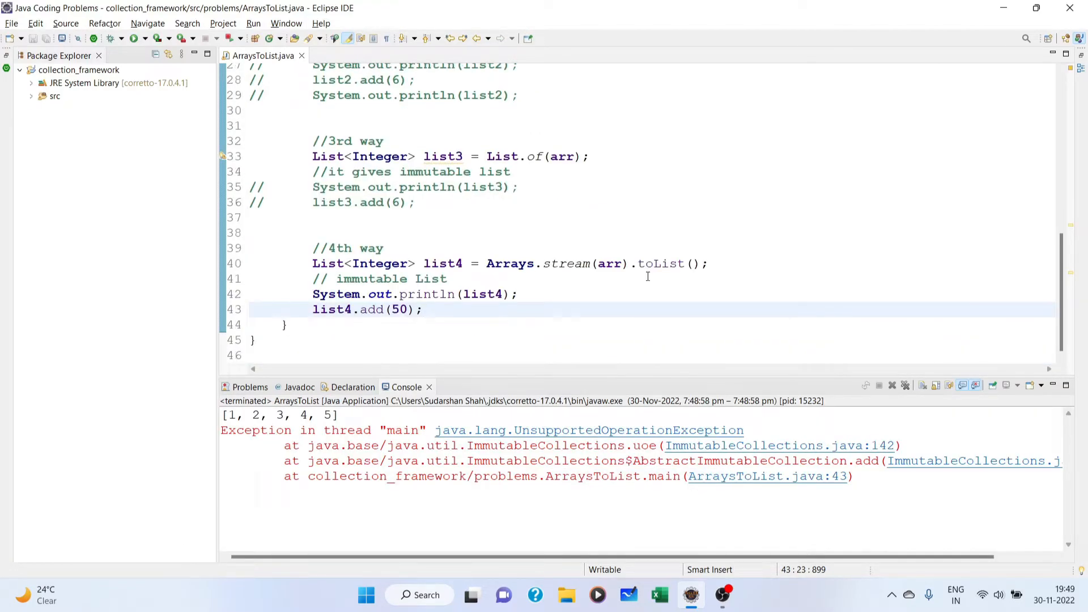
- Return to the editor and select the 1st way's for loop that fills list1
click(425, 309)
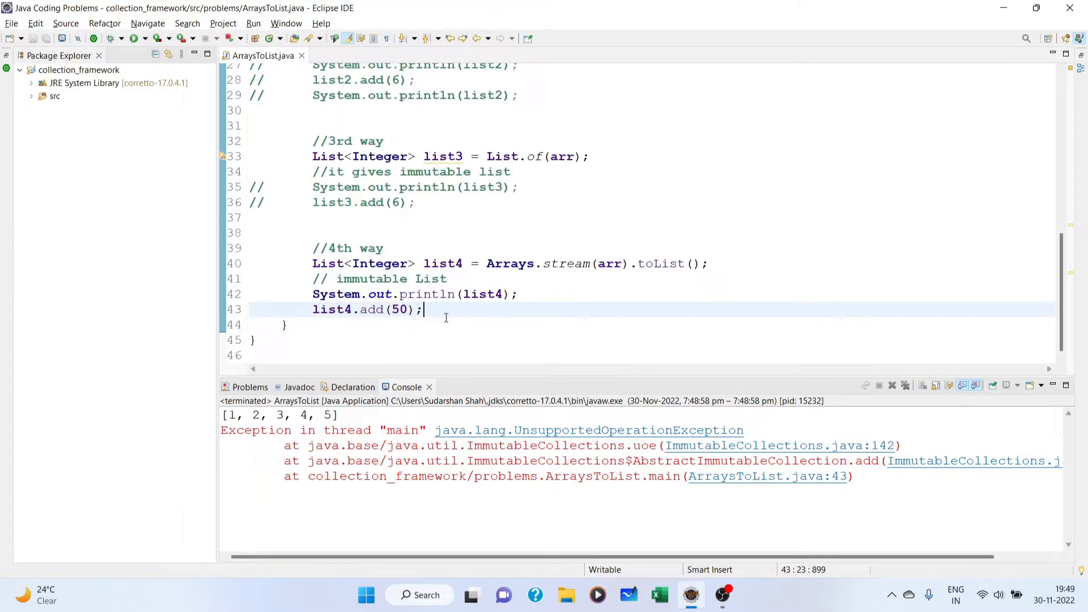
mouse_move(504, 307)
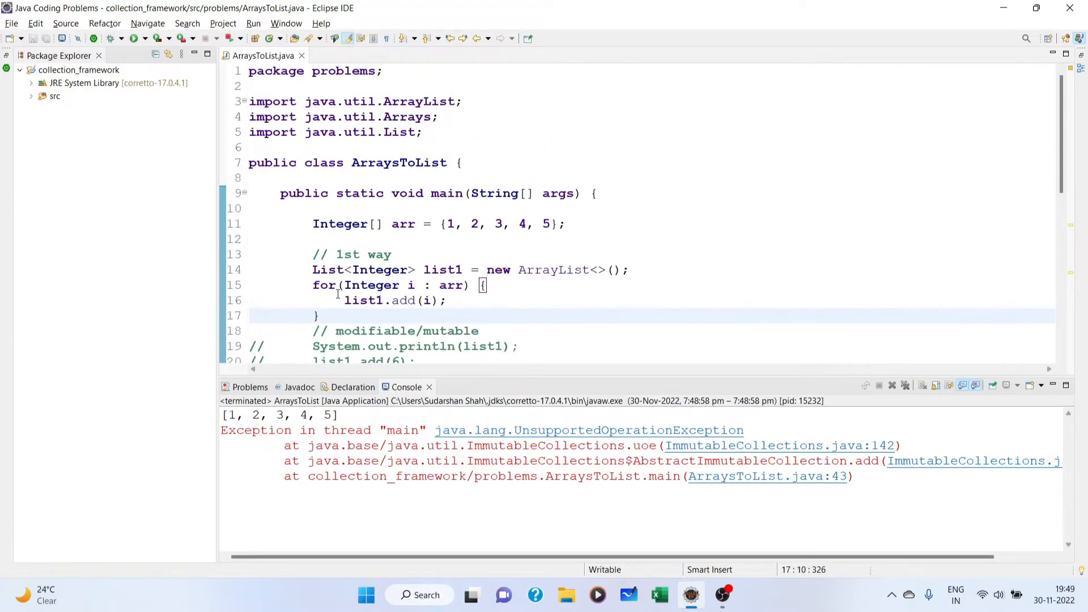
drag(313, 285, 320, 316)
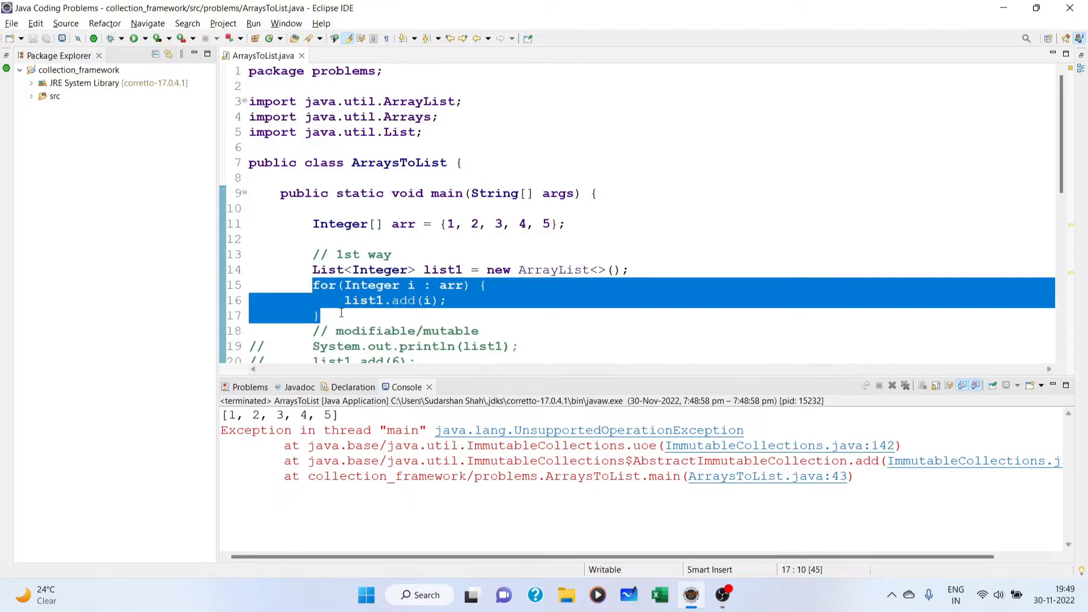
- Comment out list4's print and add(50) lines and start a // 5th way comment below
scroll(down, 3)
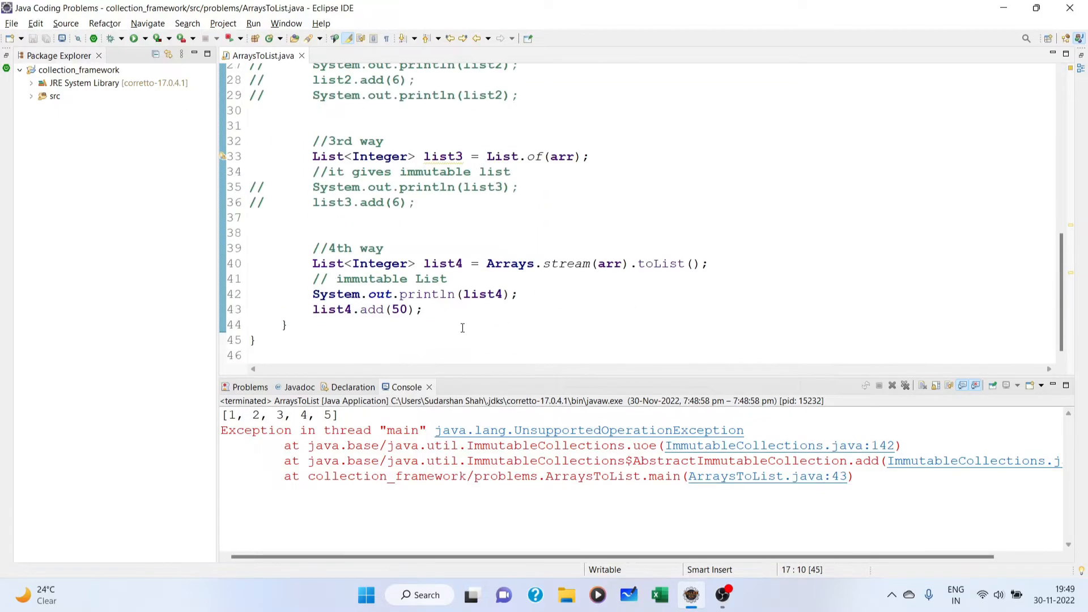
click(423, 309)
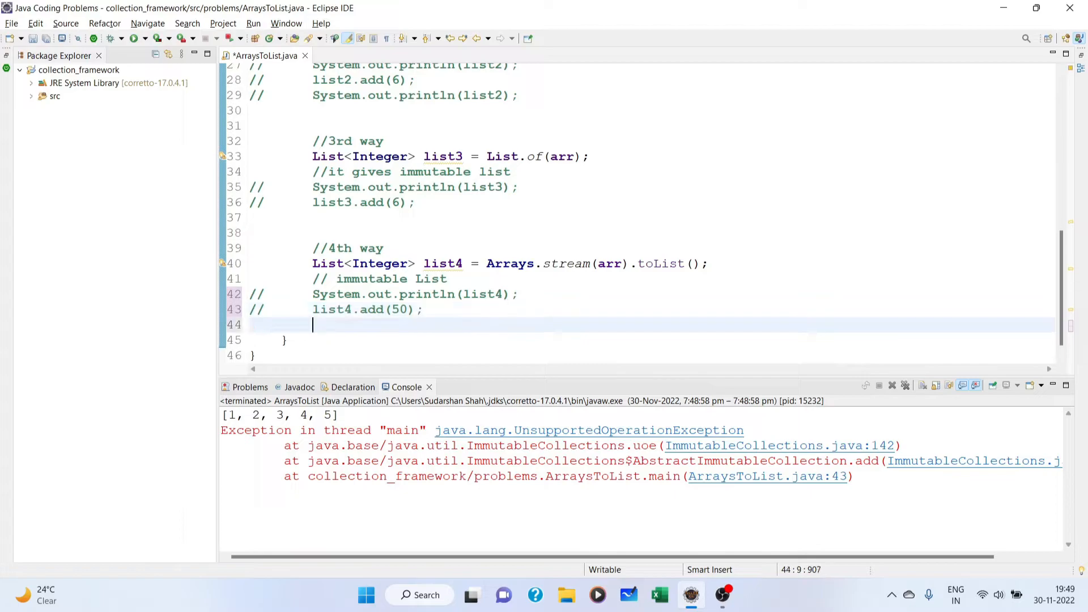
text(// 5th way)
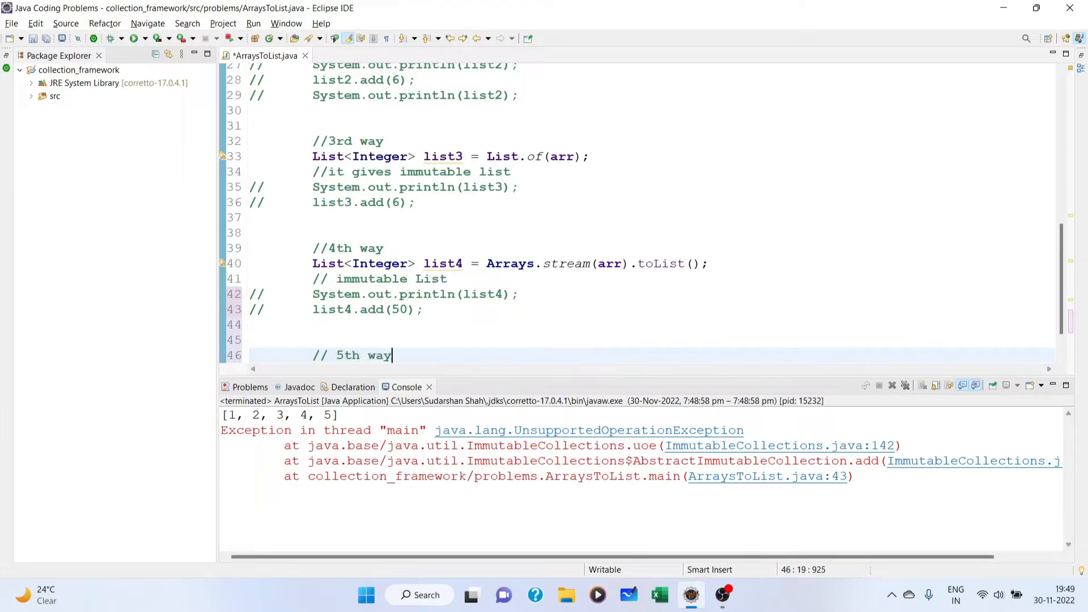
- Declare List<Integer> list5 = Arrays.stream(arr) under the 5th way comment
text(List<Inte>)
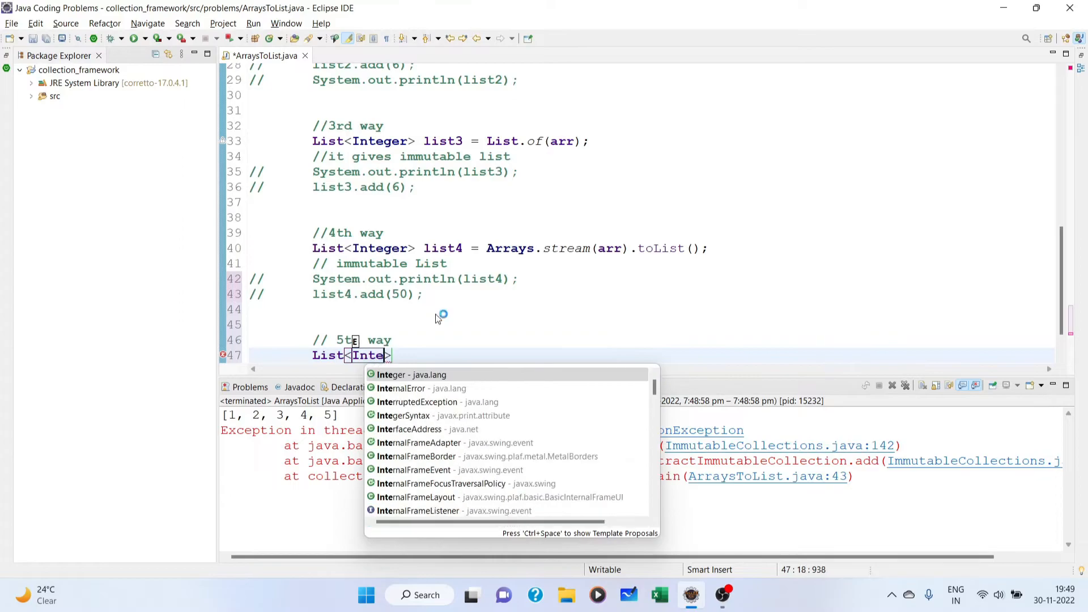
text(ger> li)
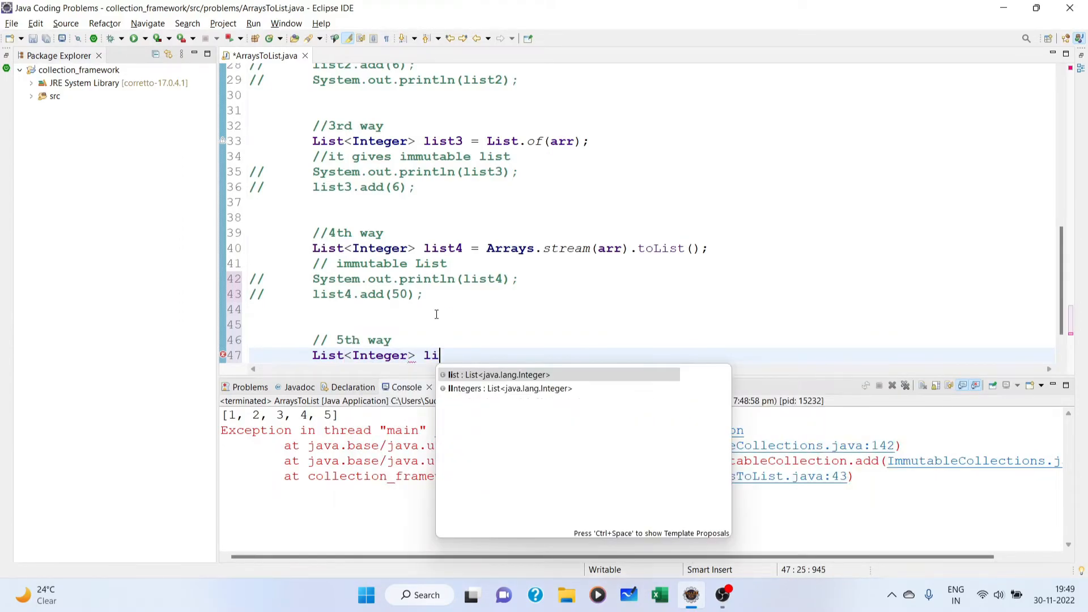
text(st5 =)
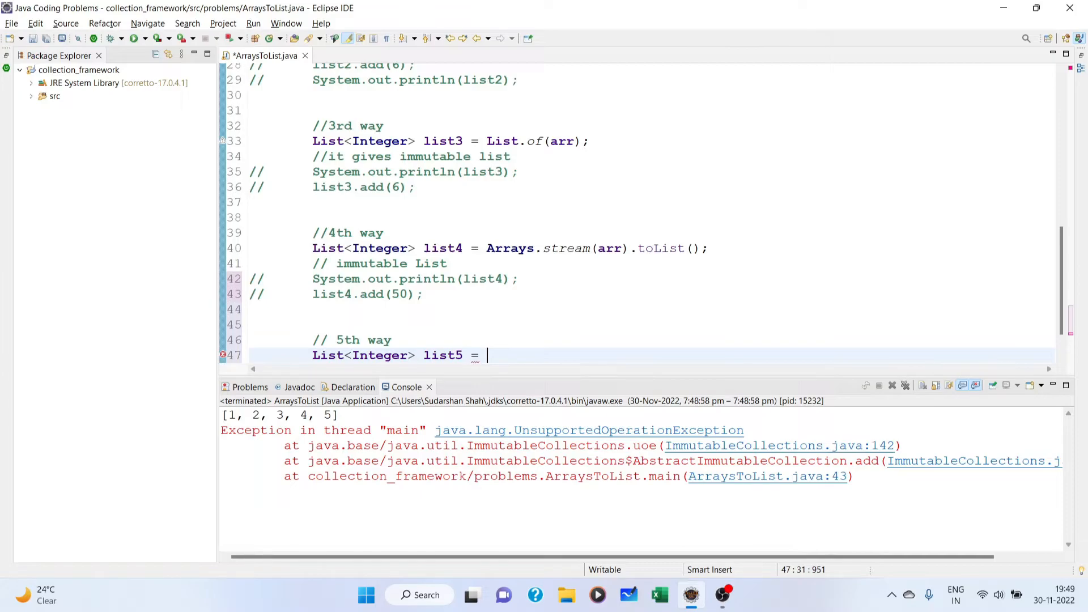
text(Arrays.str)
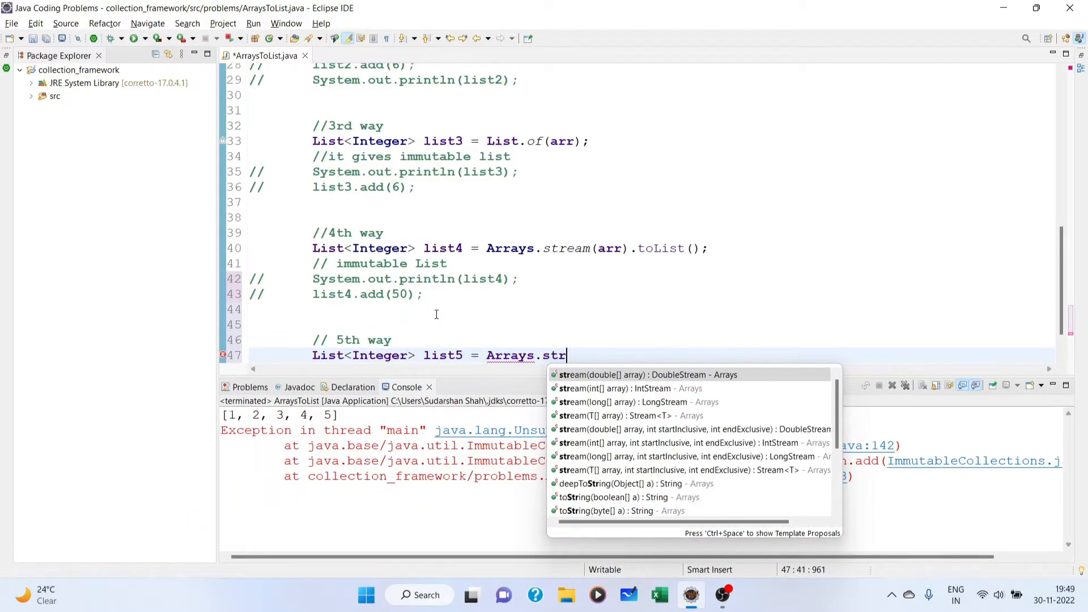
text(eam(arr)
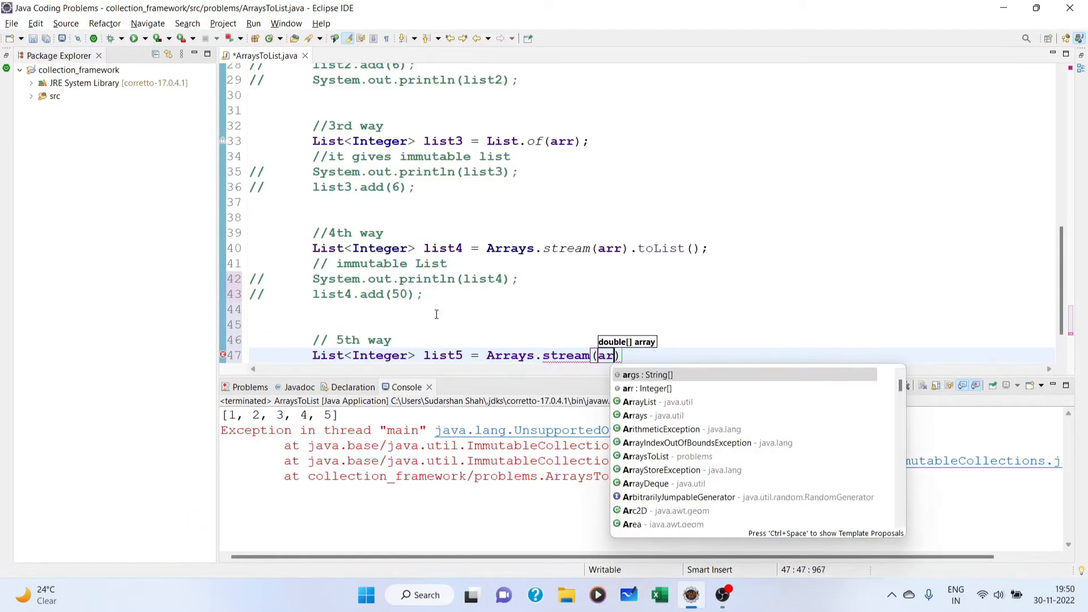
- Complete list5 with .collect(Collectors.toList()) using content assist
text(.)
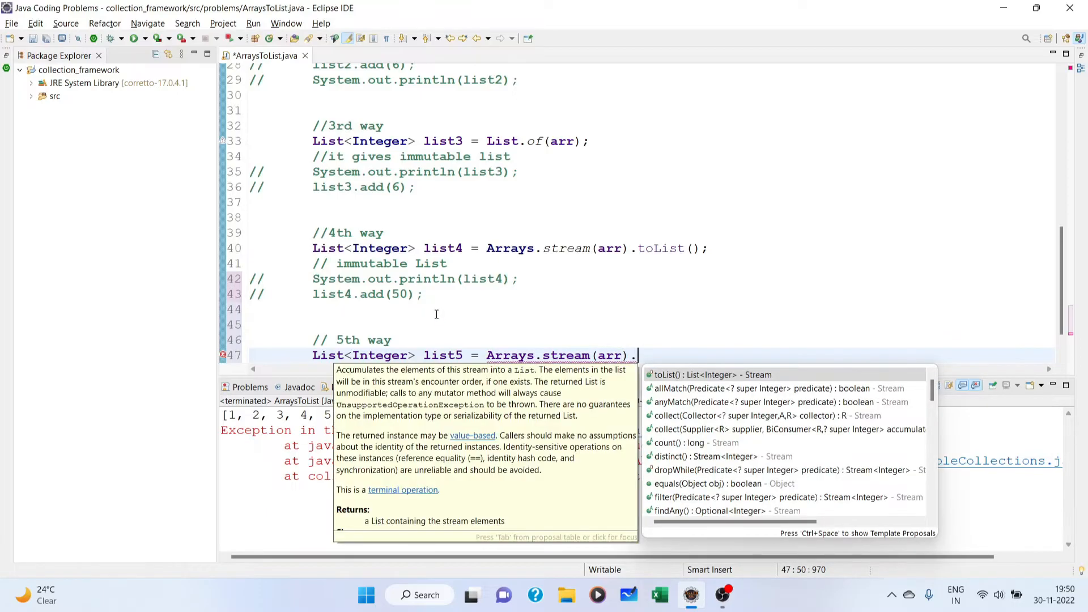
text(collect(null)
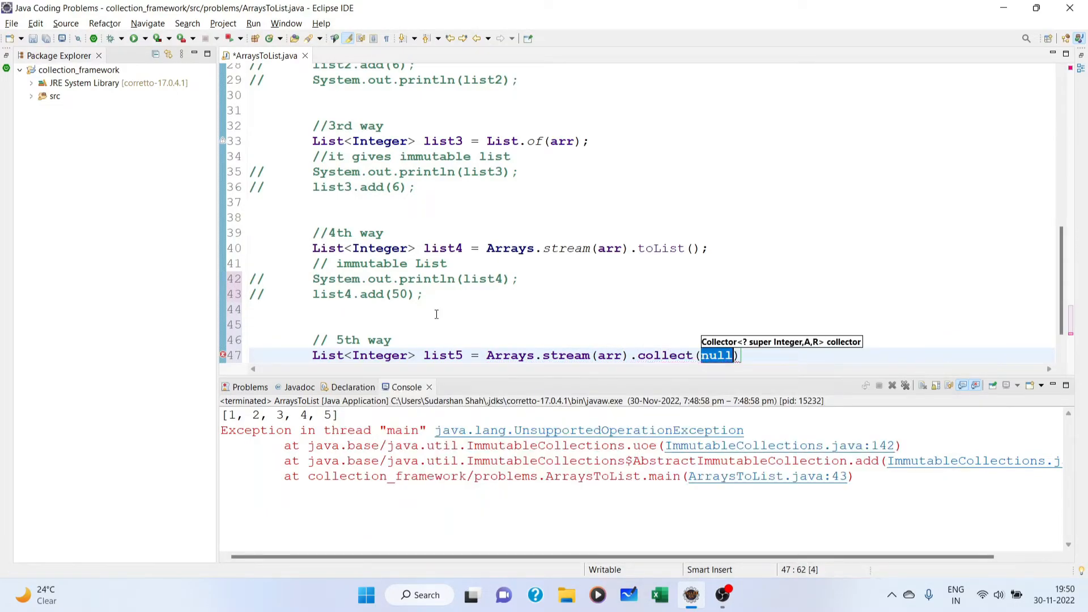
text(Collector)
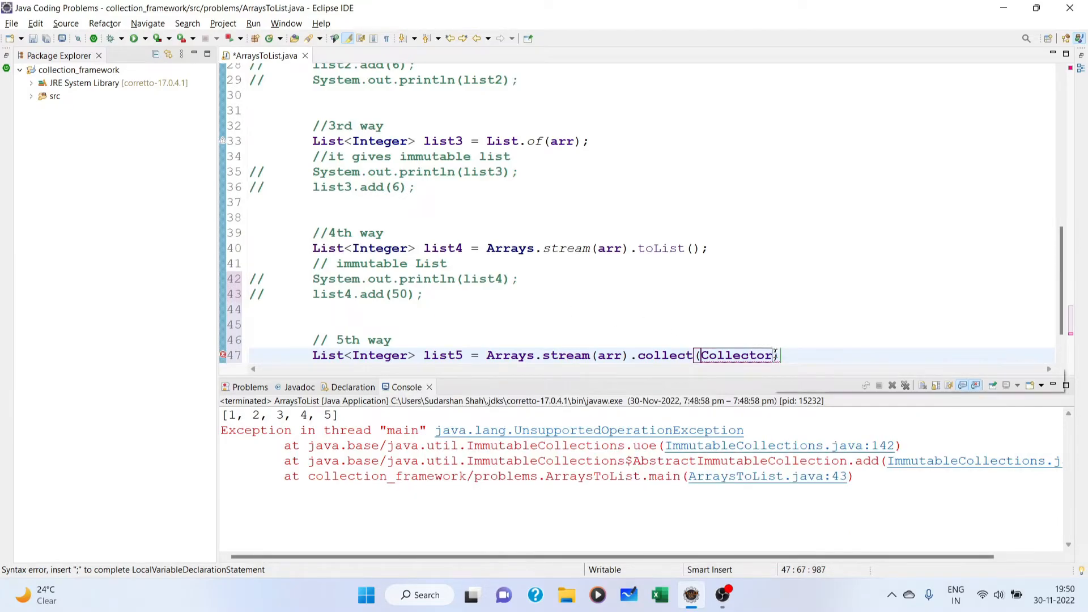
text(s)
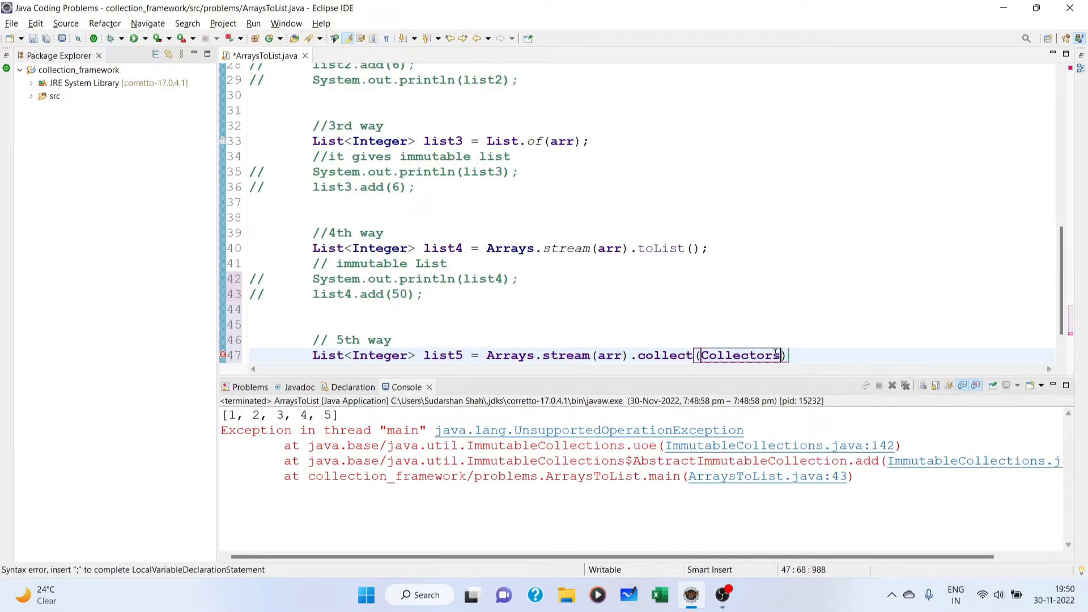
text(.t)
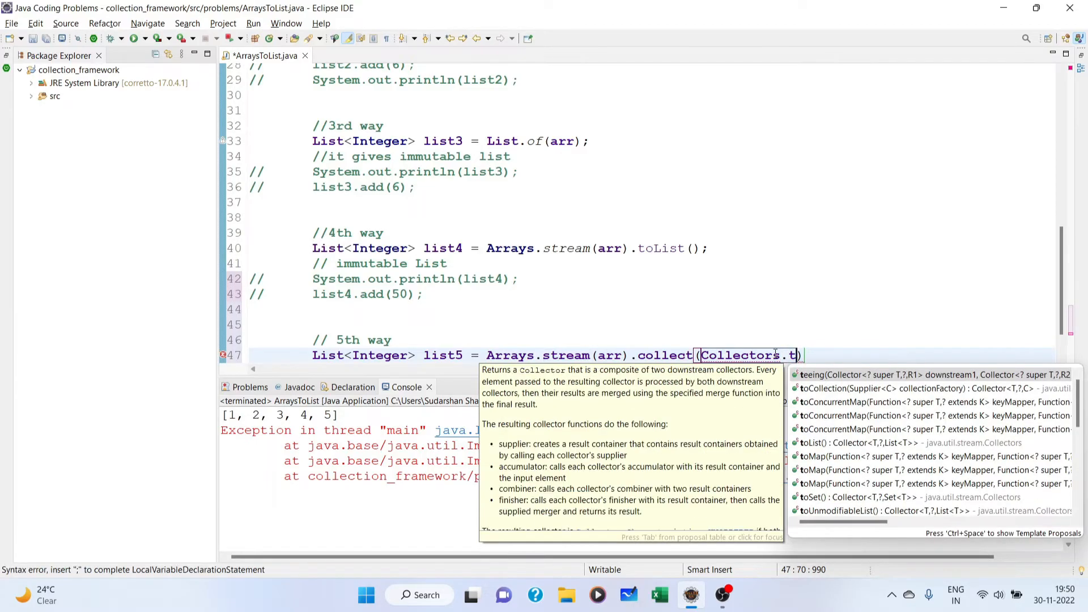
text(oList()
text(//)
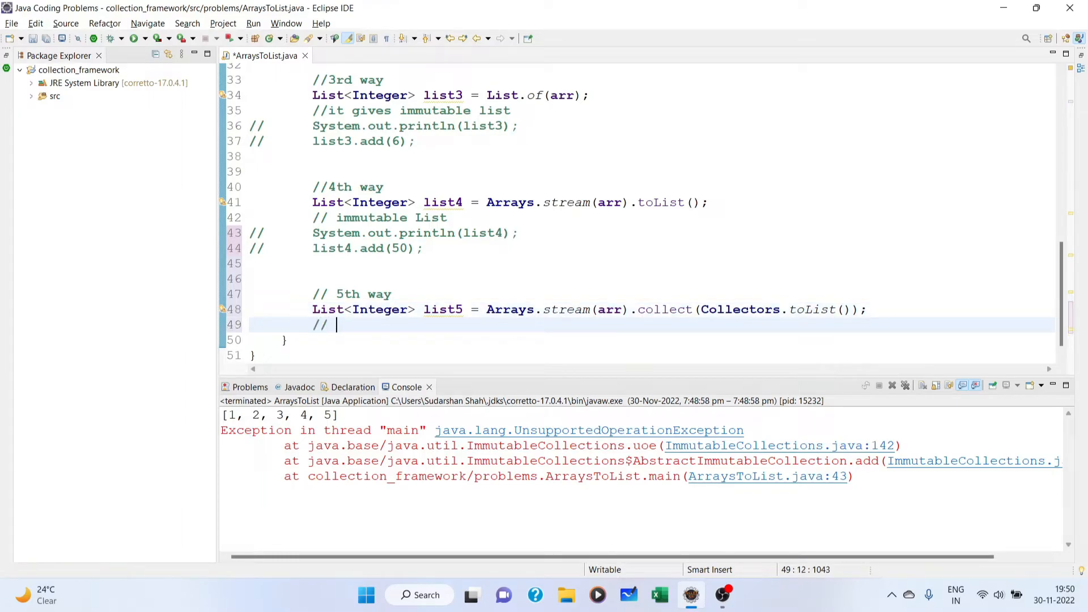
- Comment '// it gives mutable List', print list5 and run to show [1, 2, 3, 4, 5]
text(i)
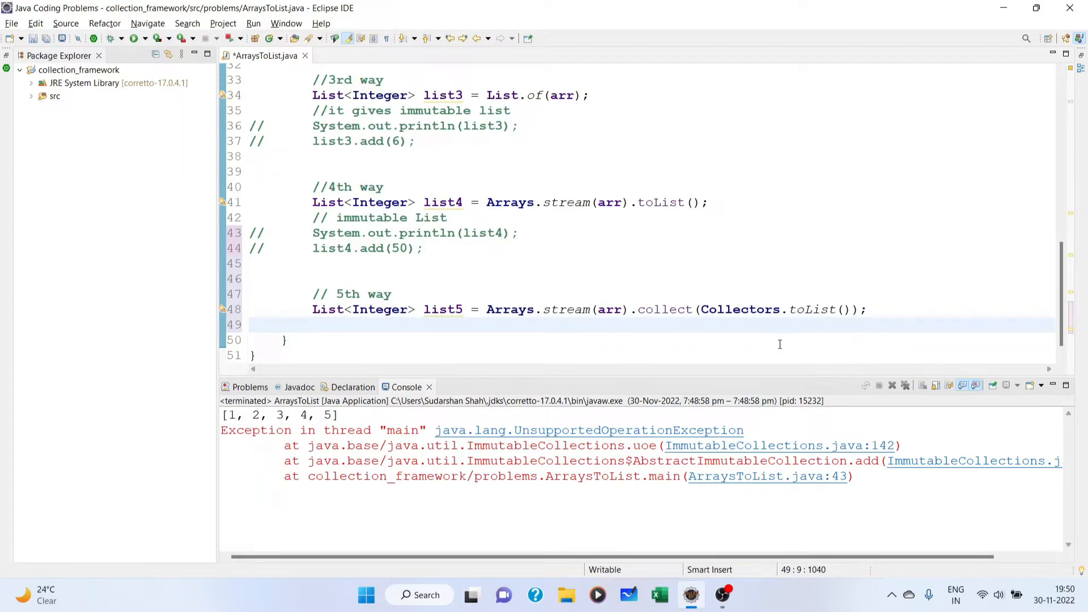
text(//)
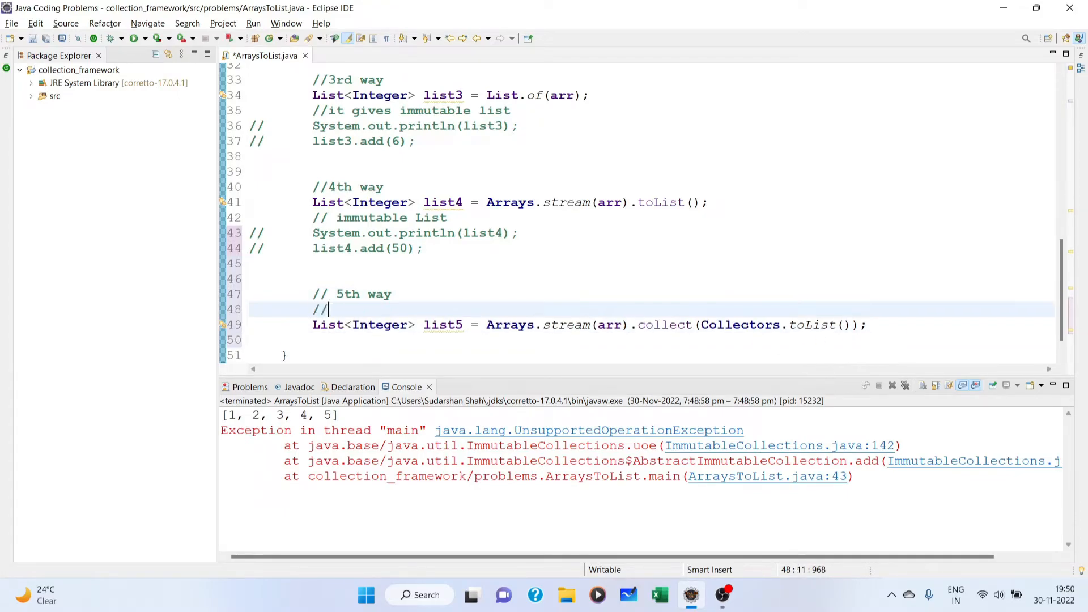
text(it gi)
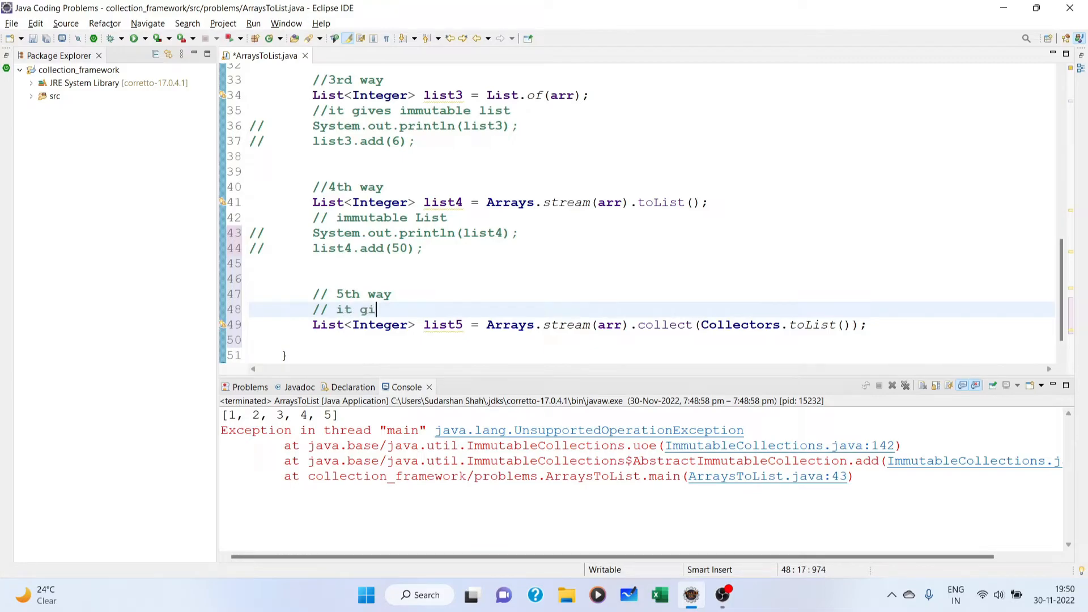
text(ves muta)
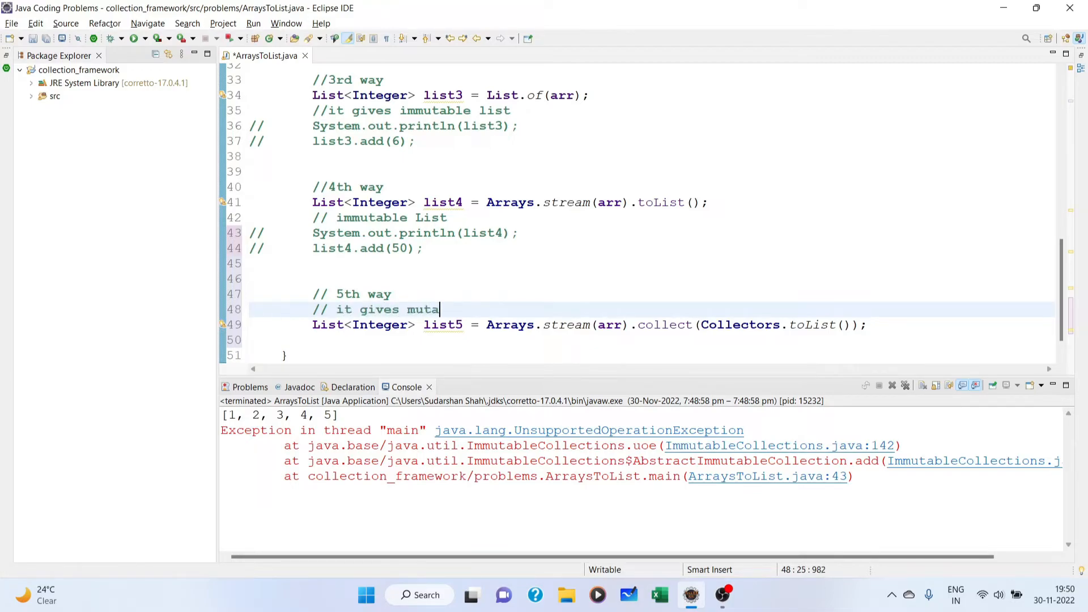
text(ble List)
click(640, 340)
text(System.out.println();)
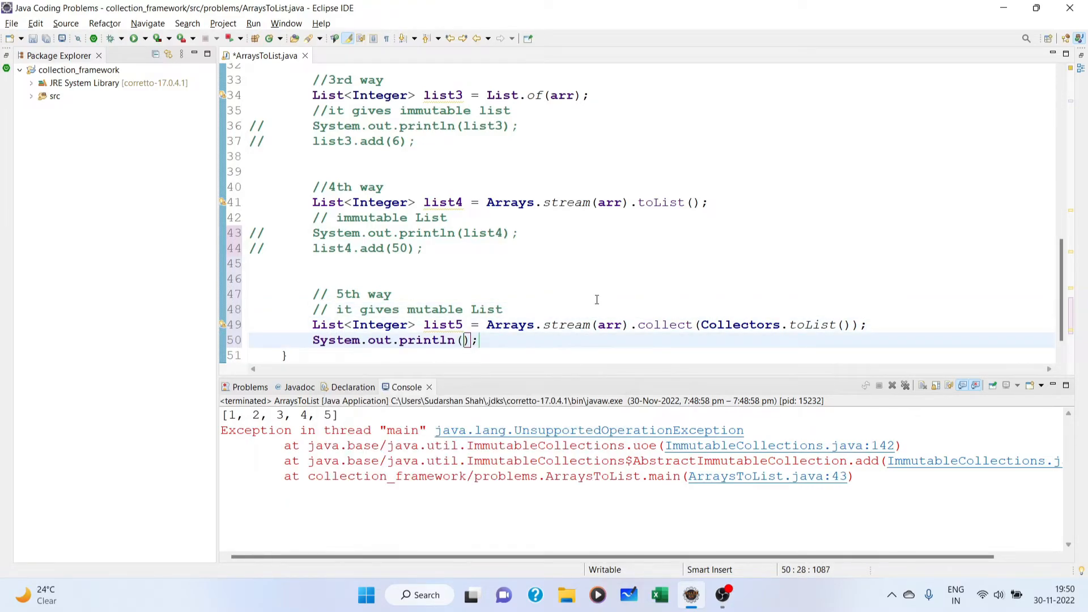
text(list5)
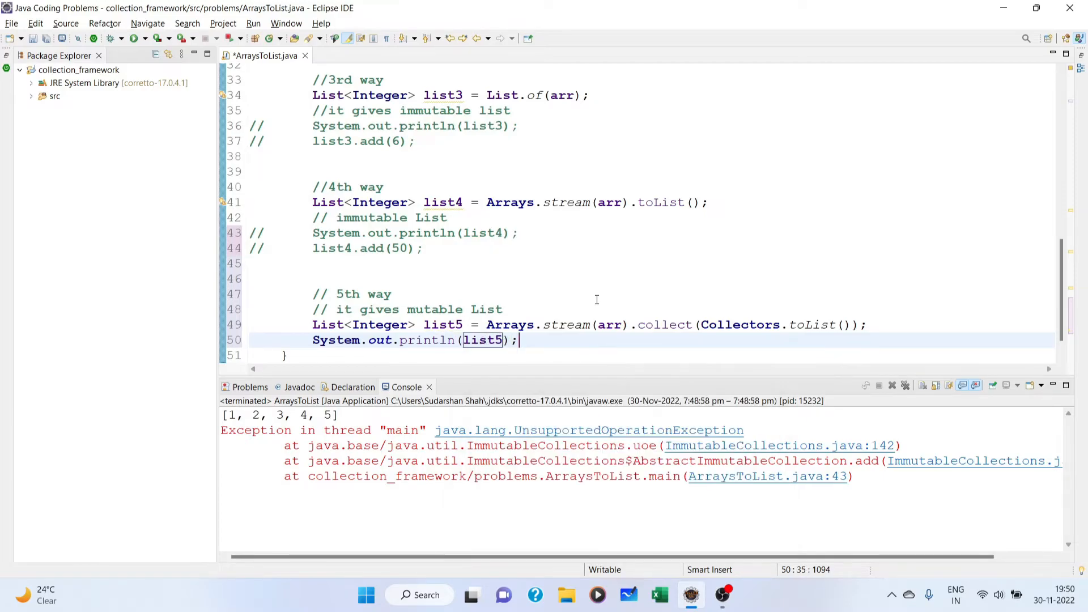
right_click(483, 339)
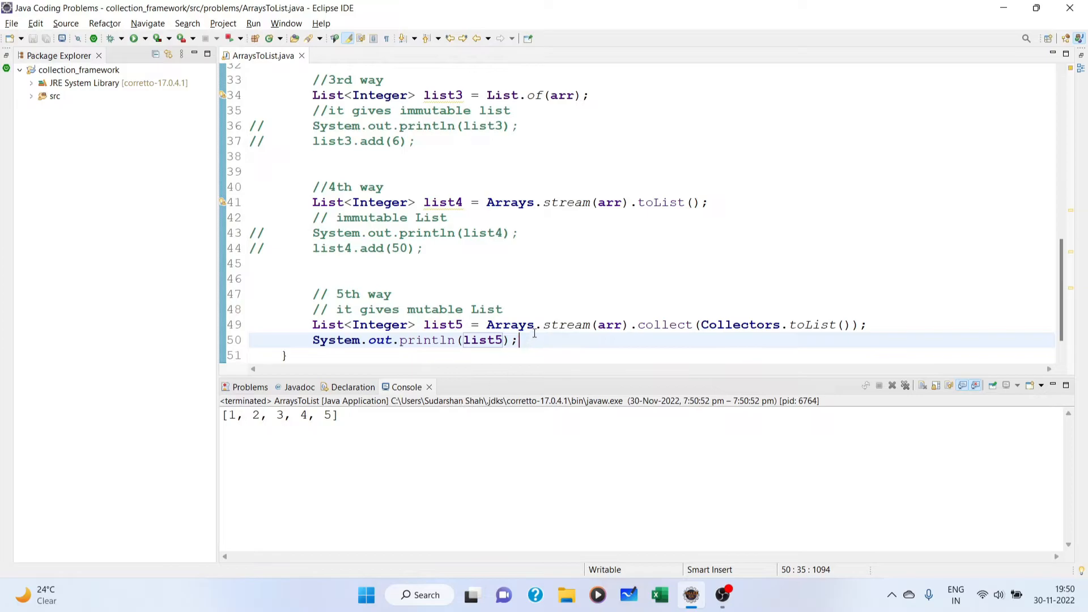
- Add list5.add(100);, print list5 again and run to show [1, 2, 3, 4, 5, 100]
text(list)
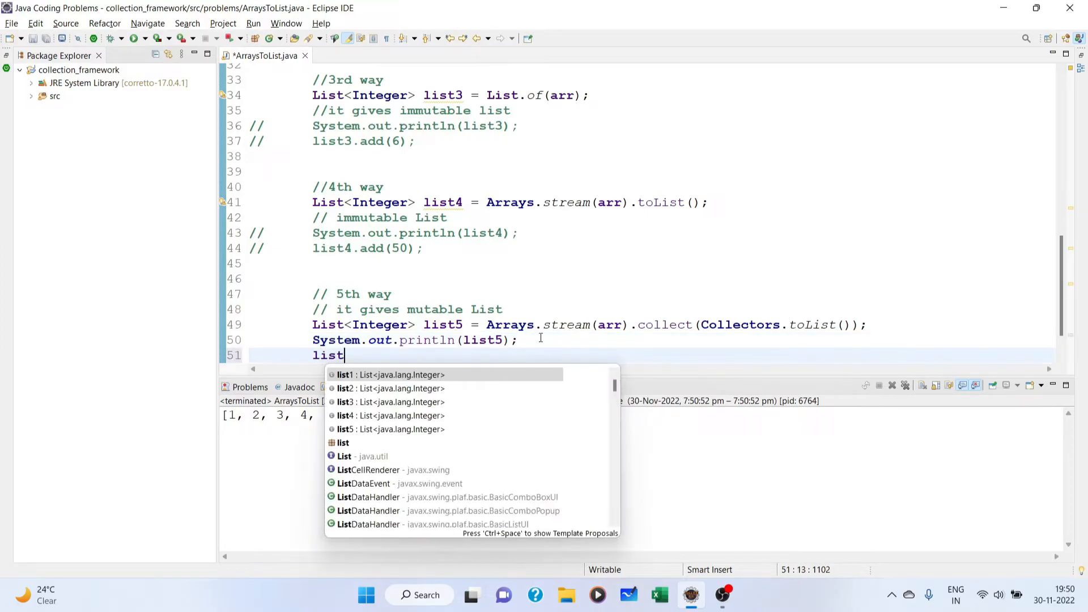
text(.add()
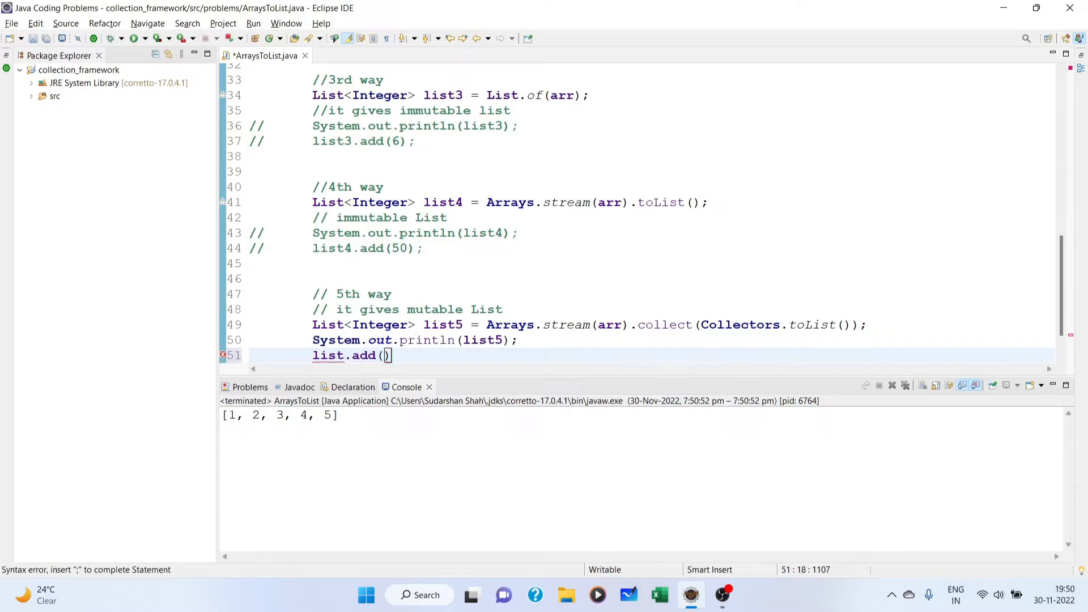
text(100)
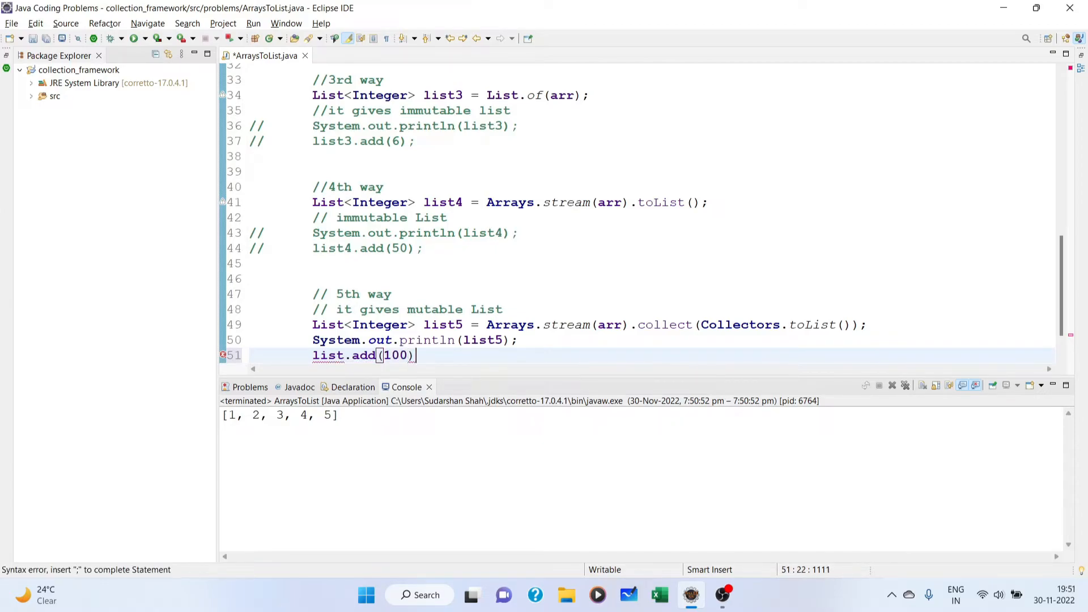
text(;)
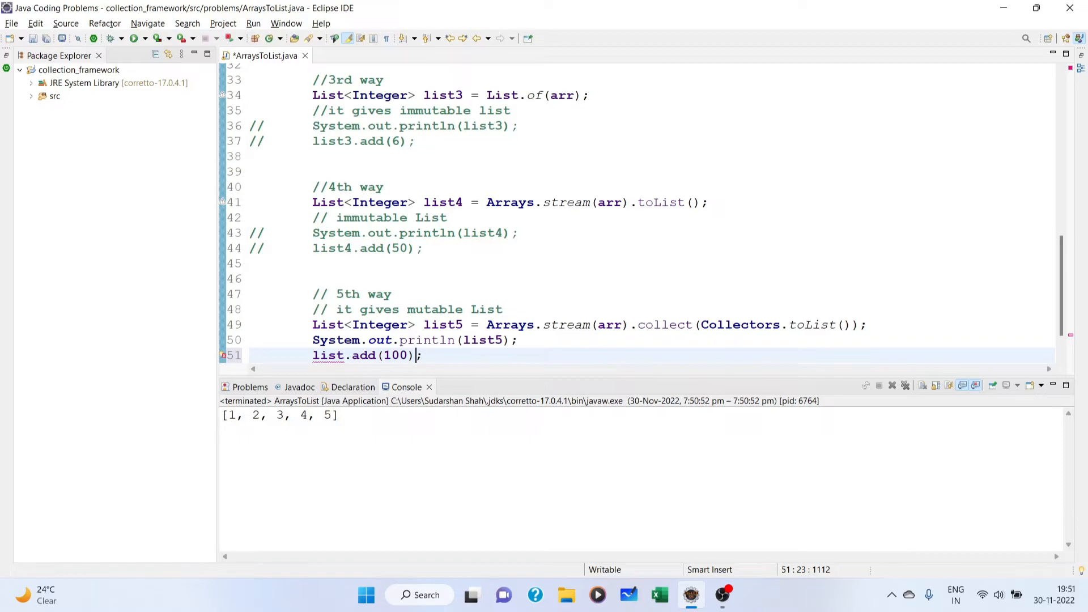
text(5)
text(System.out.println();)
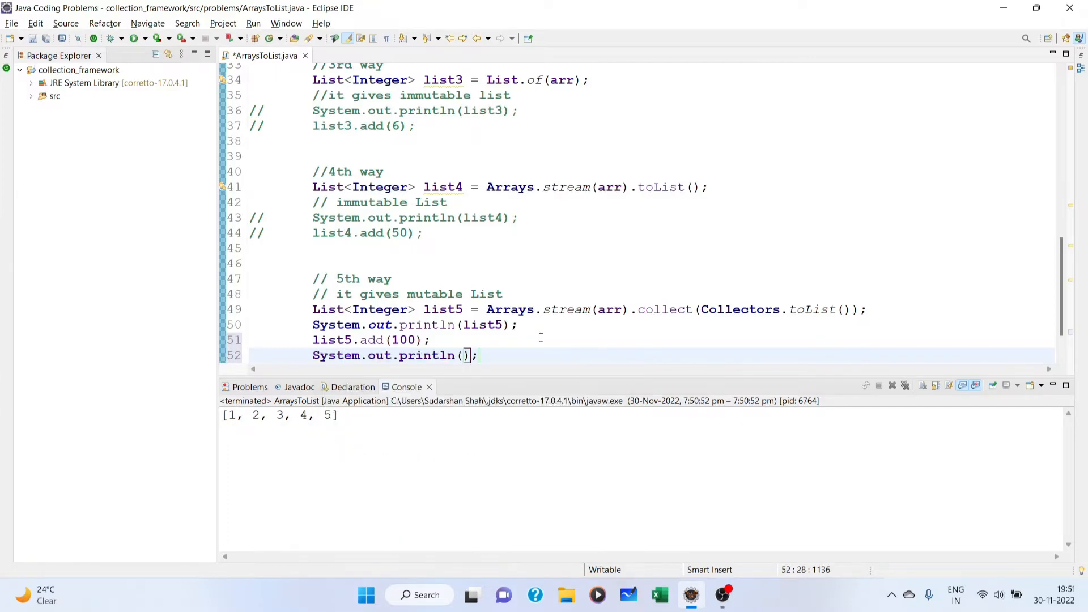
text(list5)
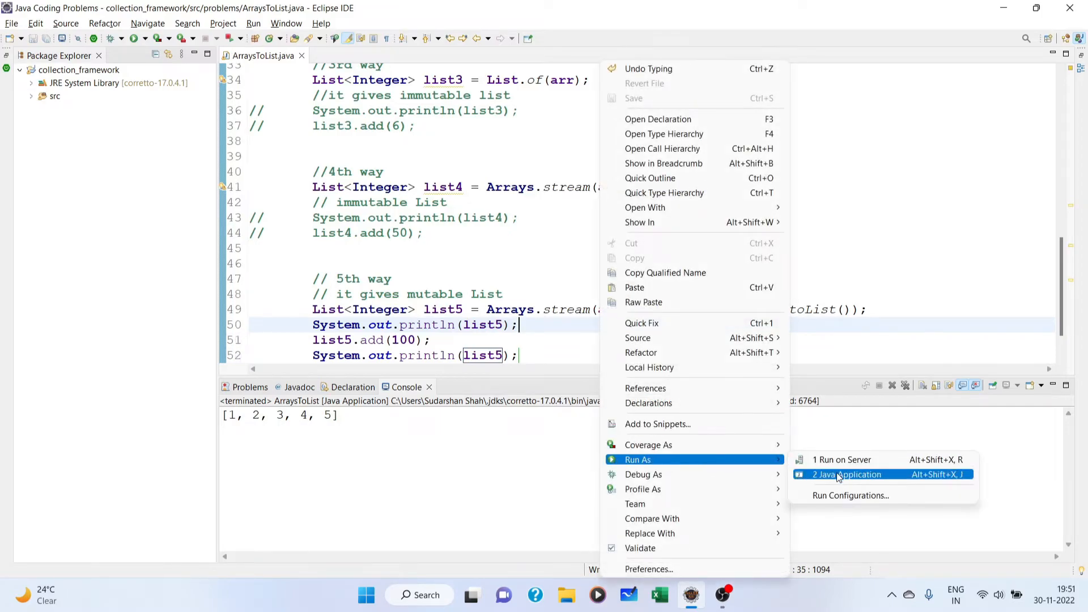
click(846, 474)
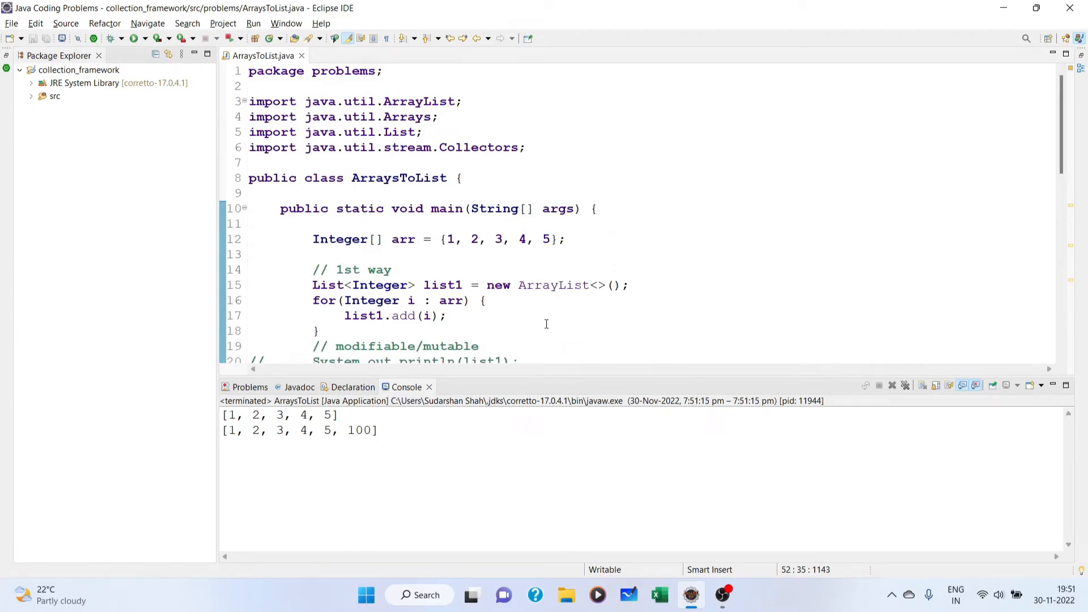
scroll(down, 3)
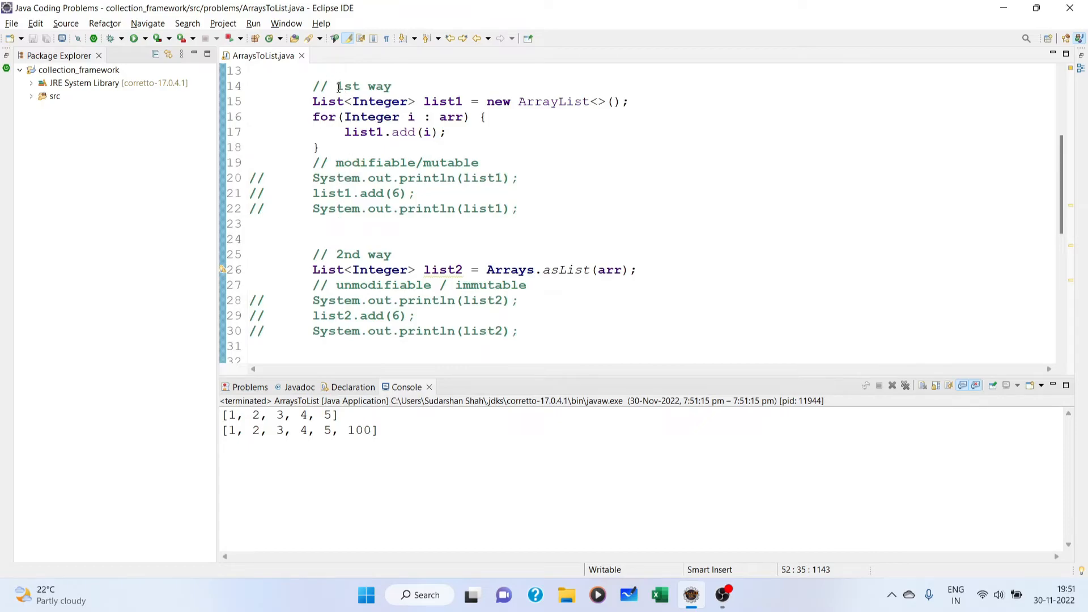
drag(336, 86, 448, 132)
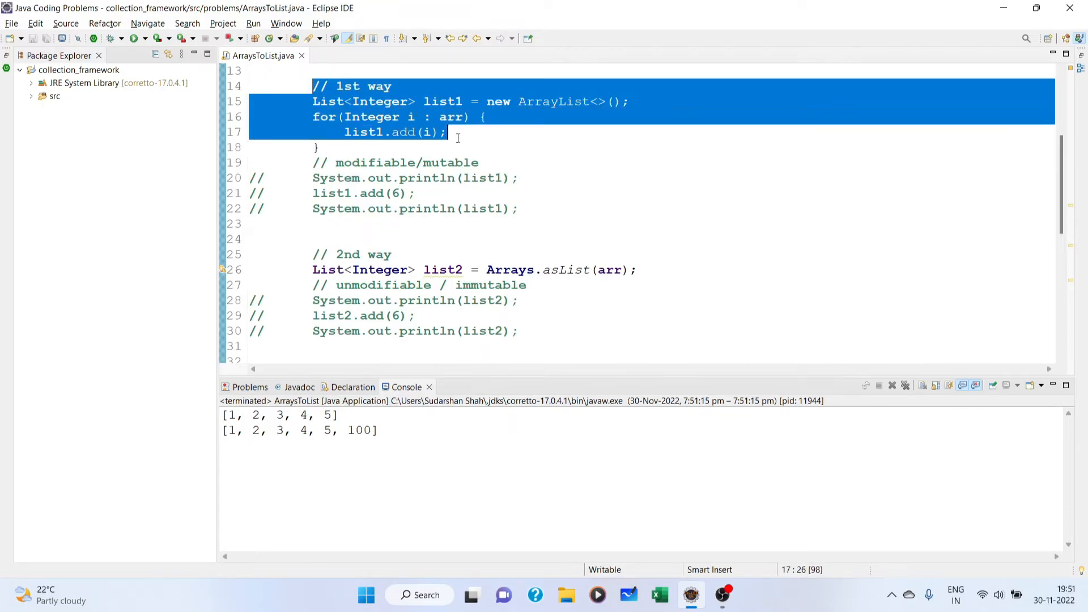
scroll(down, 3)
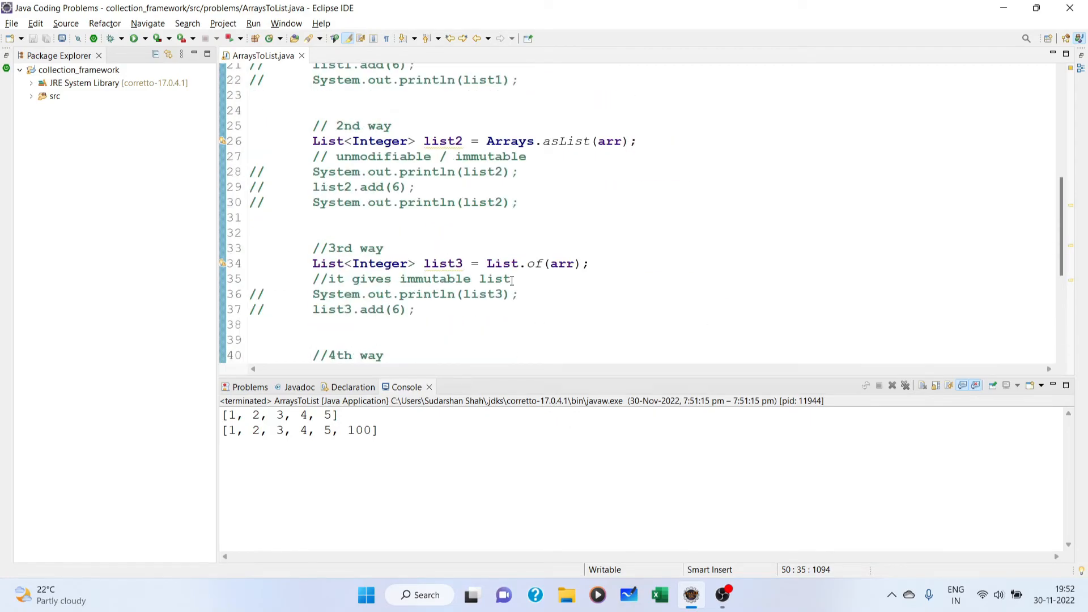
mouse_move(613, 203)
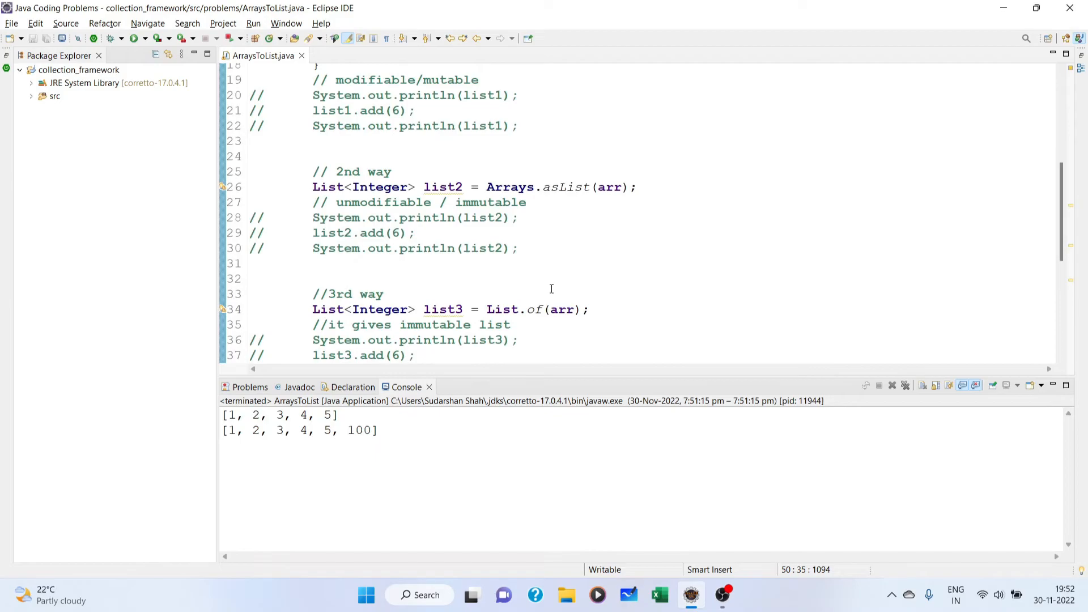
mouse_move(481, 200)
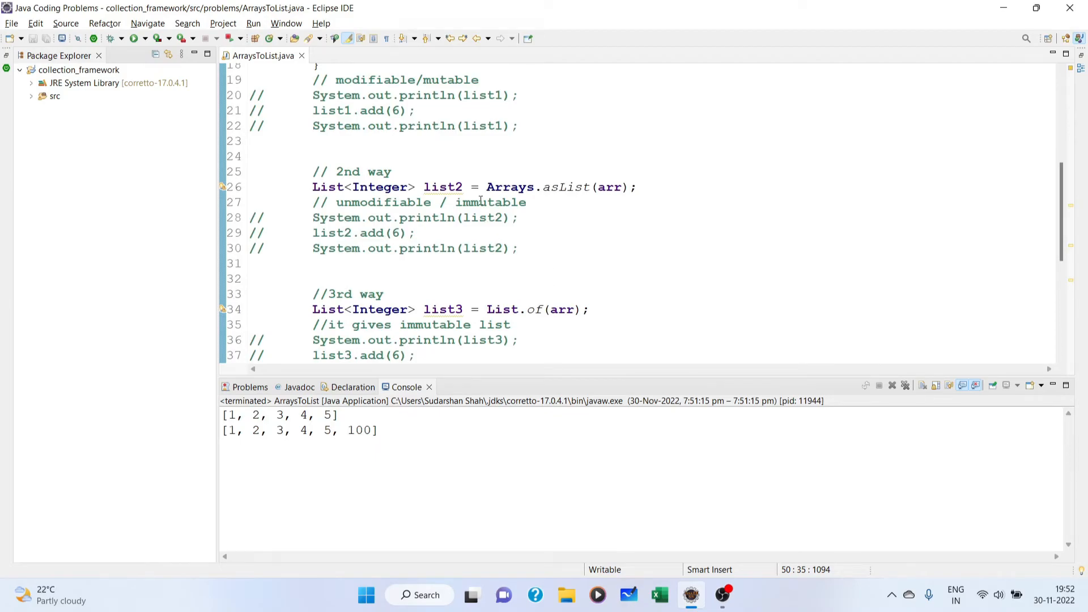
scroll(down, 3)
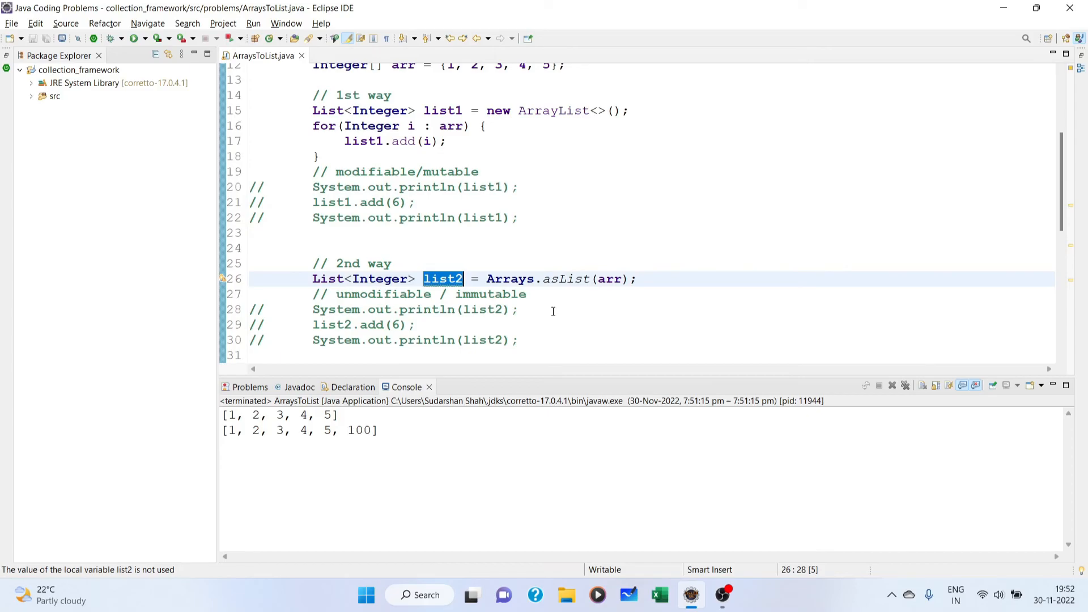
scroll(down, 3)
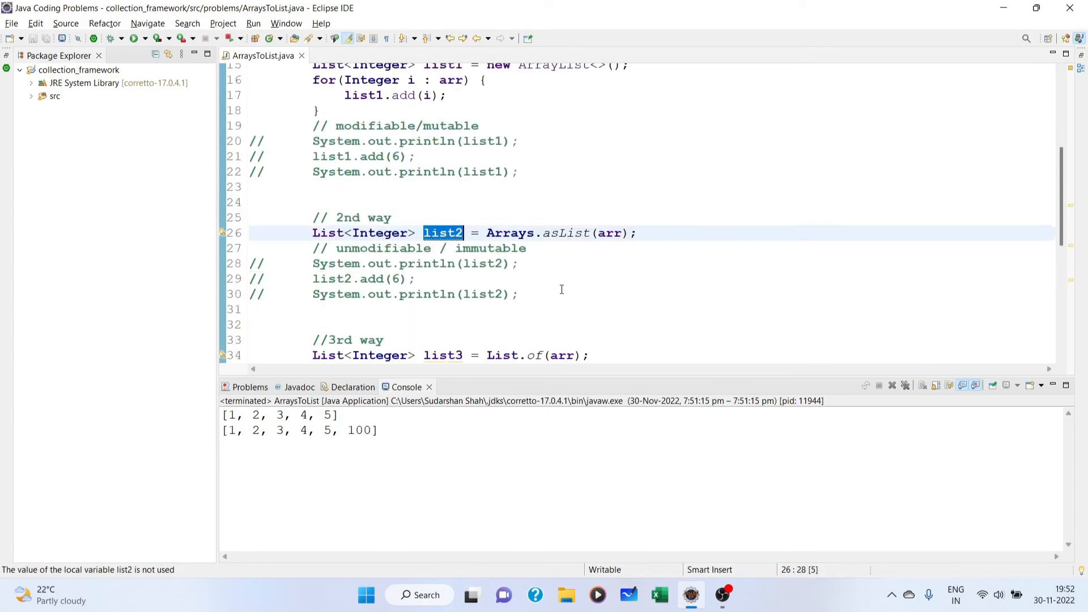
scroll(down, 3)
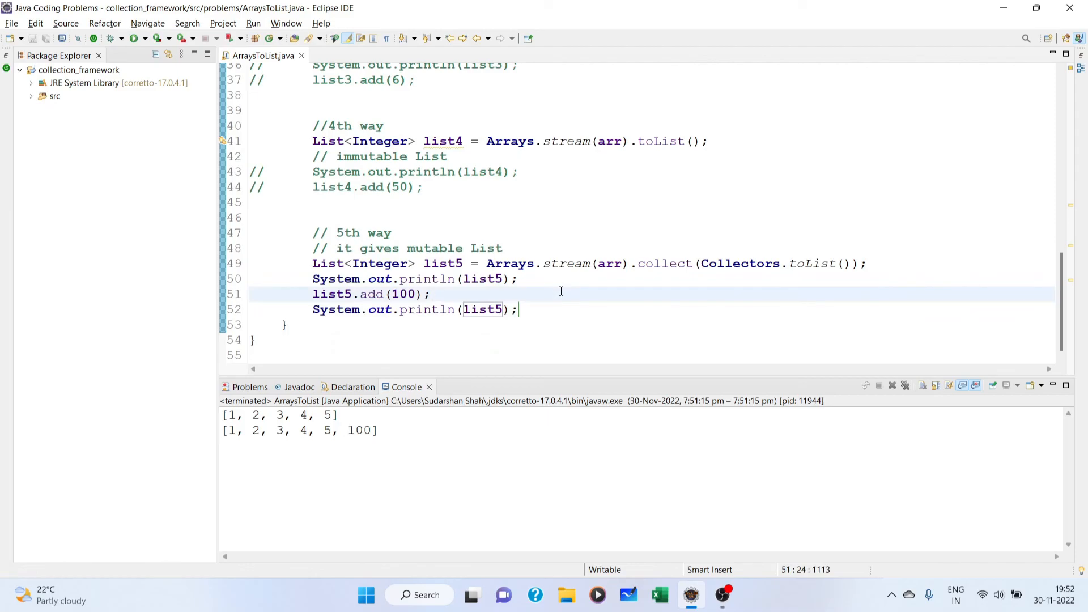
mouse_move(499, 294)
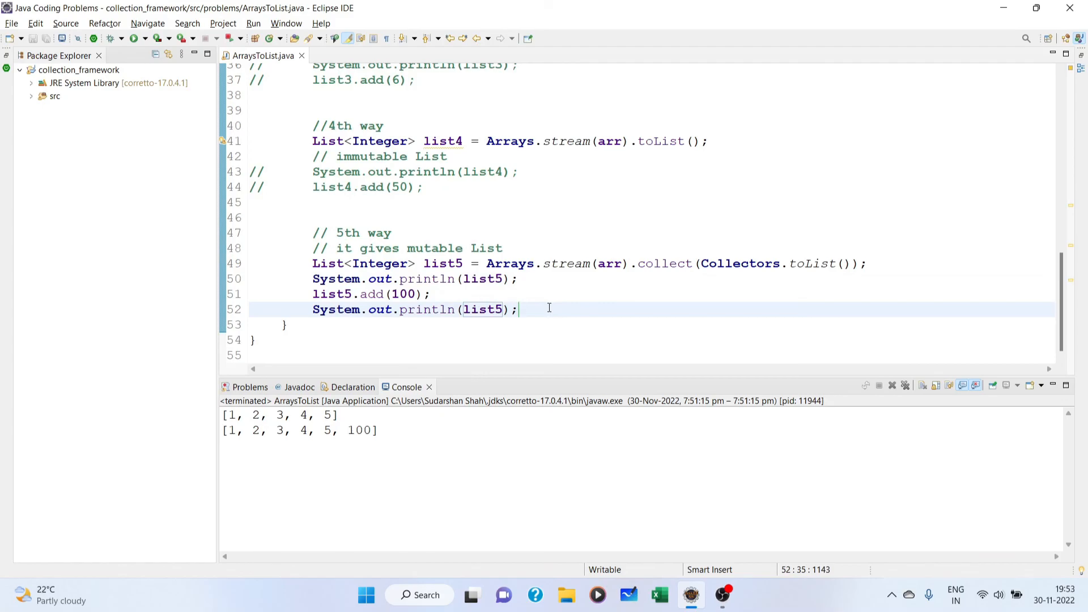
click(431, 294)
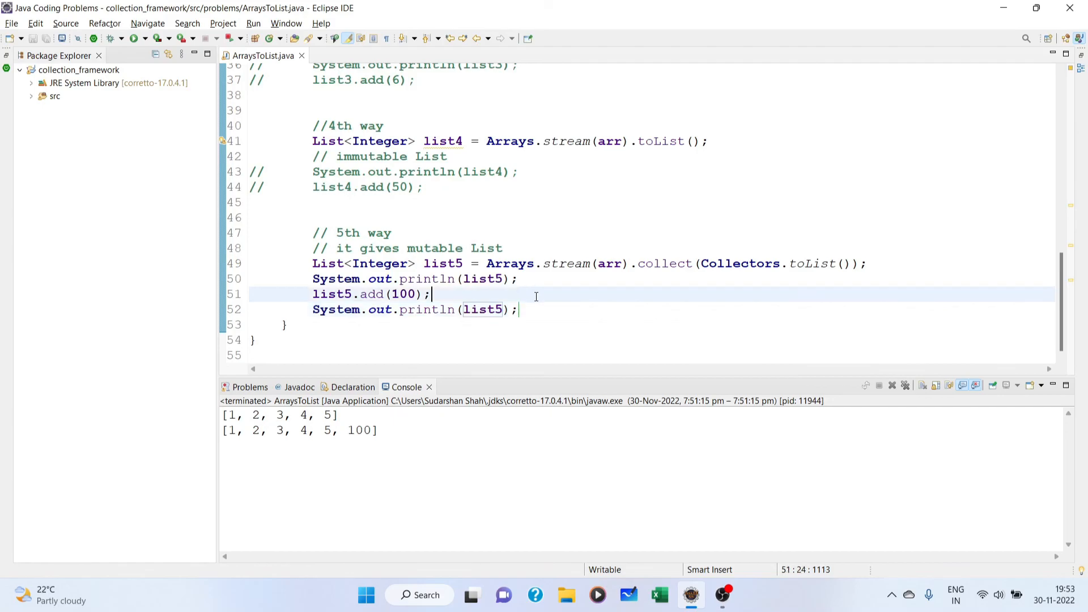